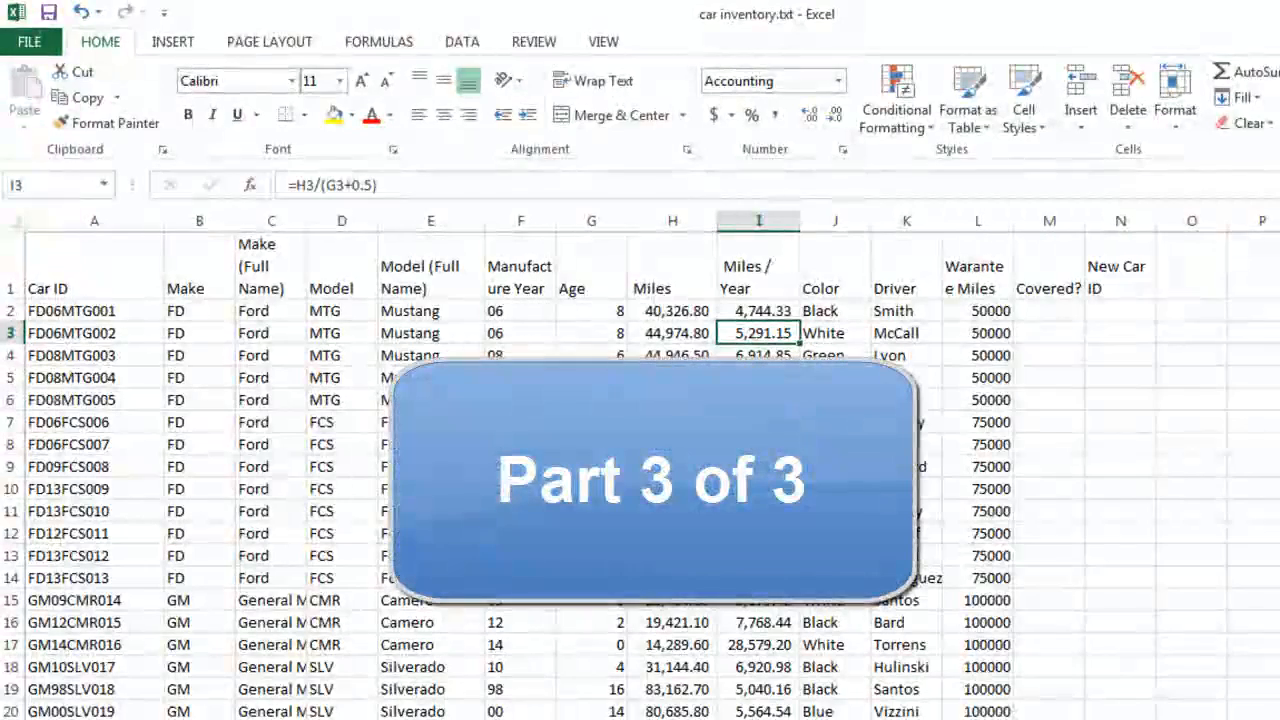
# Enter =IF(H2<=L2,"Y","Not Covered") in M2 so the first car shows Y.
pyautogui.click(835, 310)
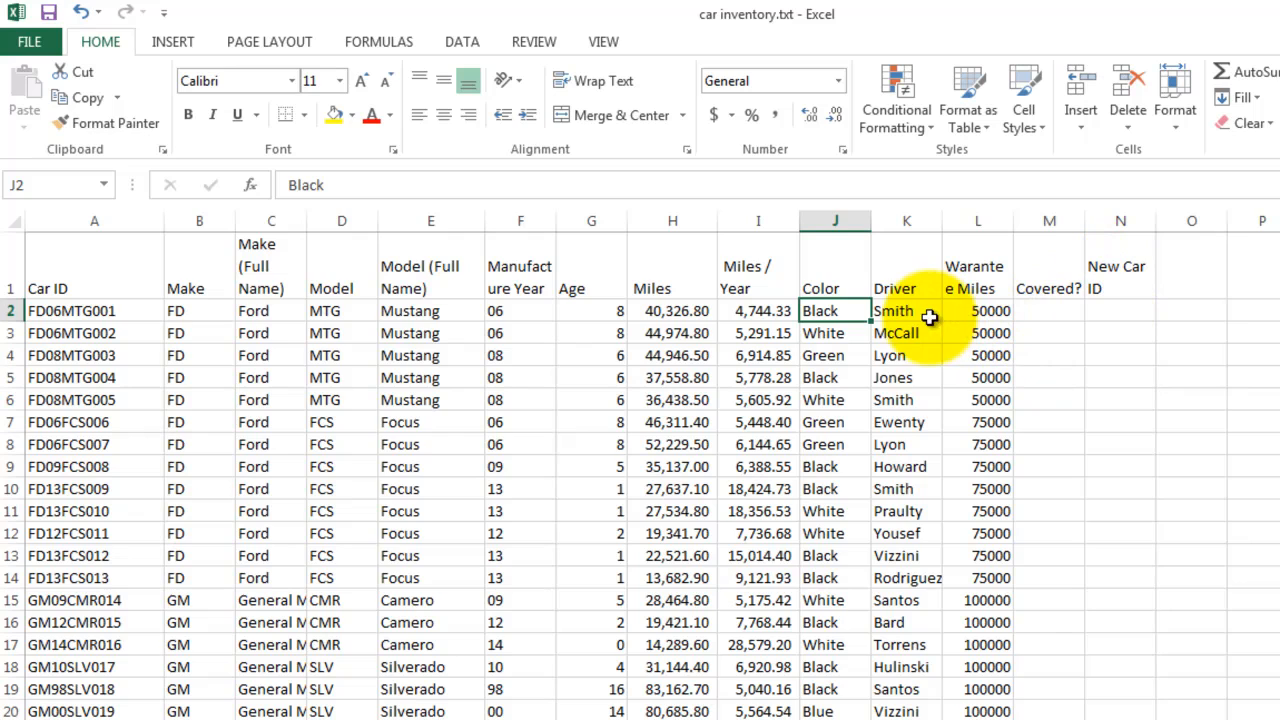
pyautogui.click(893, 310)
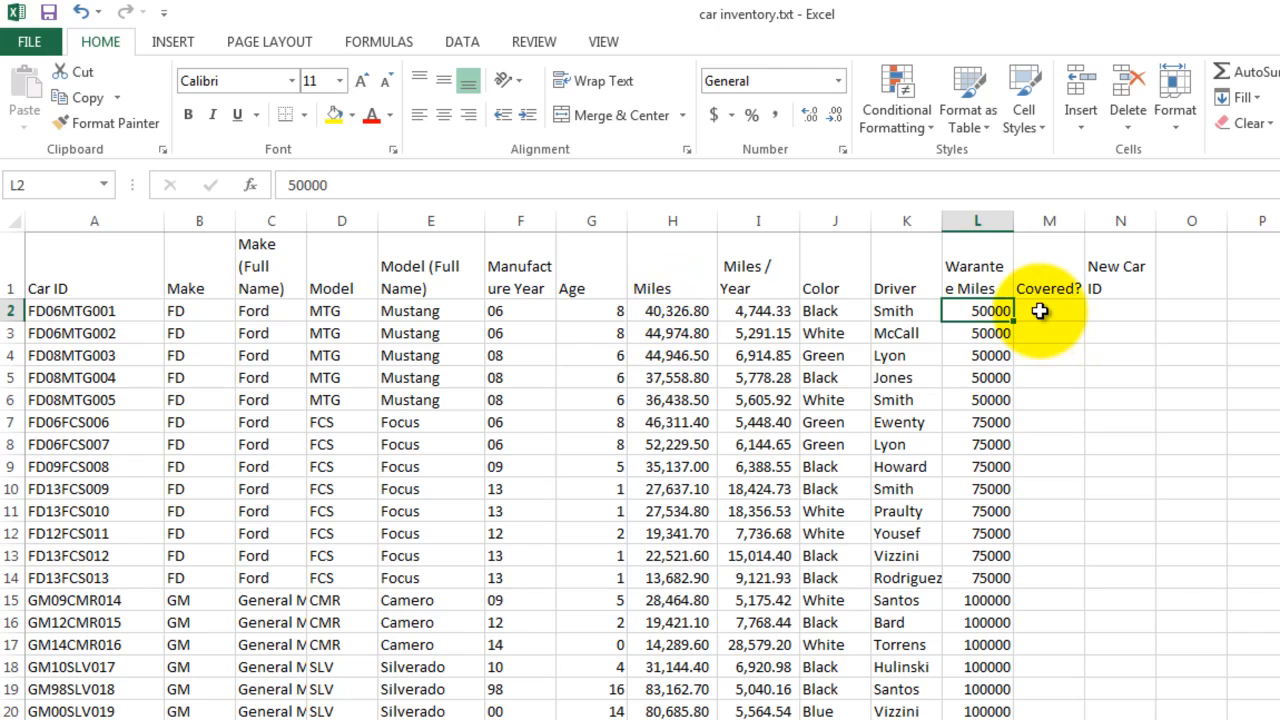
pyautogui.click(1049, 310)
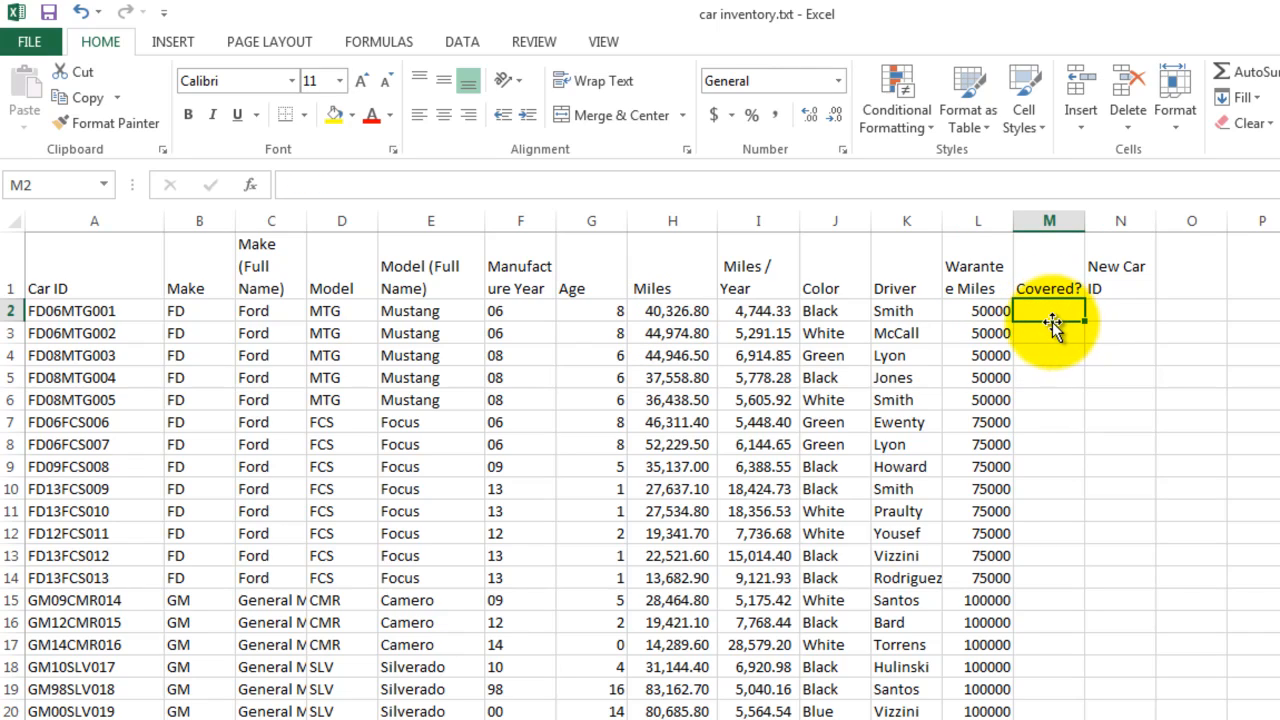
pyautogui.write('=')
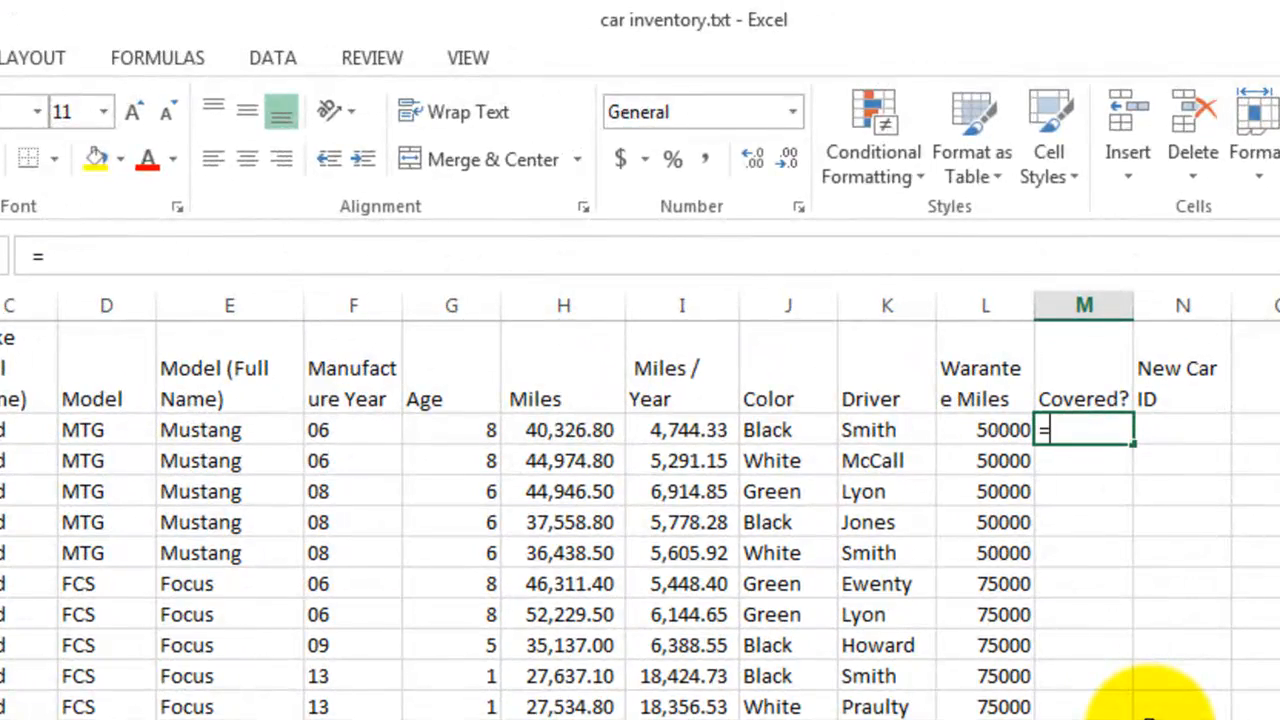
pyautogui.write('if')
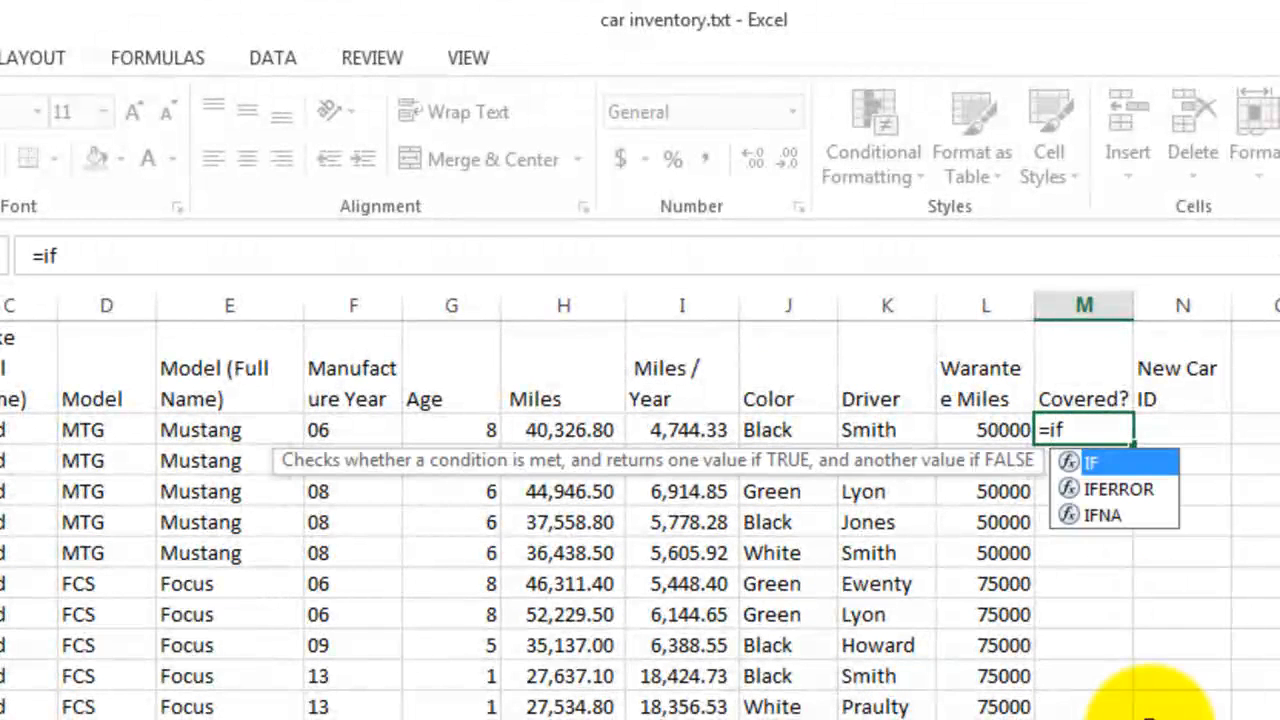
pyautogui.write('(H2<')
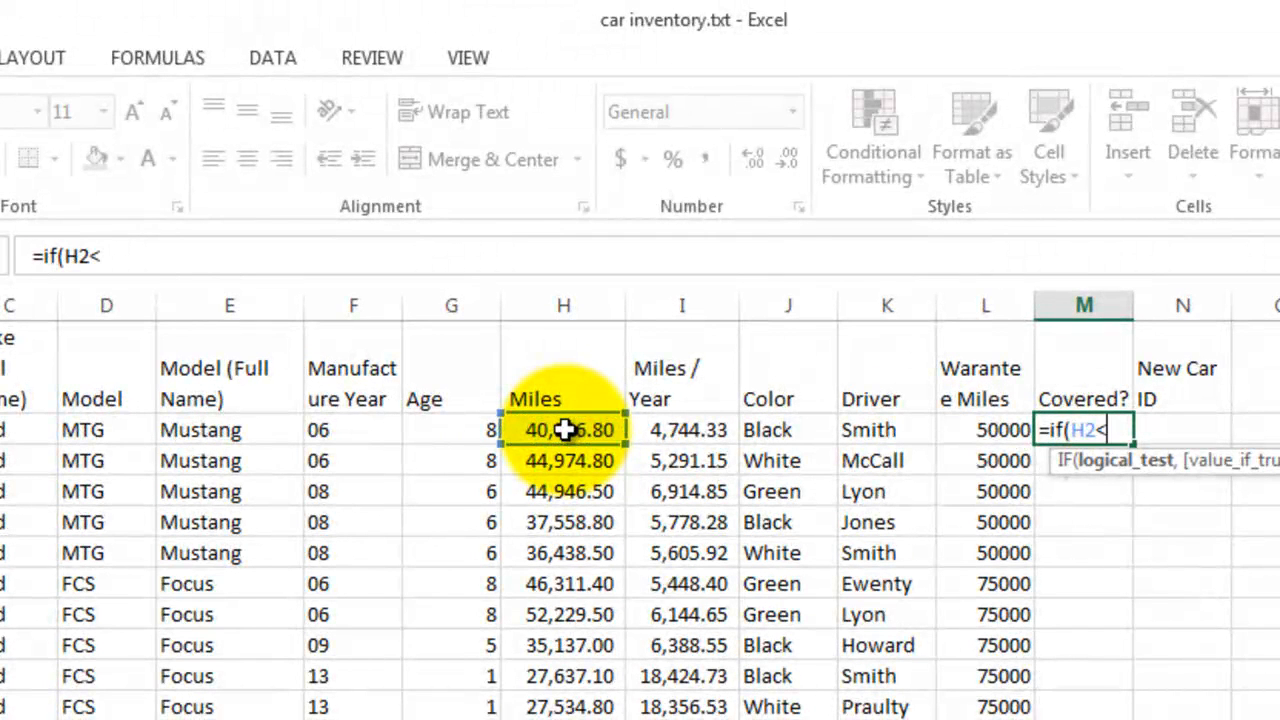
pyautogui.write('=')
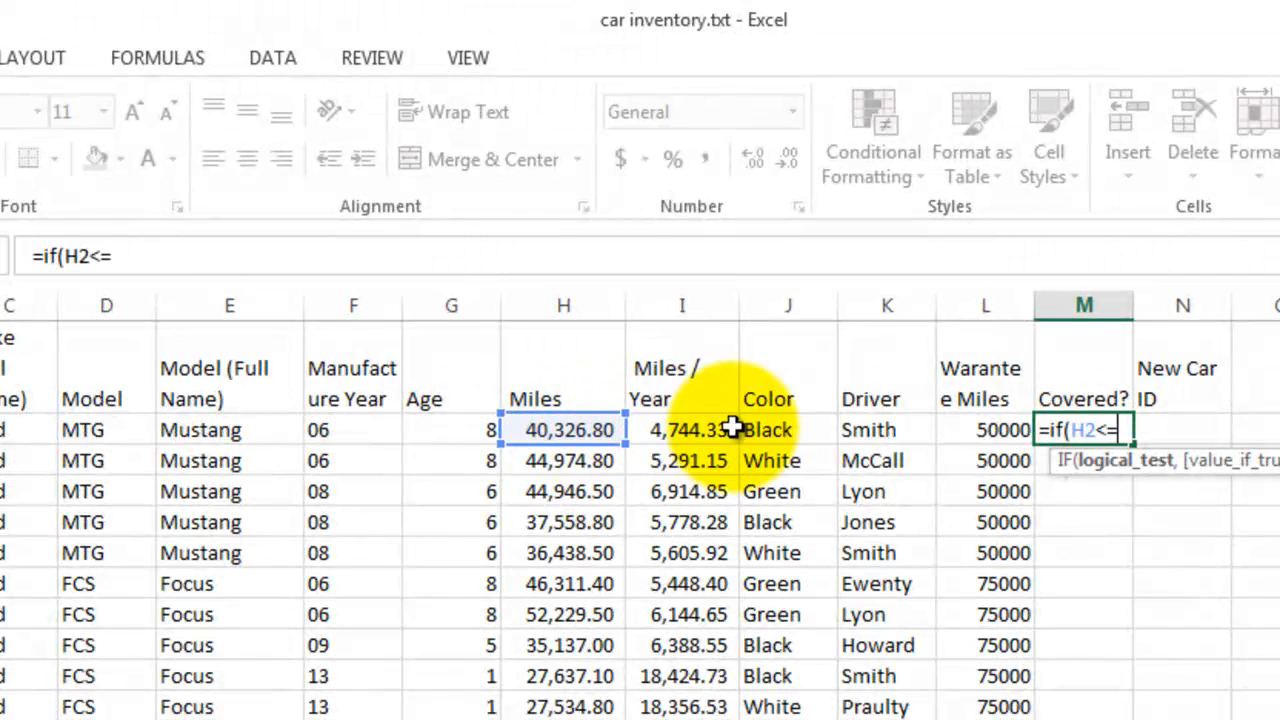
pyautogui.click(985, 429)
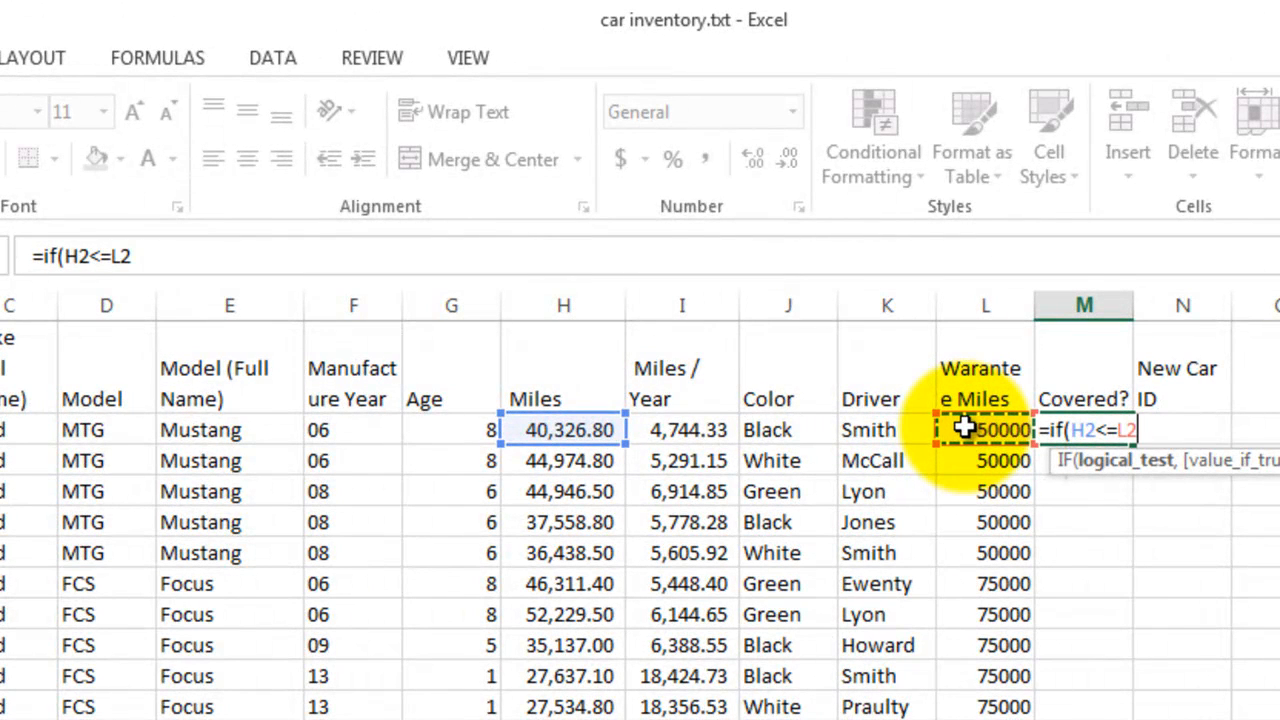
pyautogui.write(',"Y')
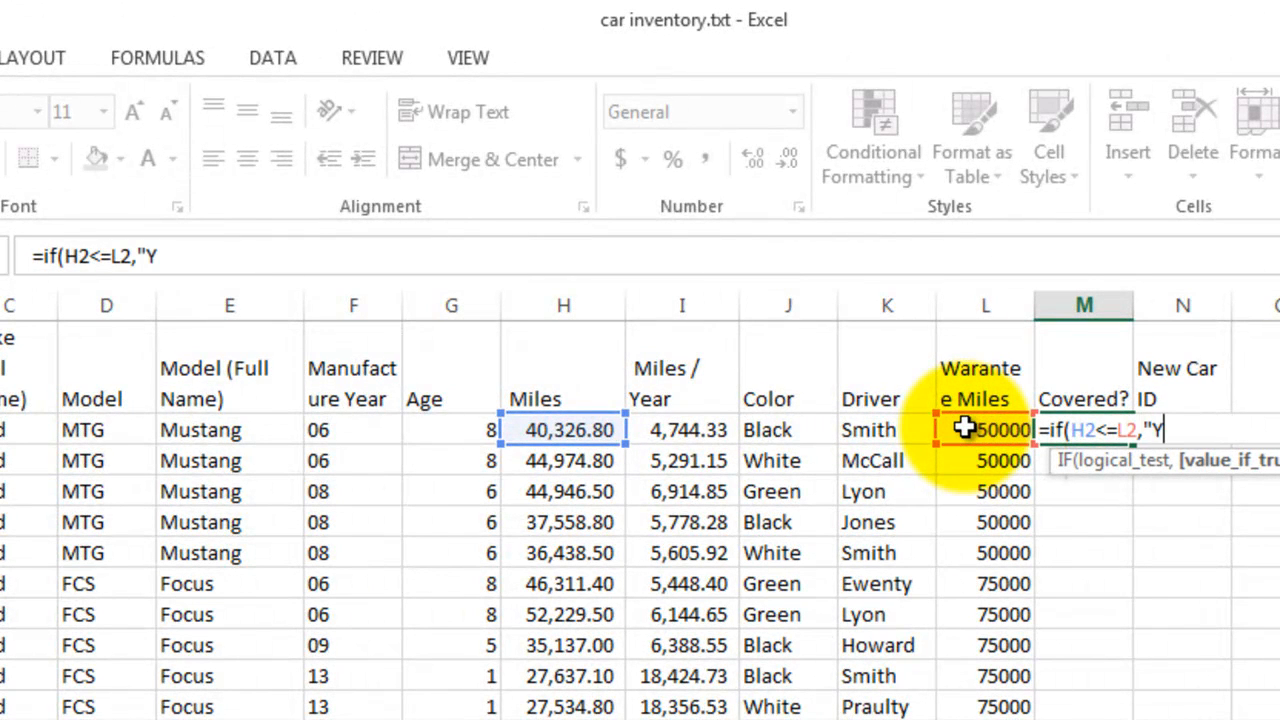
pyautogui.write(',')
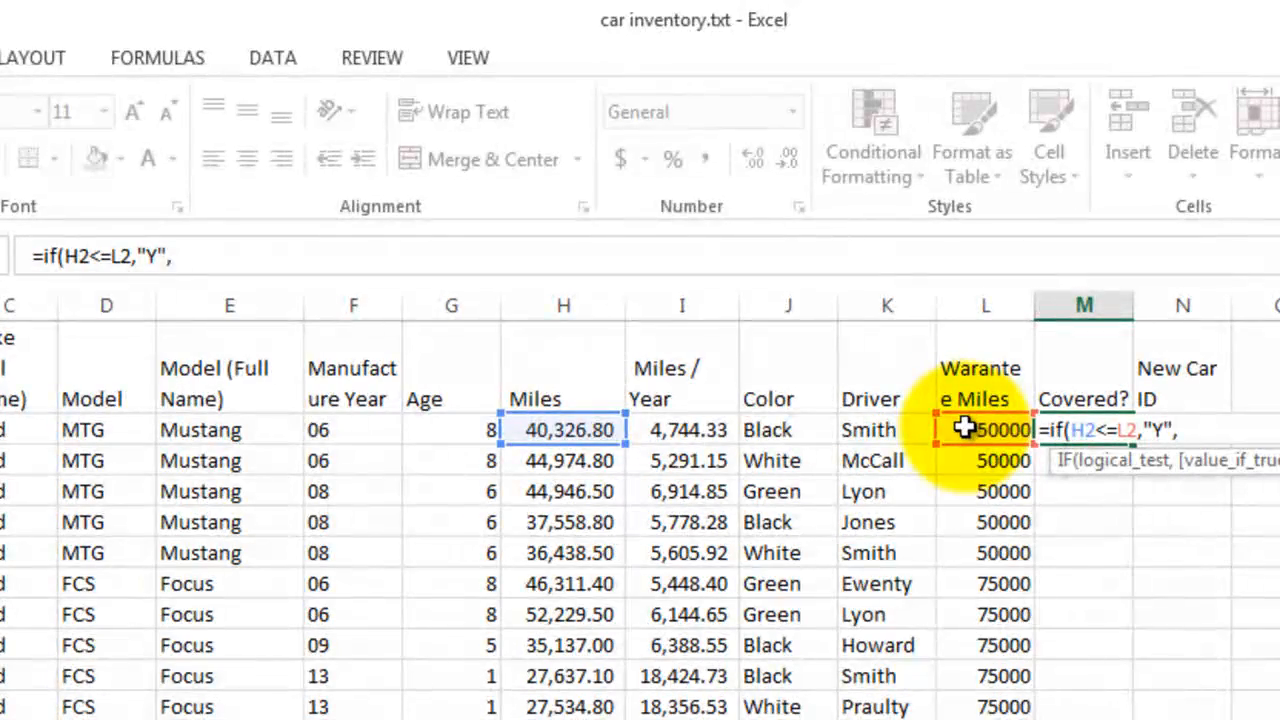
pyautogui.write('"Not Covered')
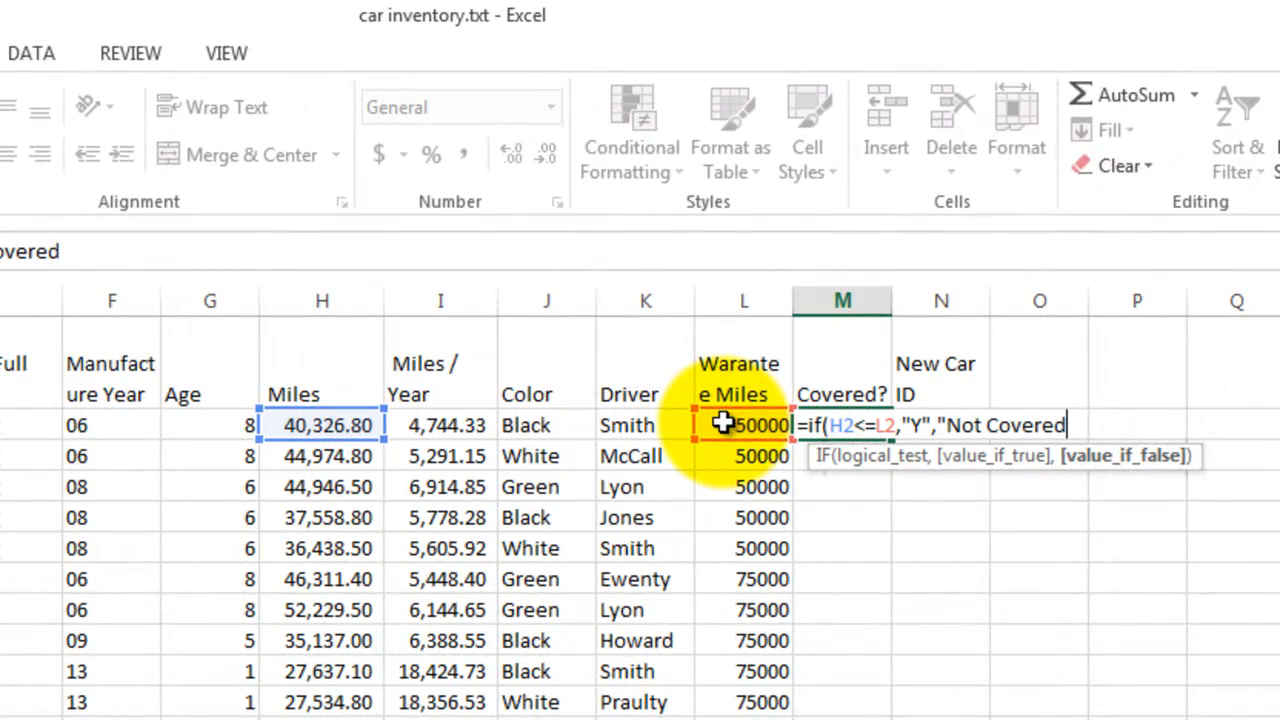
pyautogui.write('"')
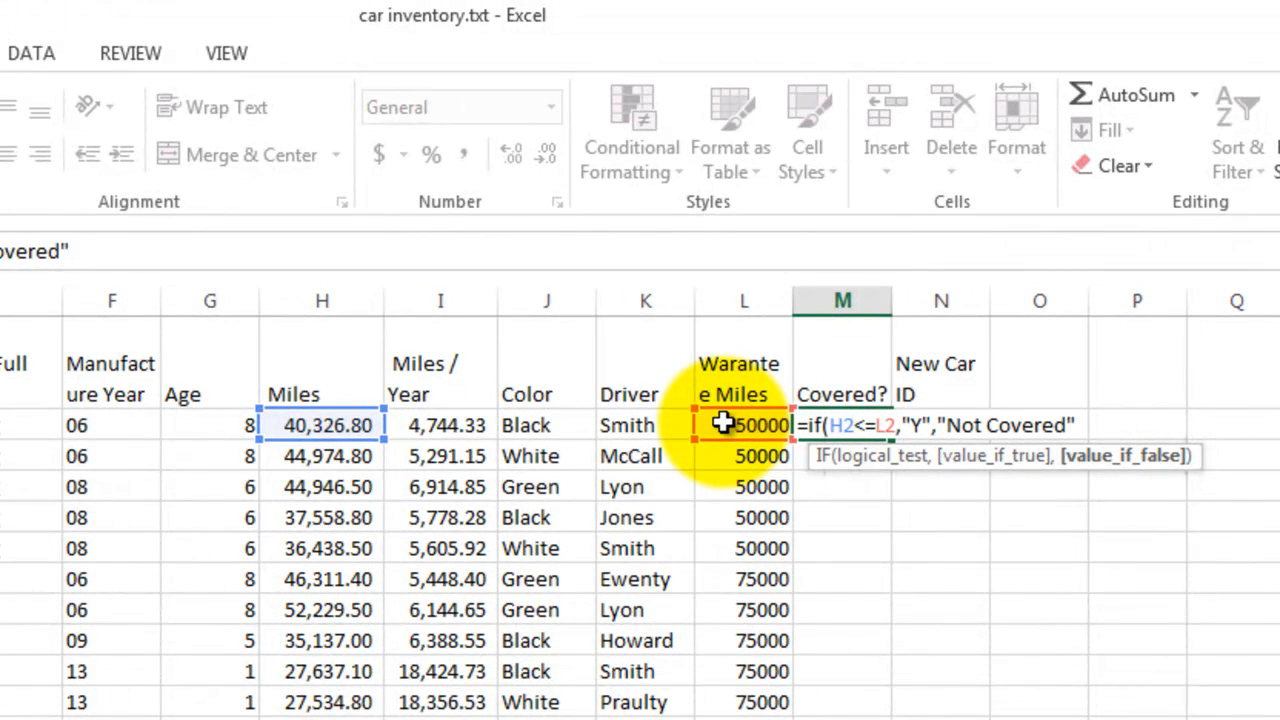
pyautogui.write(')')
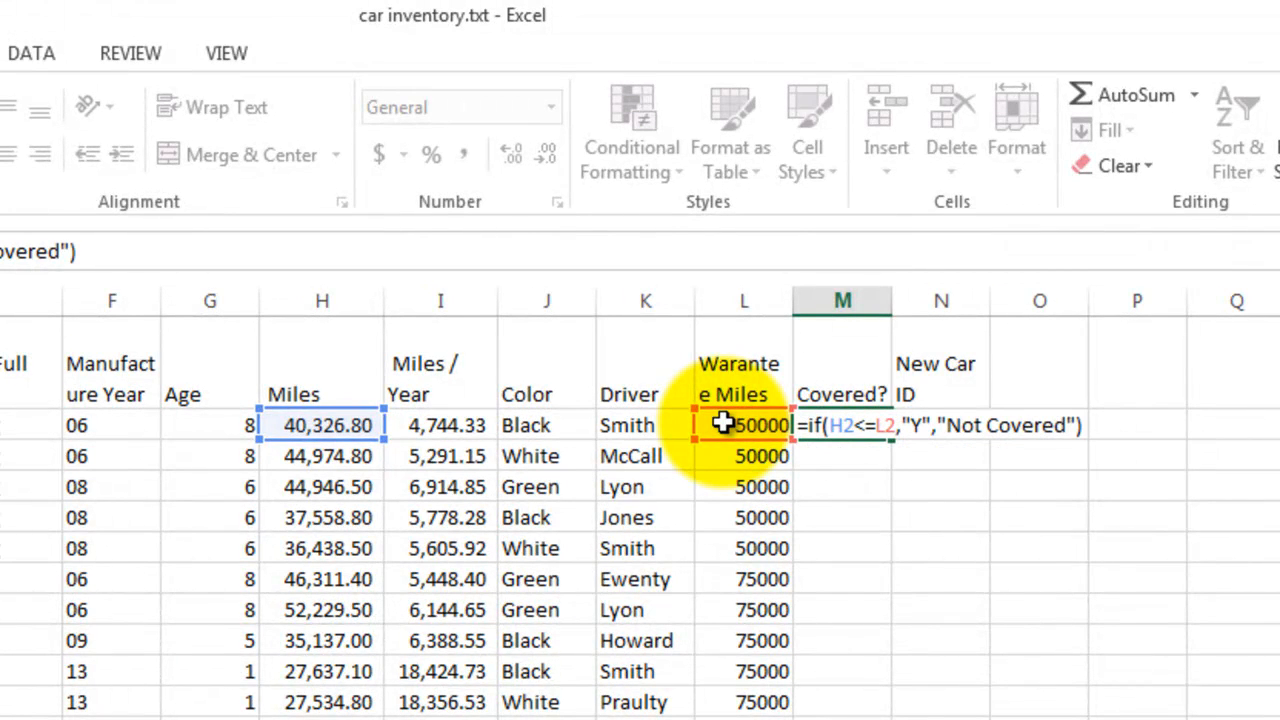
pyautogui.press('enter')
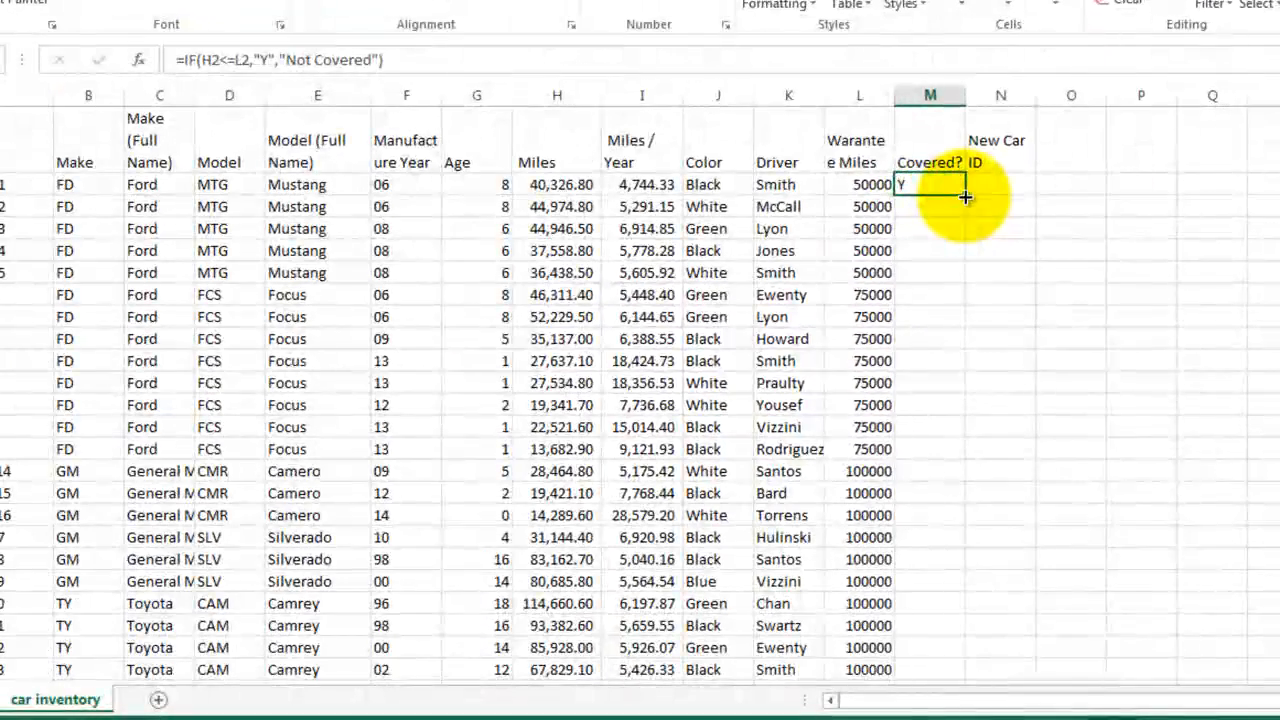
# Fill M2's IF formula down the Covered? column to the last car row.
pyautogui.moveTo(929, 184); pyautogui.dragTo(929, 670)
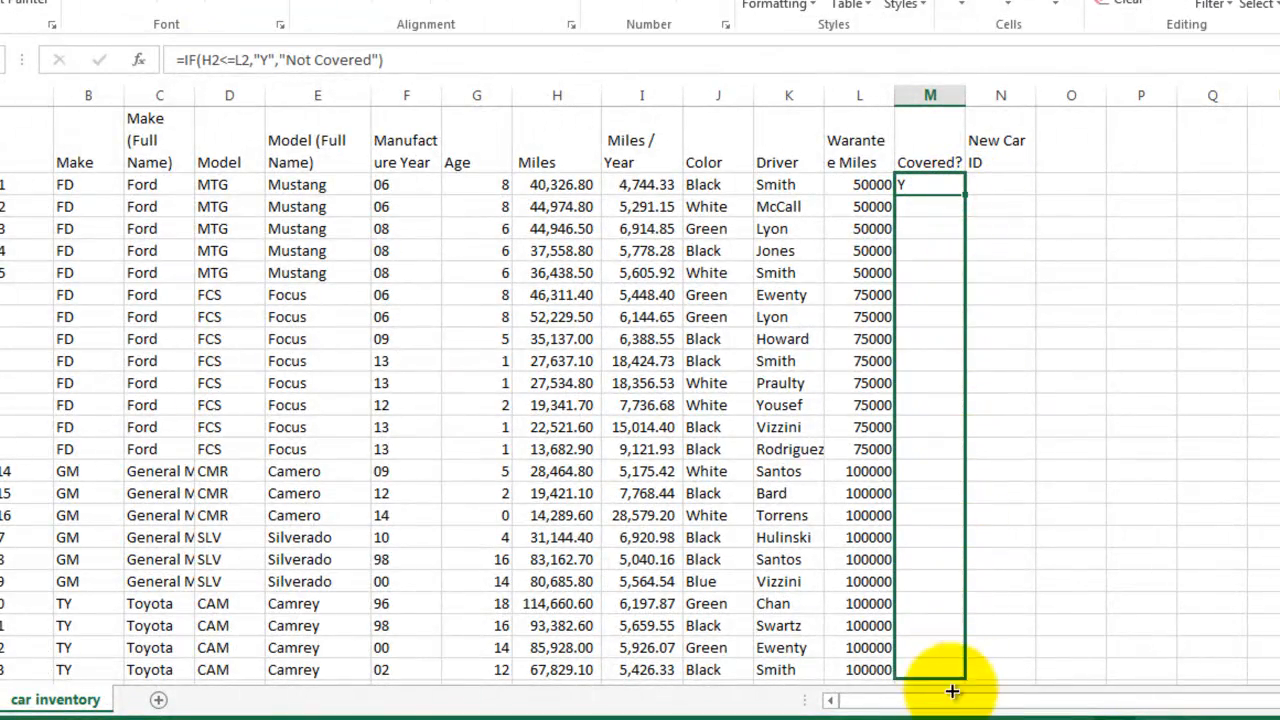
pyautogui.scroll(-3)
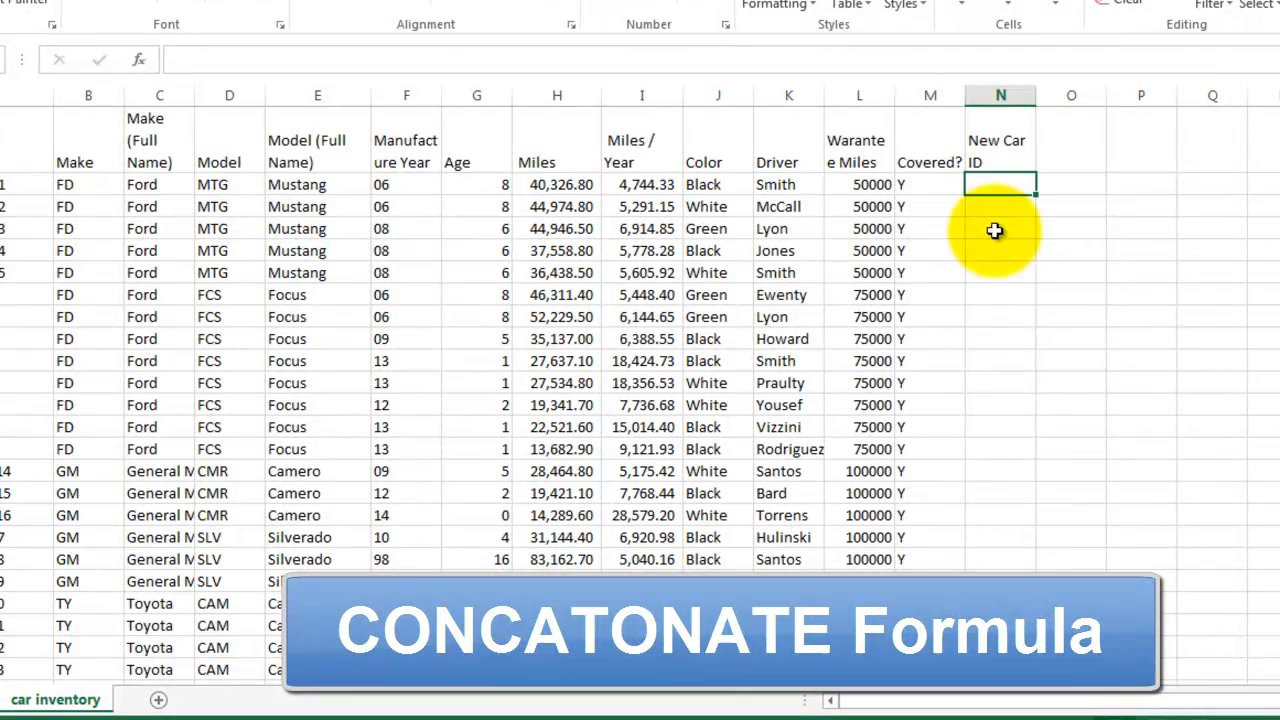
pyautogui.moveTo(1032, 382)
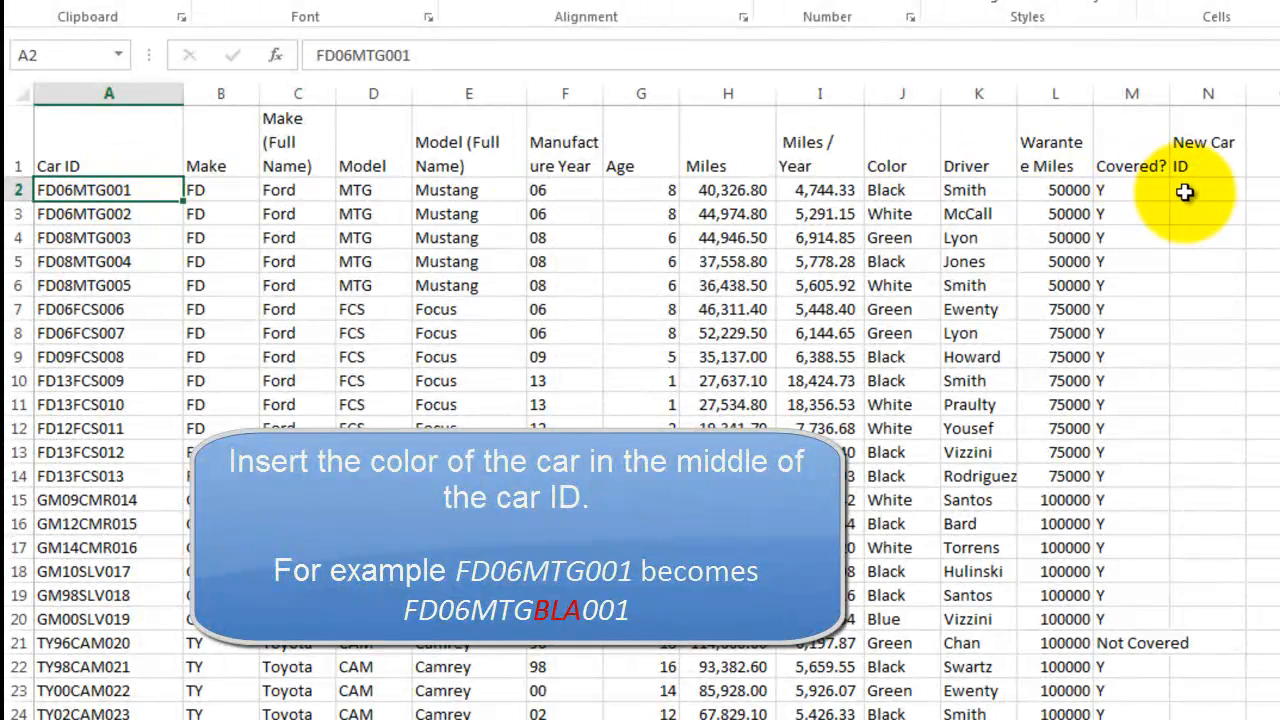
# Start N2 as =CONCATENATE(B2,F2,D2, joining make, year and model codes.
pyautogui.click(1206, 190)
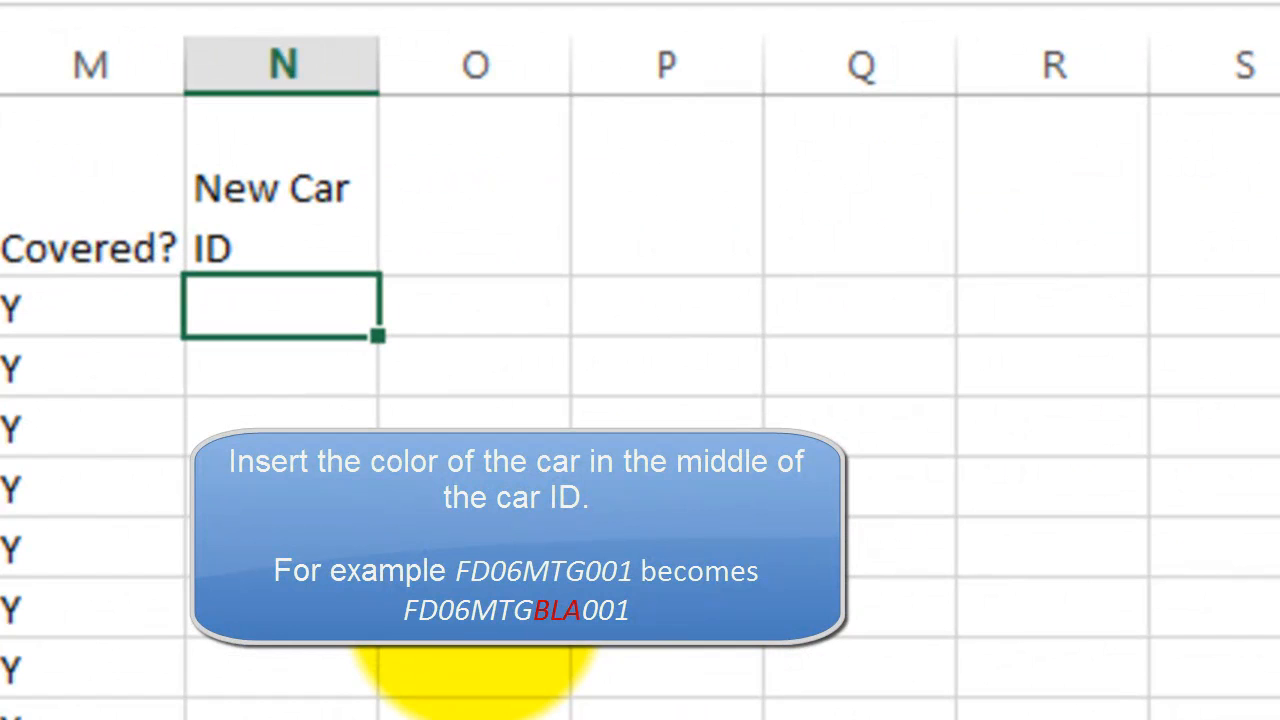
pyautogui.write('=')
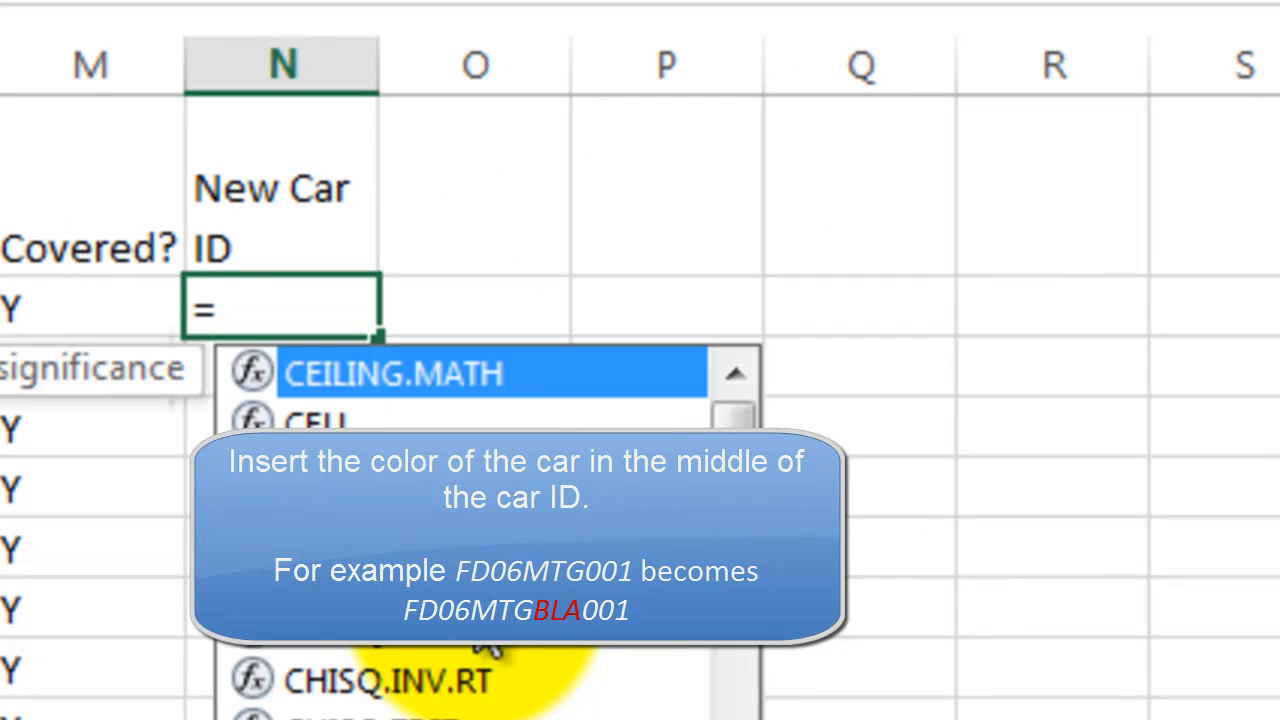
pyautogui.write('con')
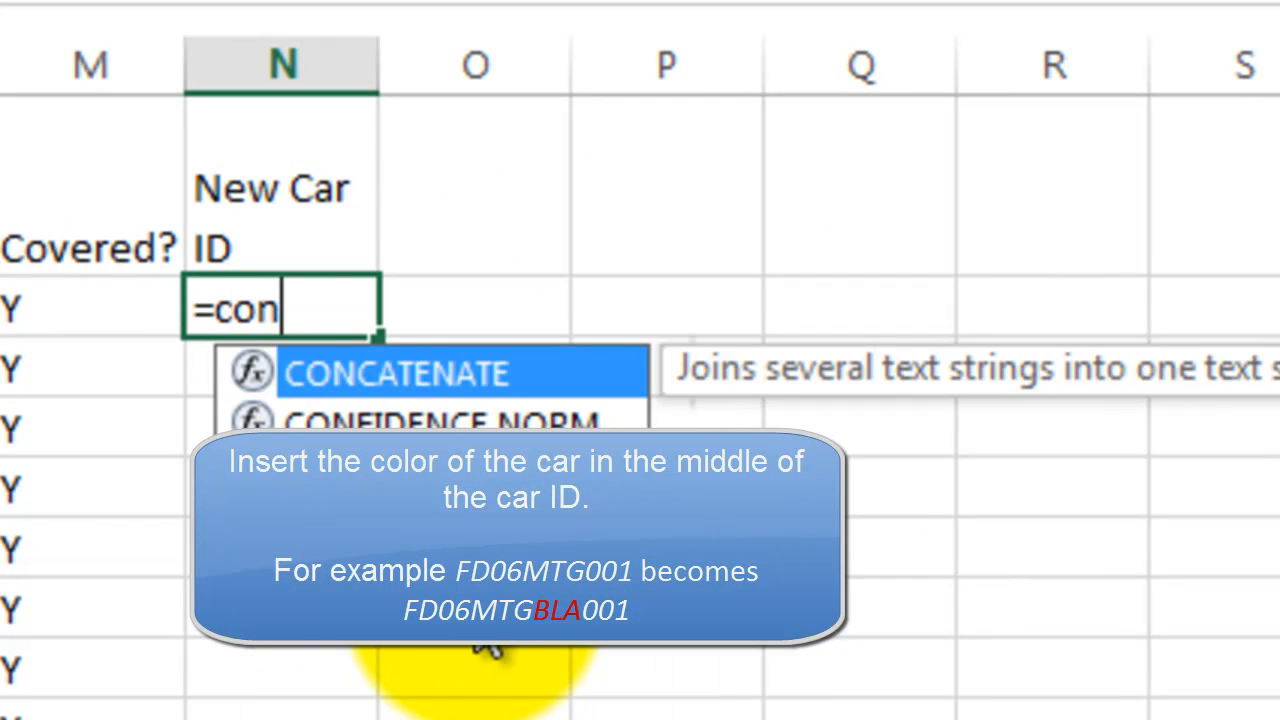
pyautogui.moveTo(430, 385)
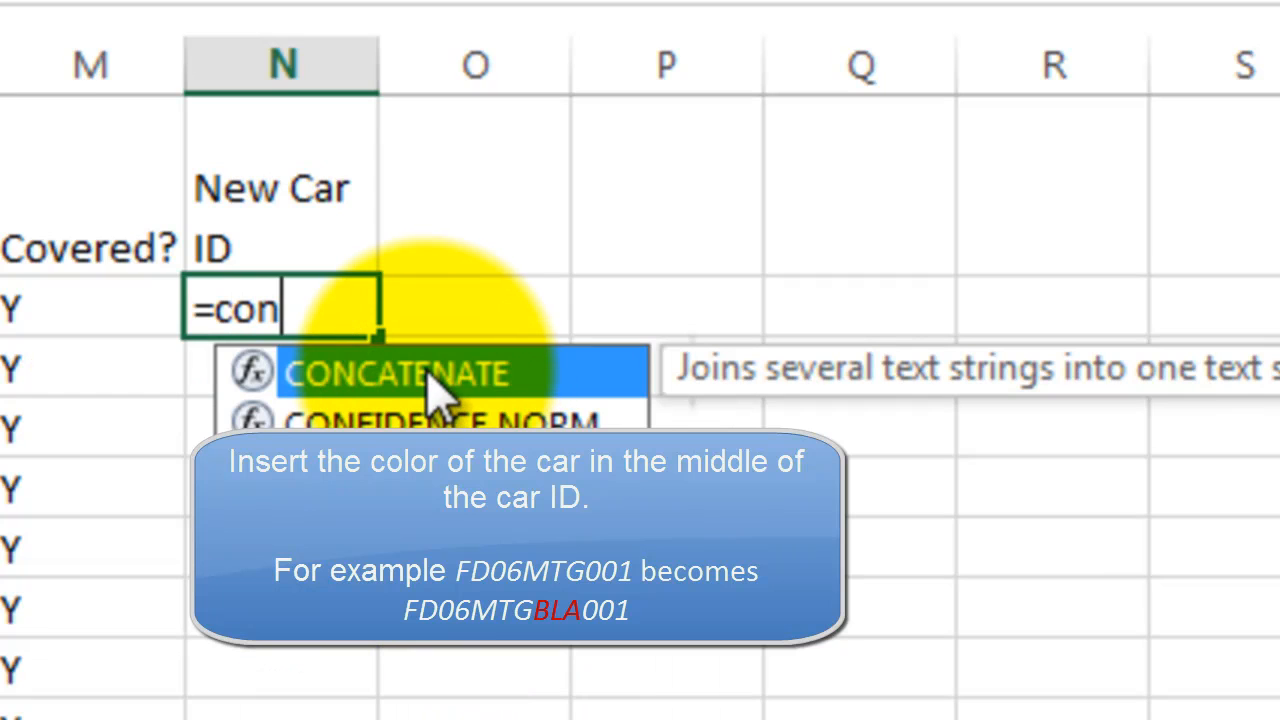
pyautogui.click(435, 372)
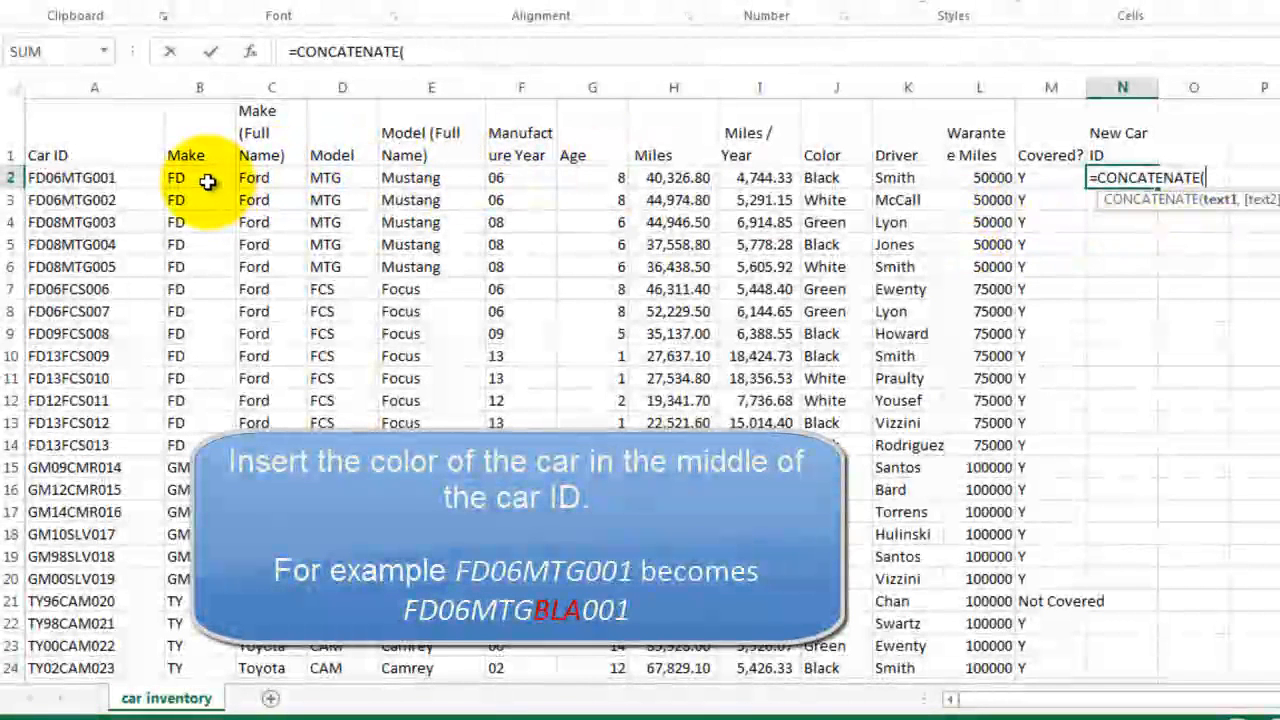
pyautogui.click(185, 177)
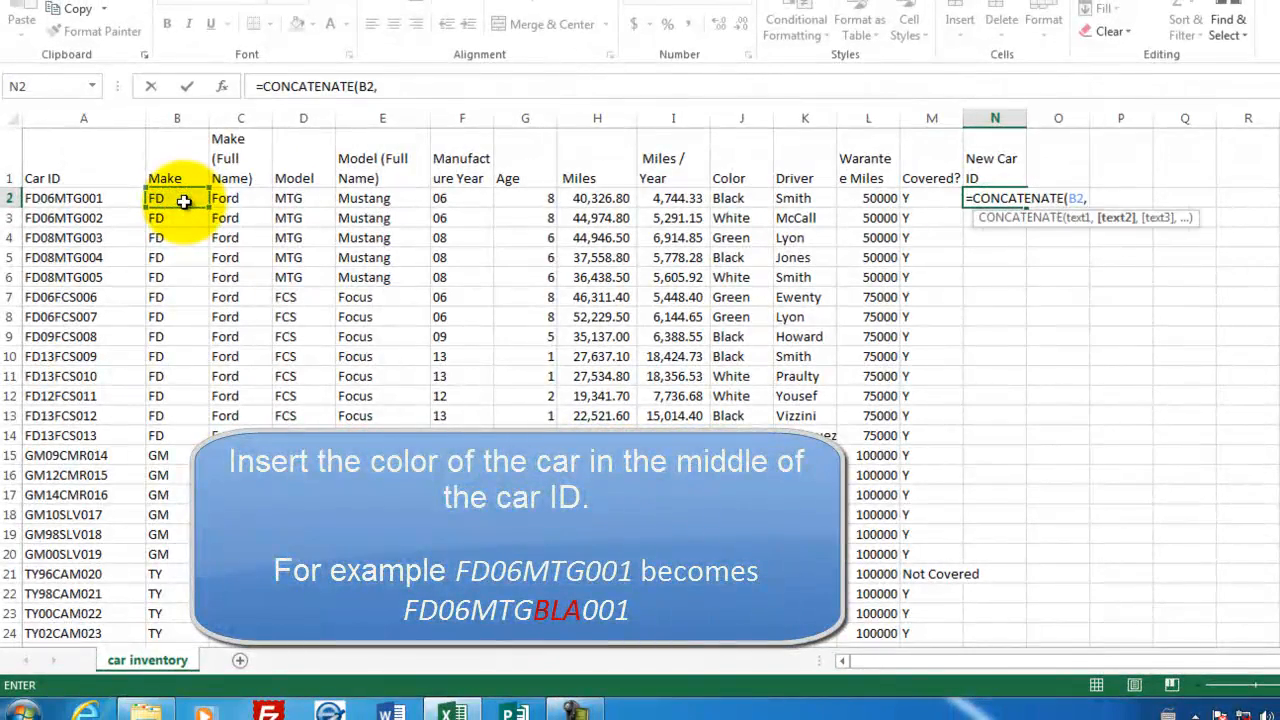
pyautogui.moveTo(453, 207)
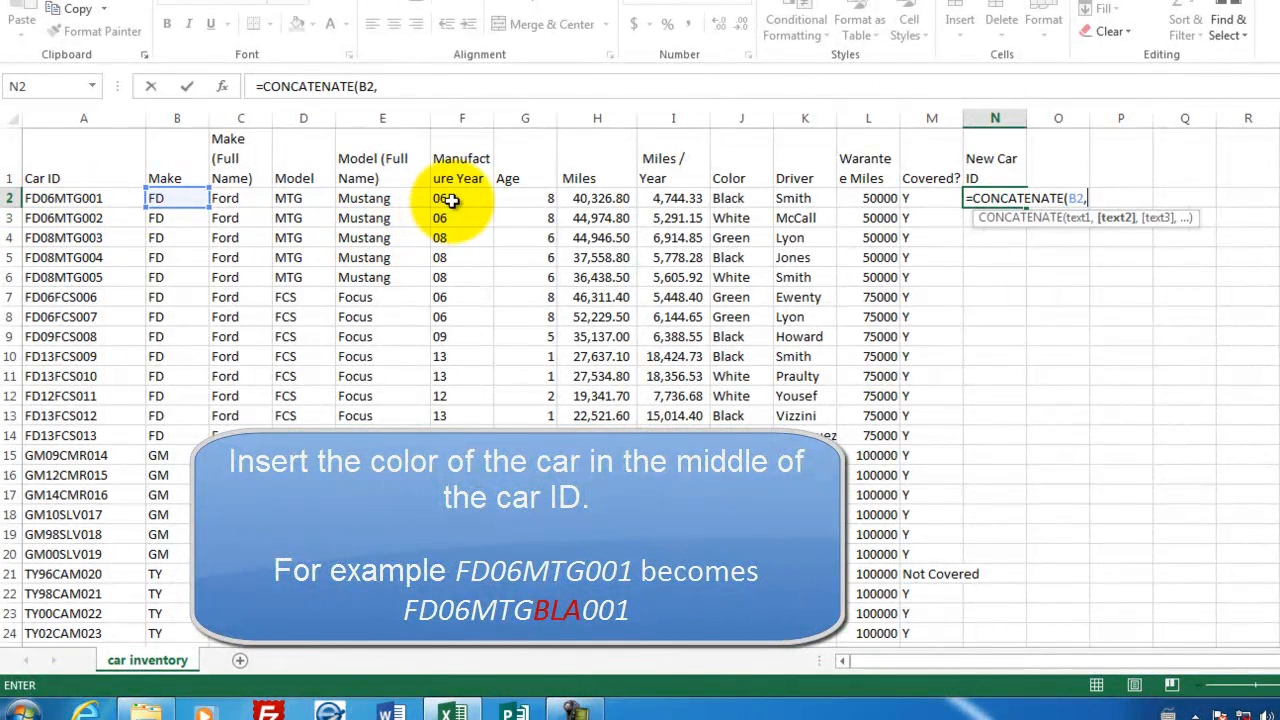
pyautogui.click(461, 197)
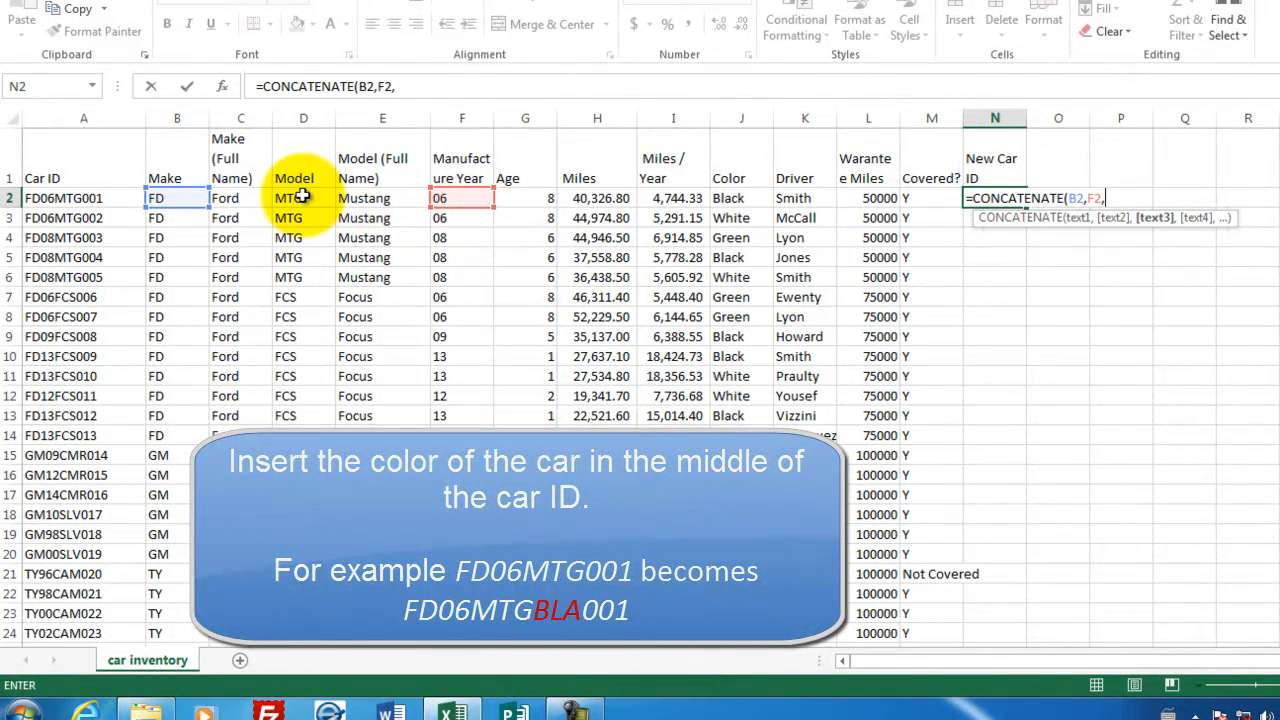
pyautogui.click(302, 197)
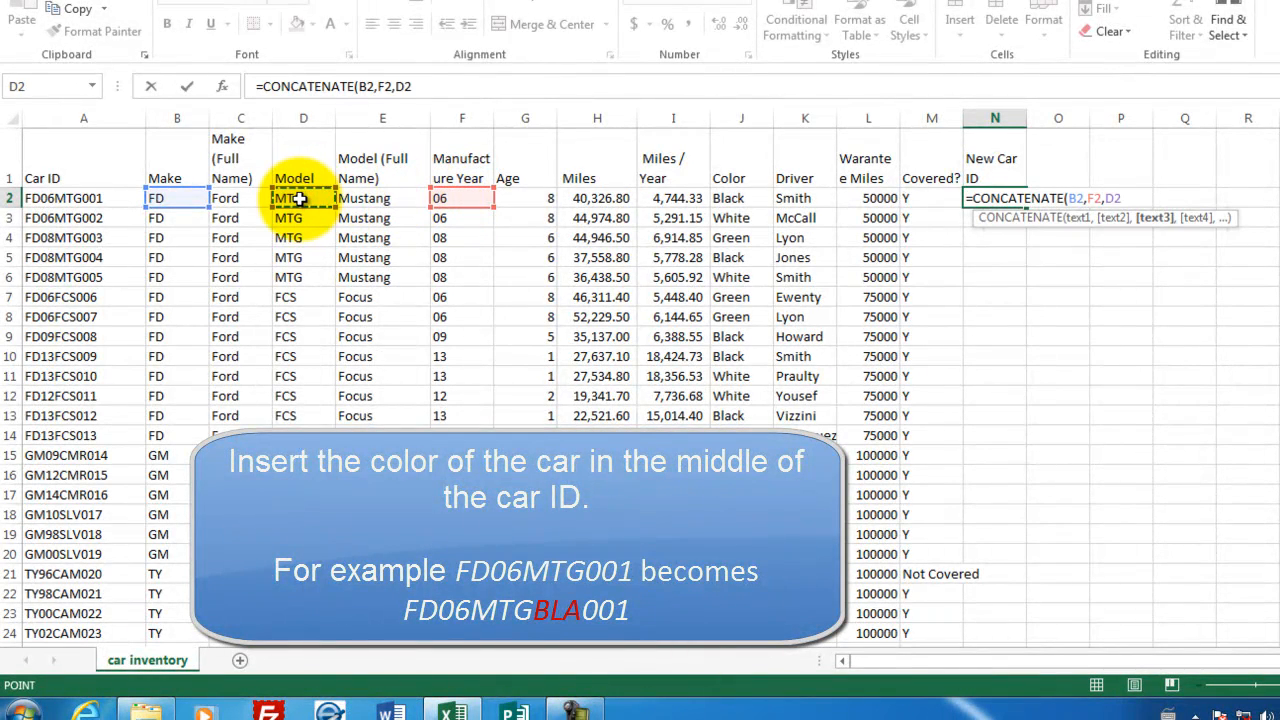
pyautogui.write(',')
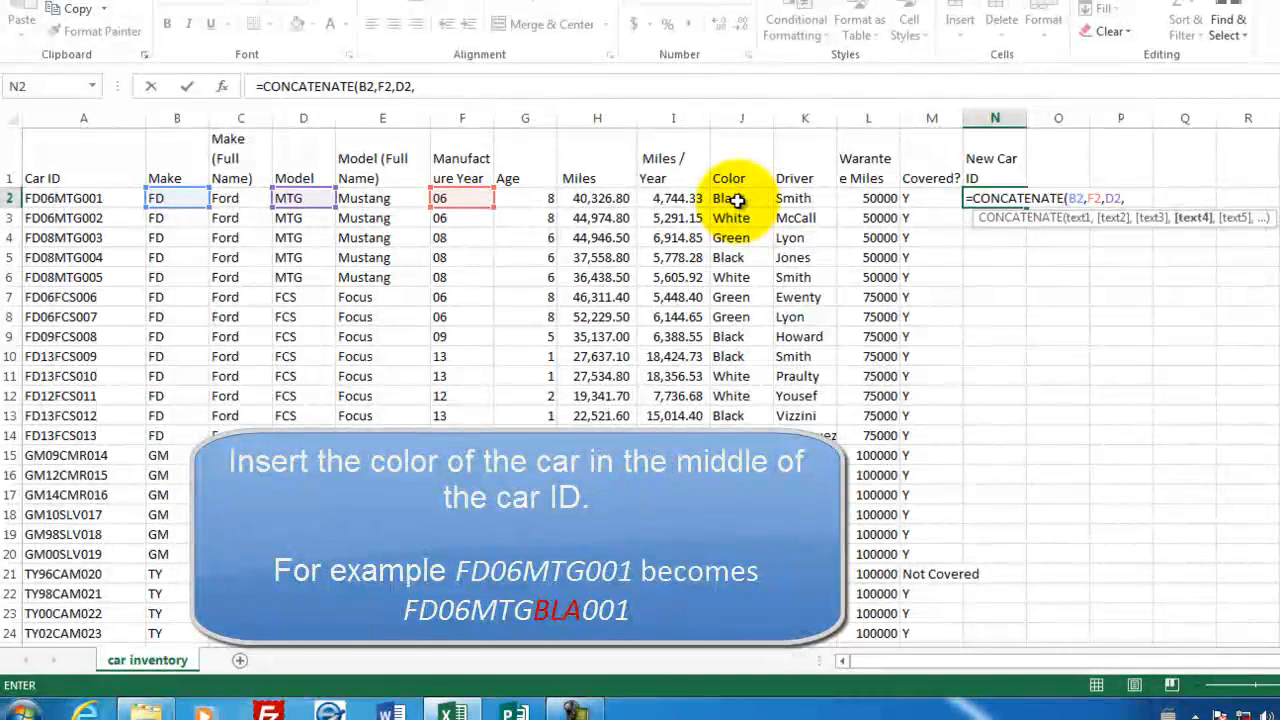
# Finish N2 with LEFT(J2,3) and RIGHT(A2,3) so it shows FD06MTGBla001.
pyautogui.click(740, 198)
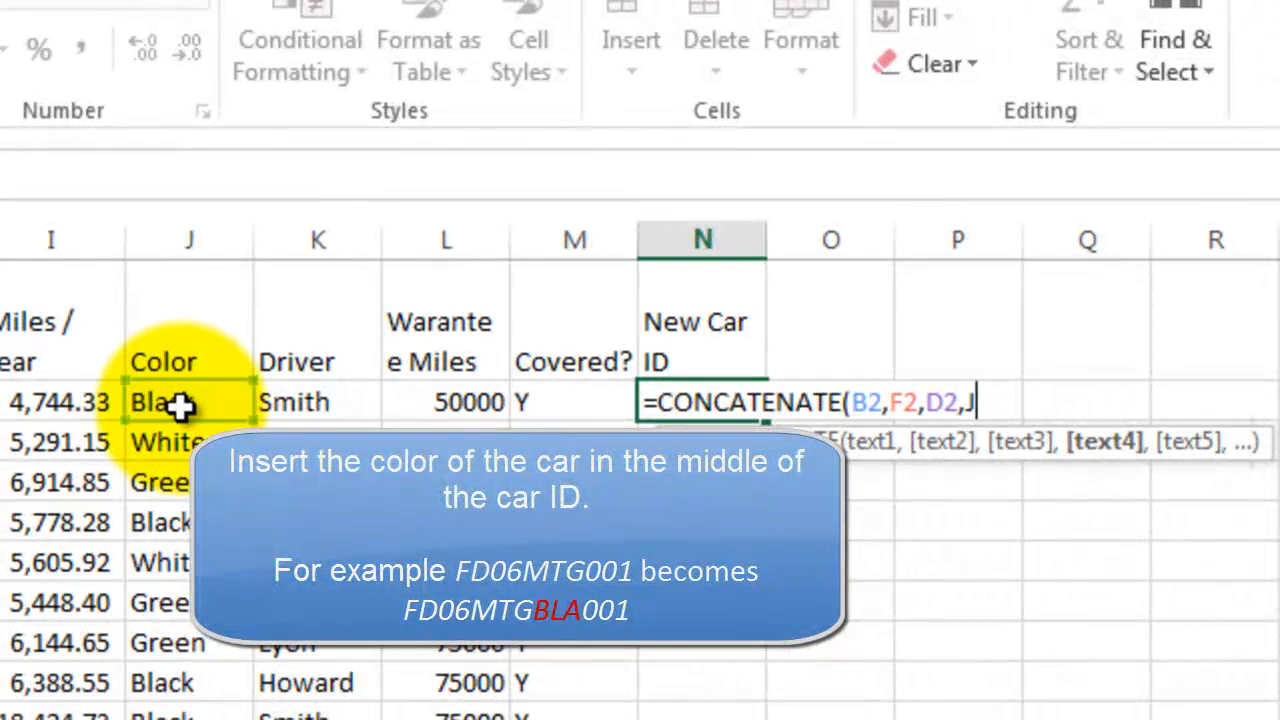
pyautogui.press('Backspace')
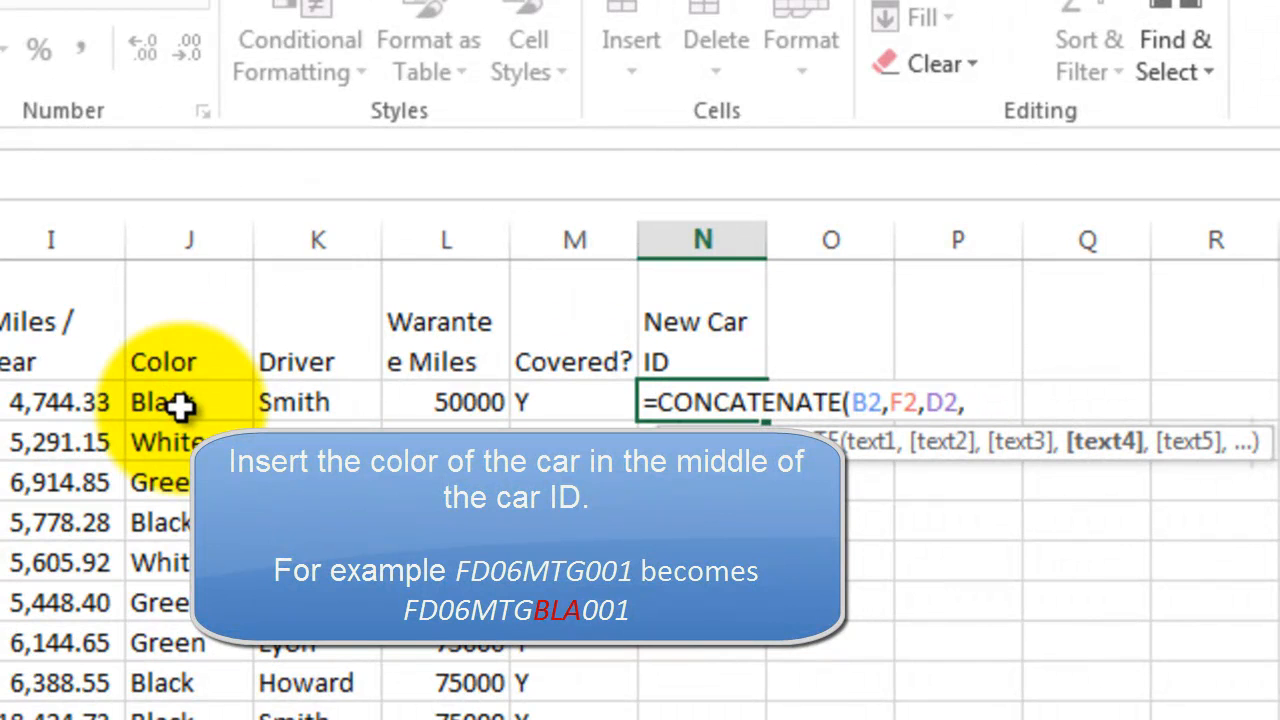
pyautogui.write('lef')
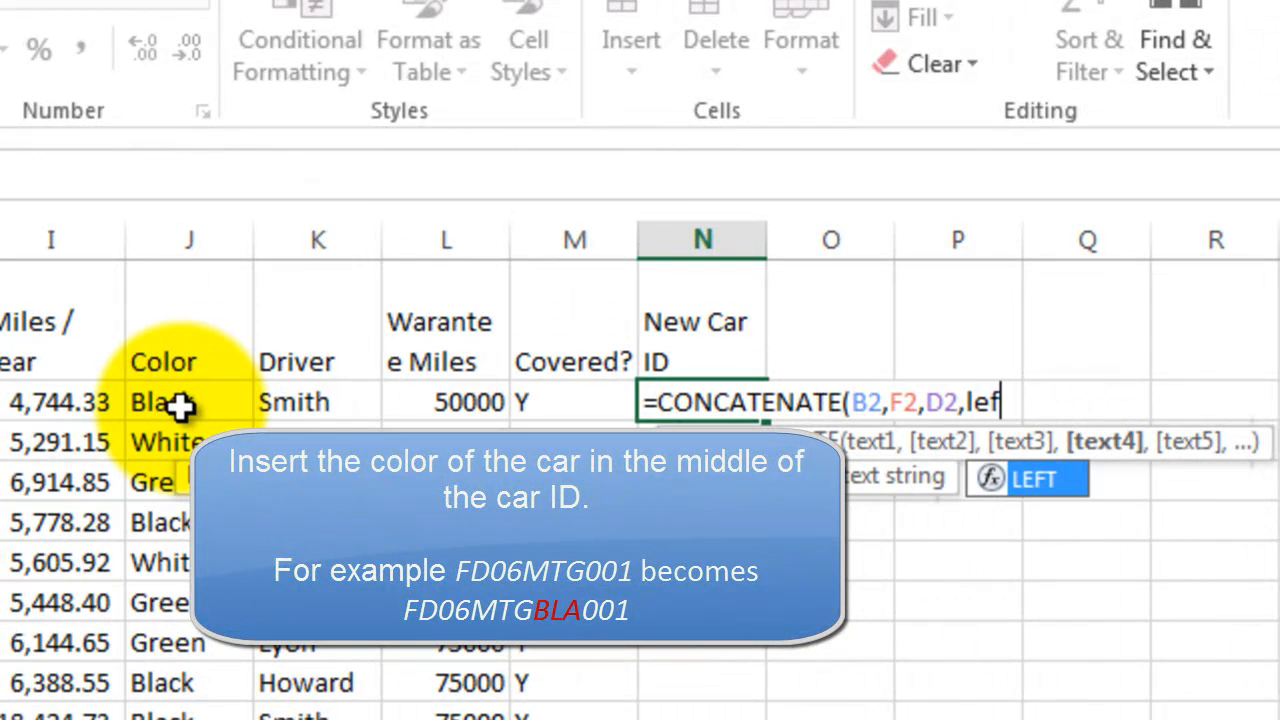
pyautogui.write('t(')
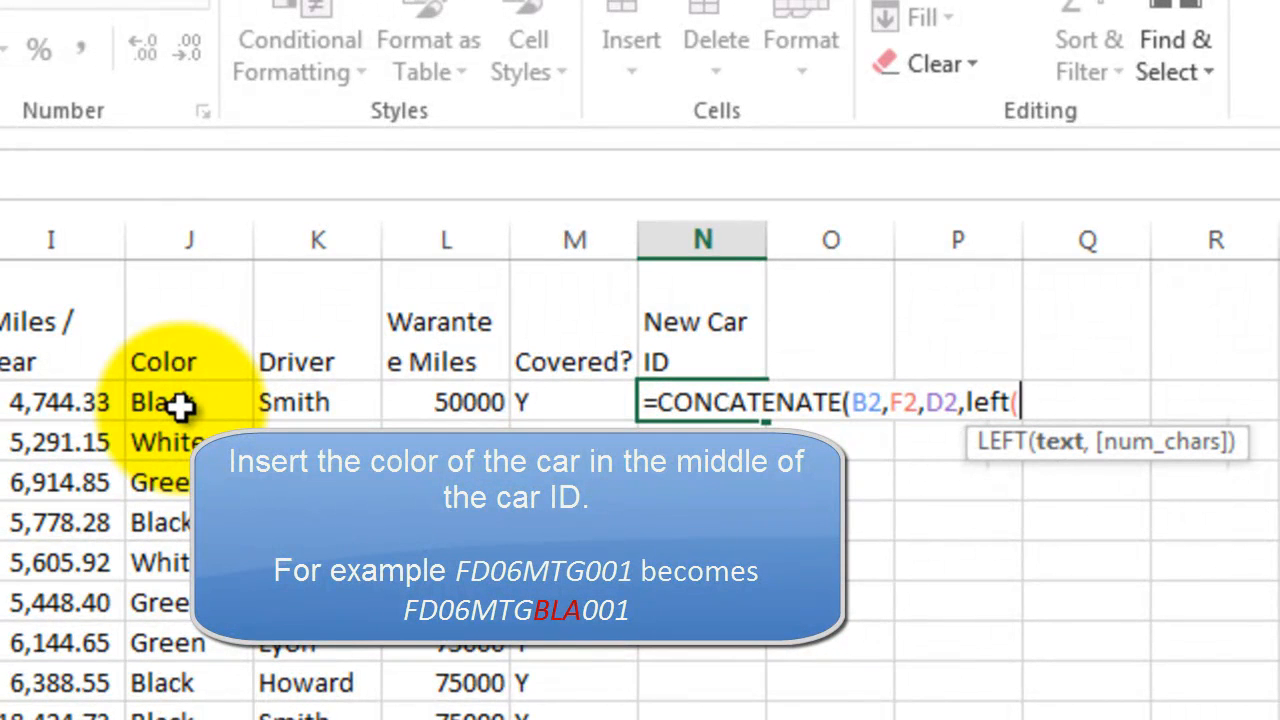
pyautogui.click(183, 402)
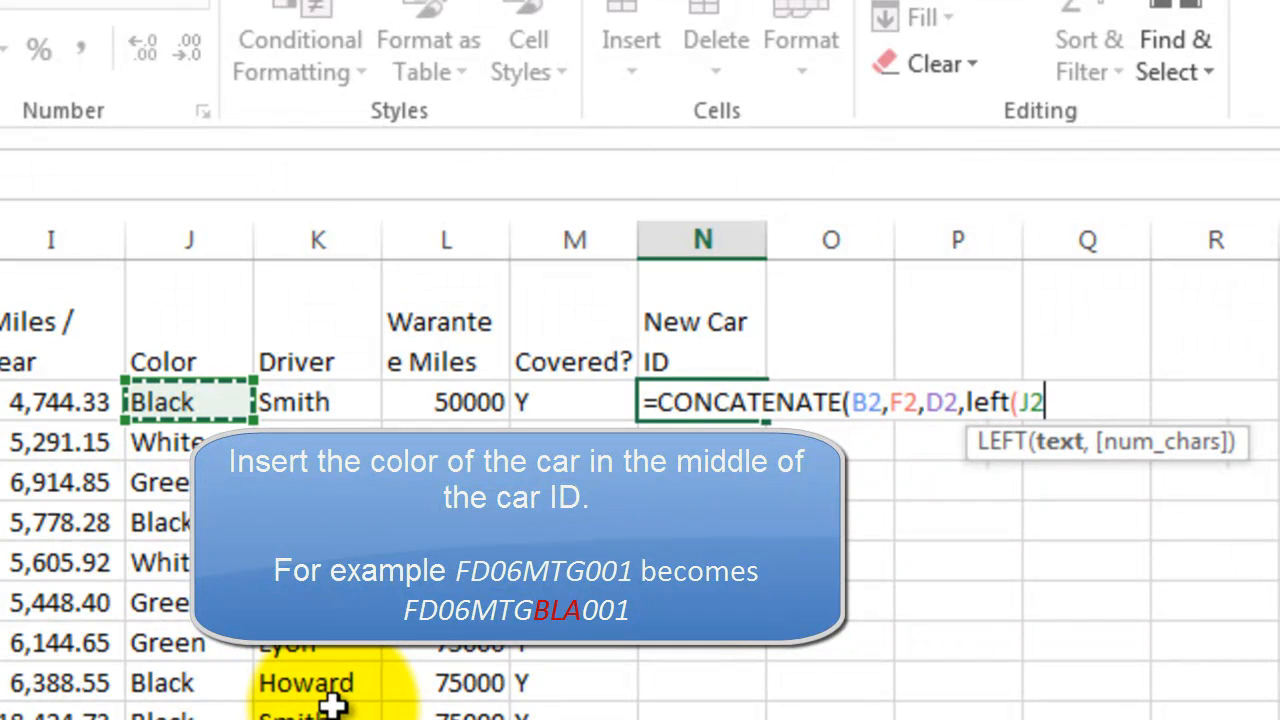
pyautogui.write('3')
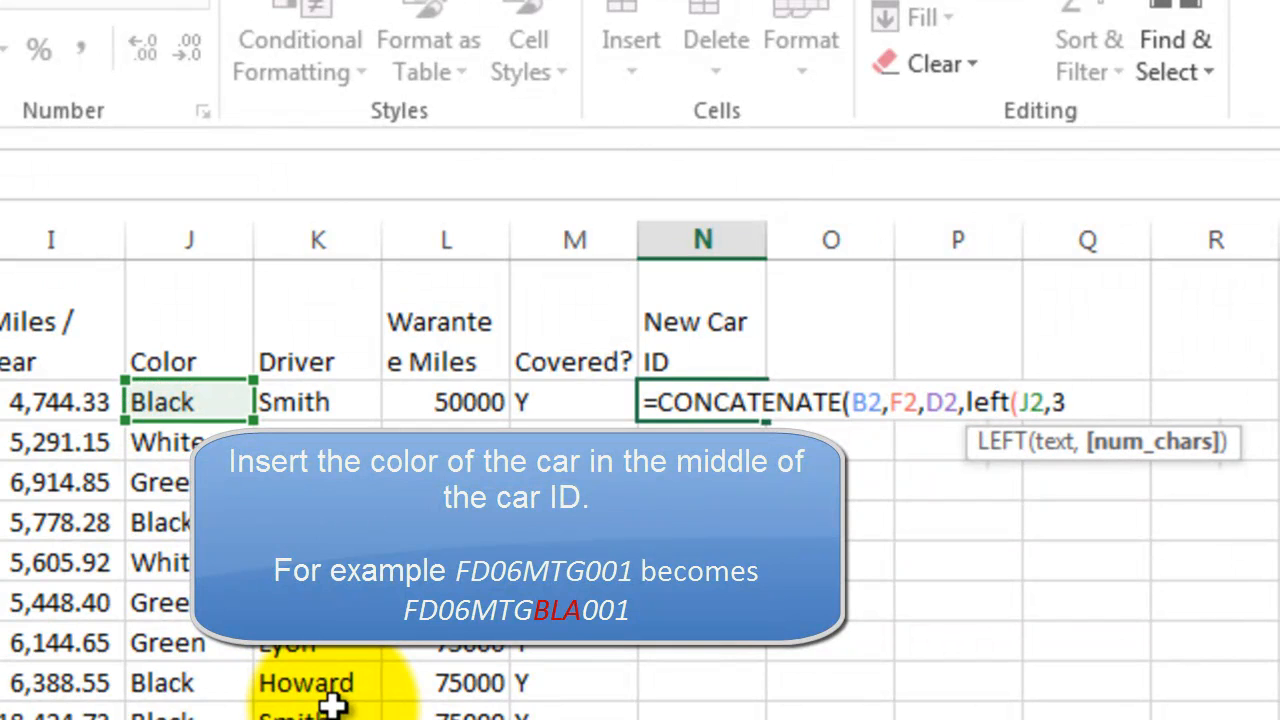
pyautogui.write('),')
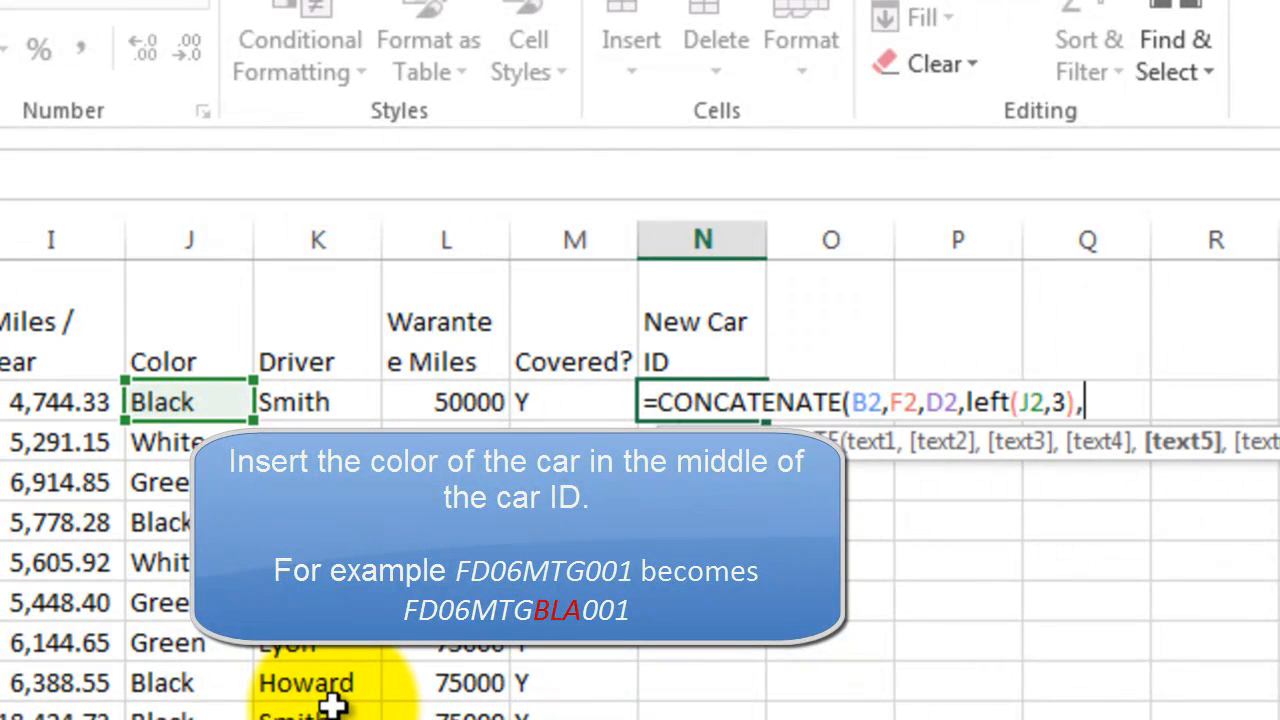
pyautogui.moveTo(955, 450)
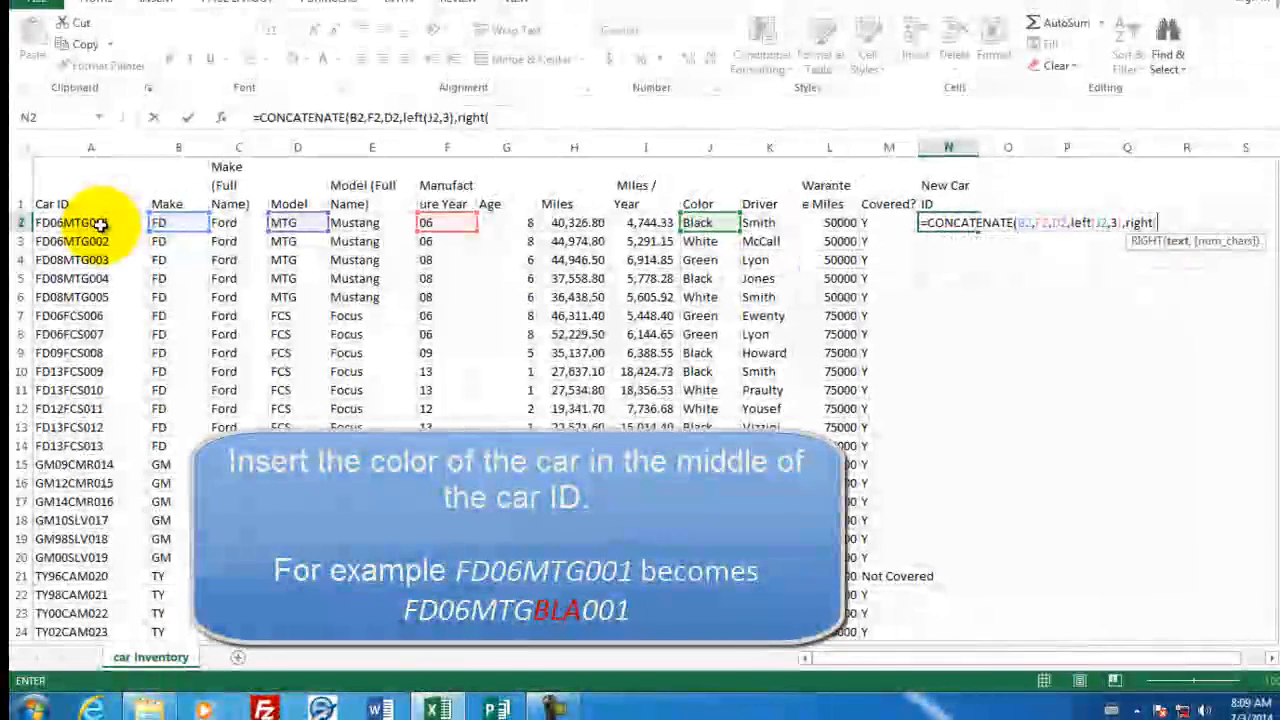
pyautogui.click(91, 222)
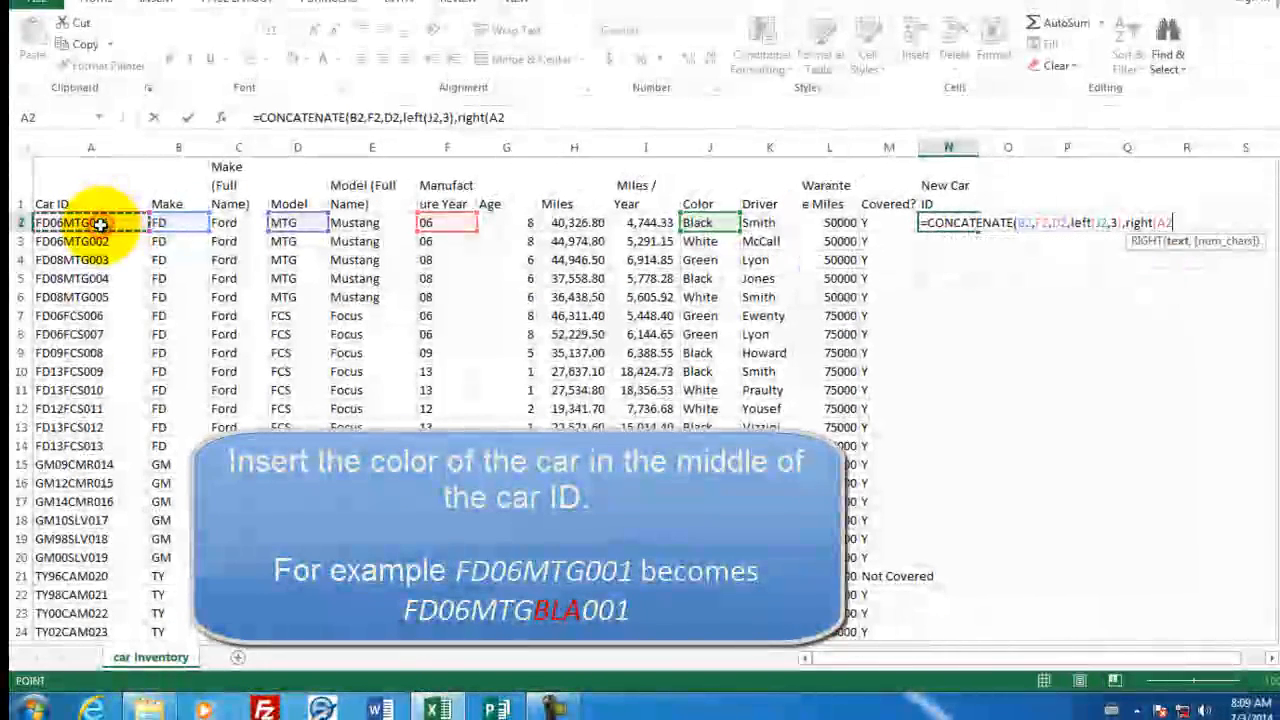
pyautogui.write(',3')
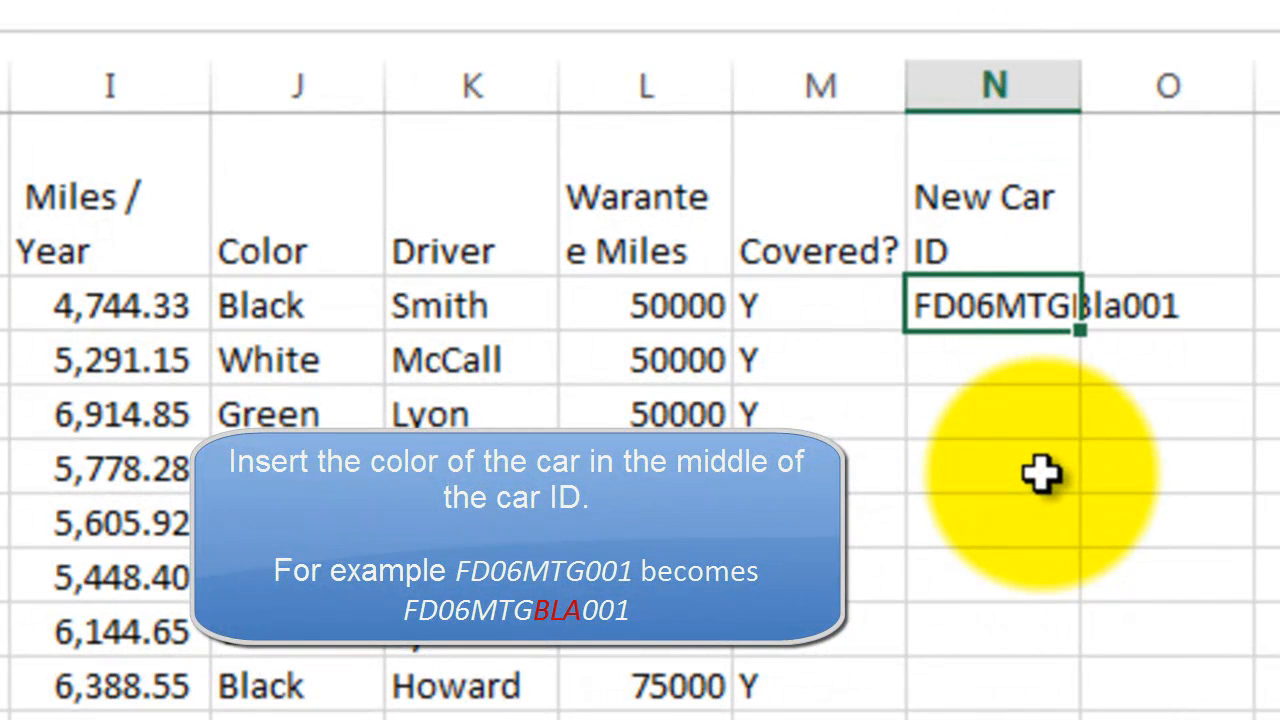
pyautogui.moveTo(1120, 330)
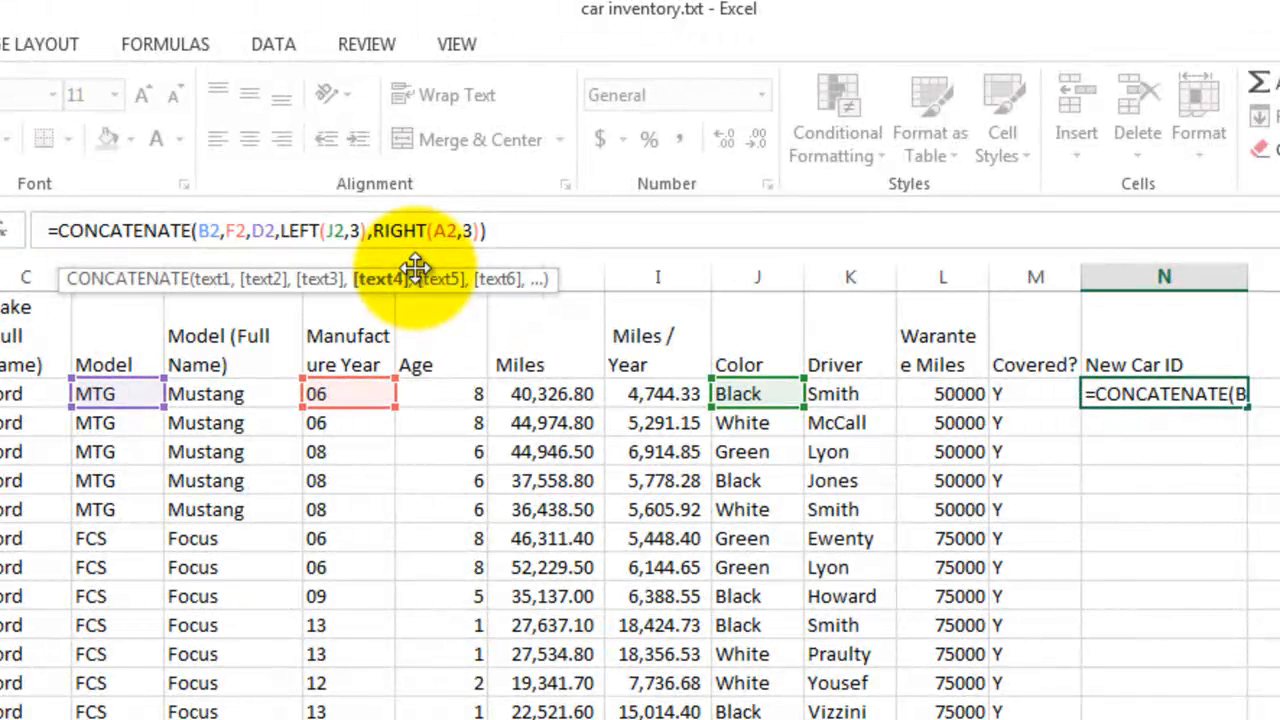
# Wrap LEFT(J2,3) in UPPER() so N2 reads FD06MTGBLA001.
pyautogui.write('upper')
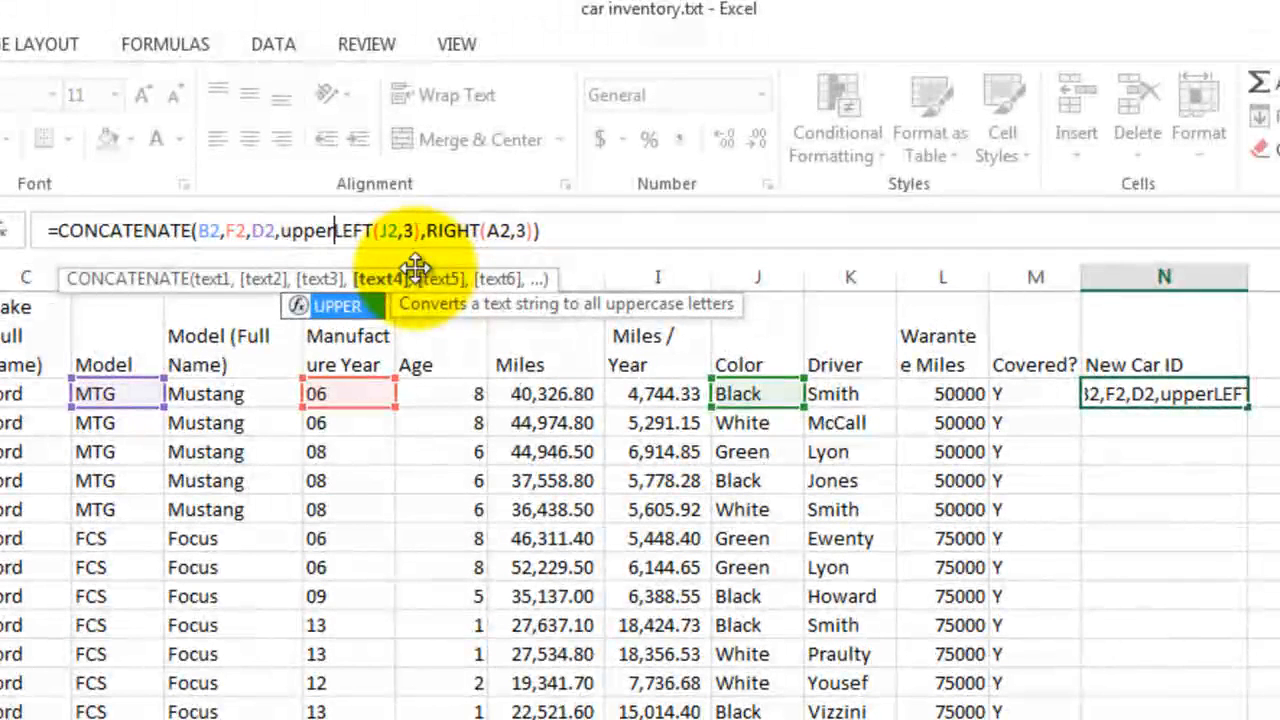
pyautogui.write('(')
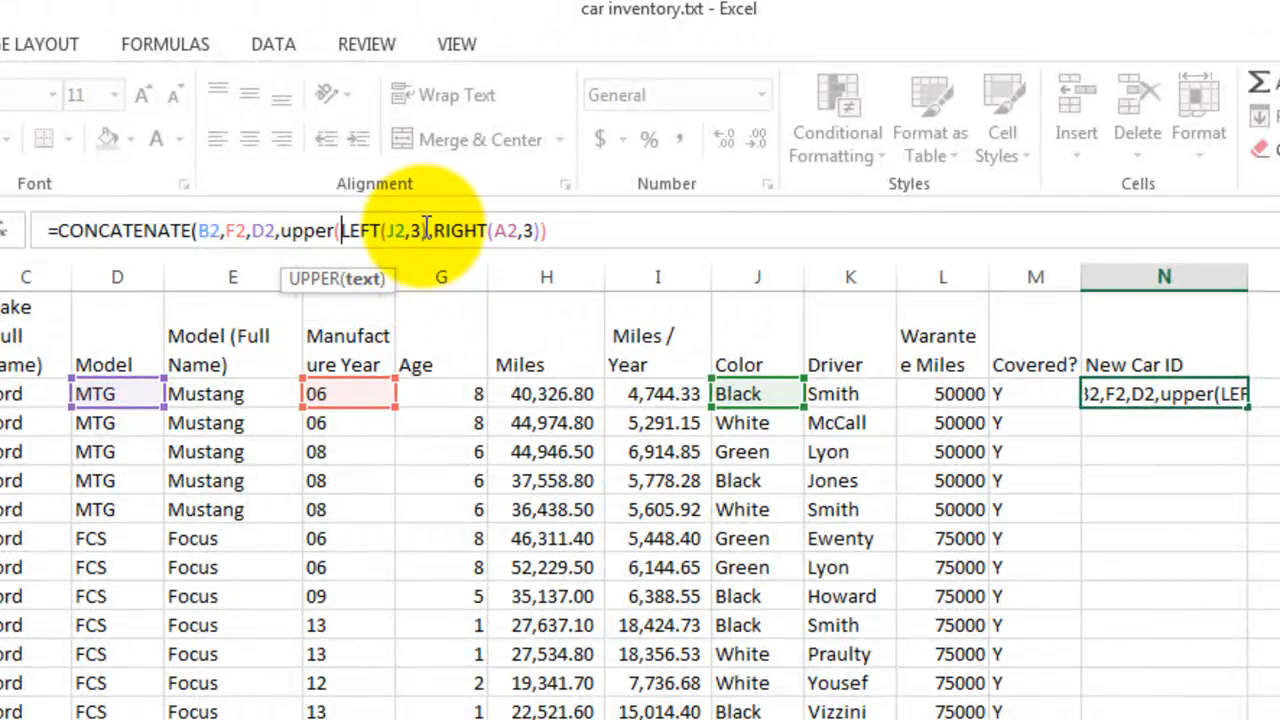
pyautogui.write(')')
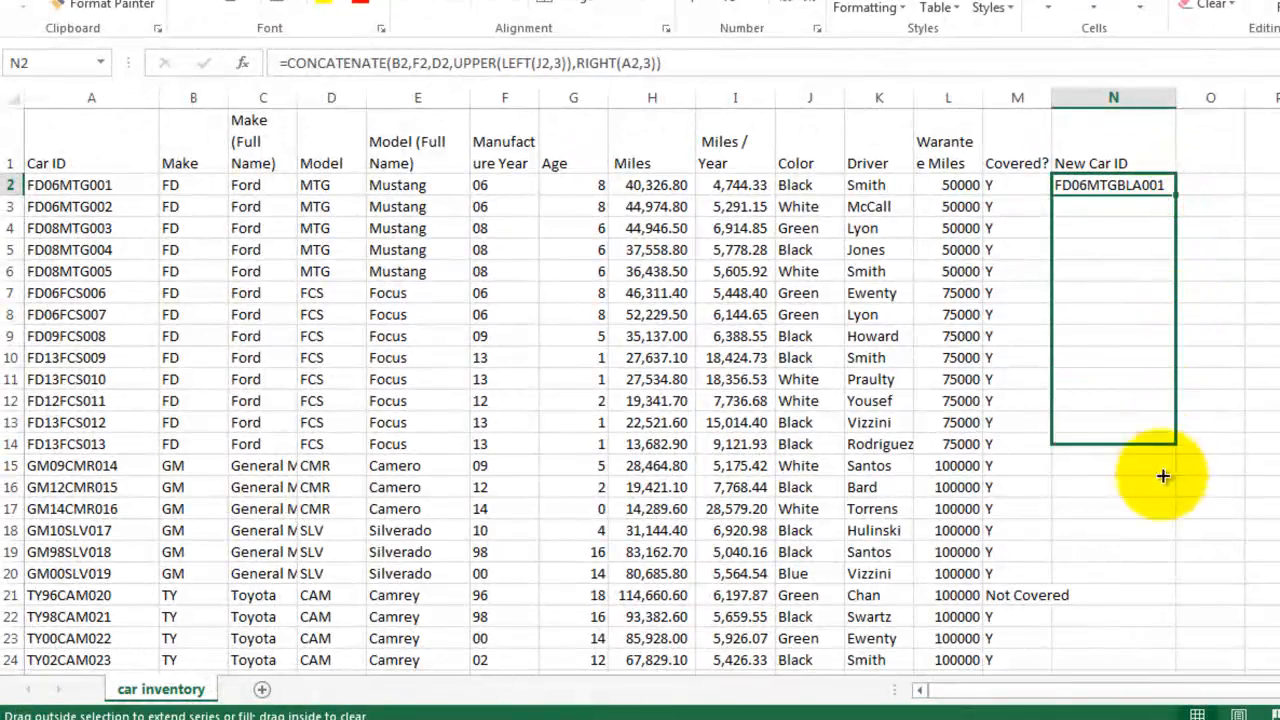
# Fill N2's ID formula down to every car, e.g. FD06MTGWHI002 and GM09CMRWHI014.
pyautogui.scroll(-3)
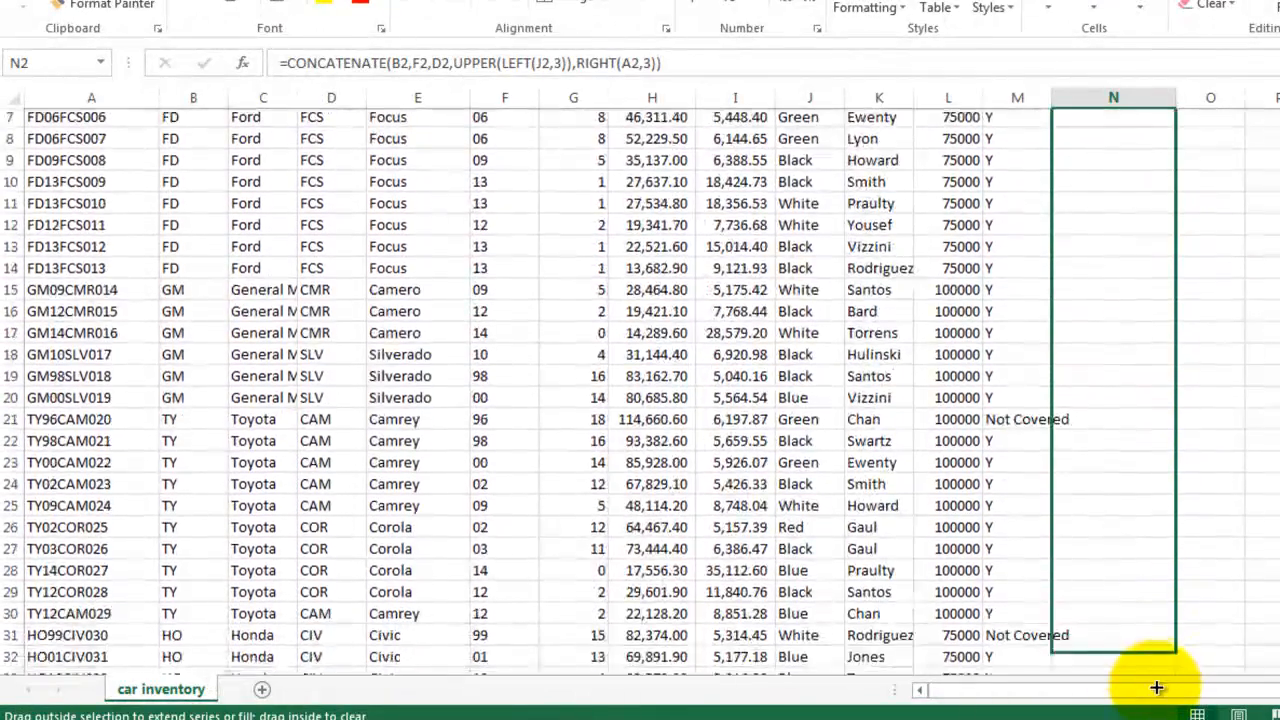
pyautogui.scroll(-3)
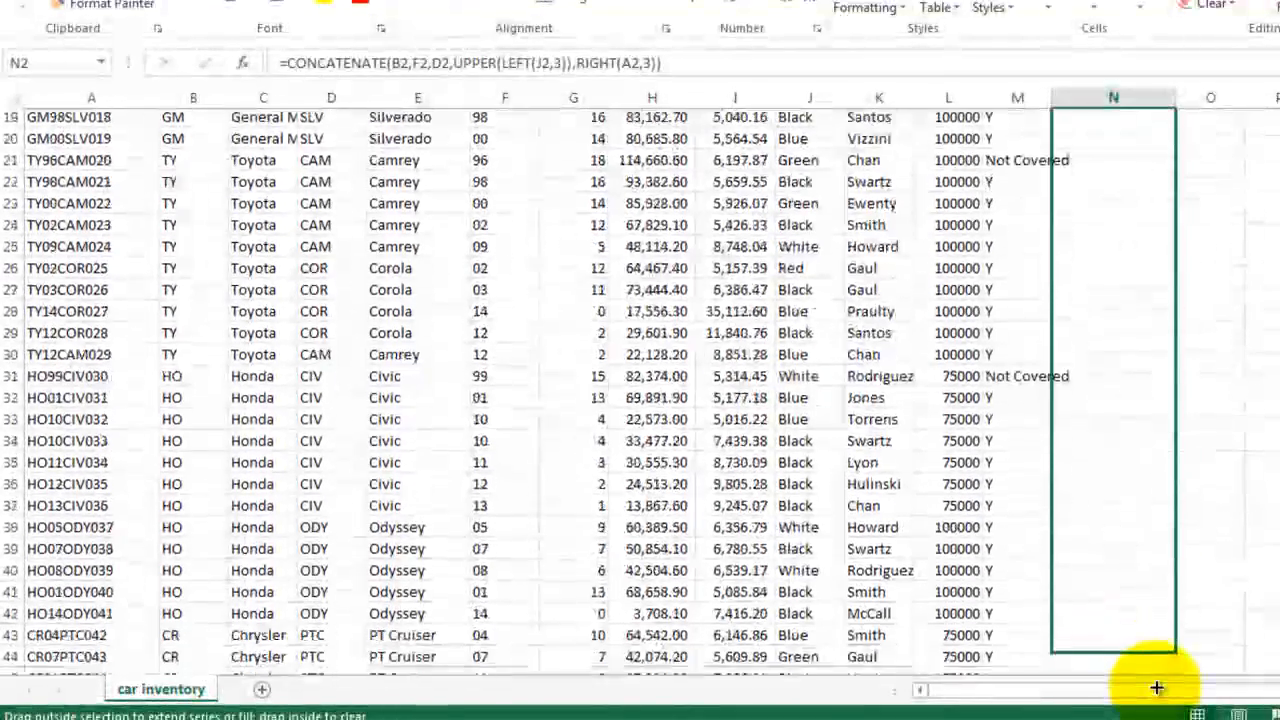
pyautogui.scroll(-3)
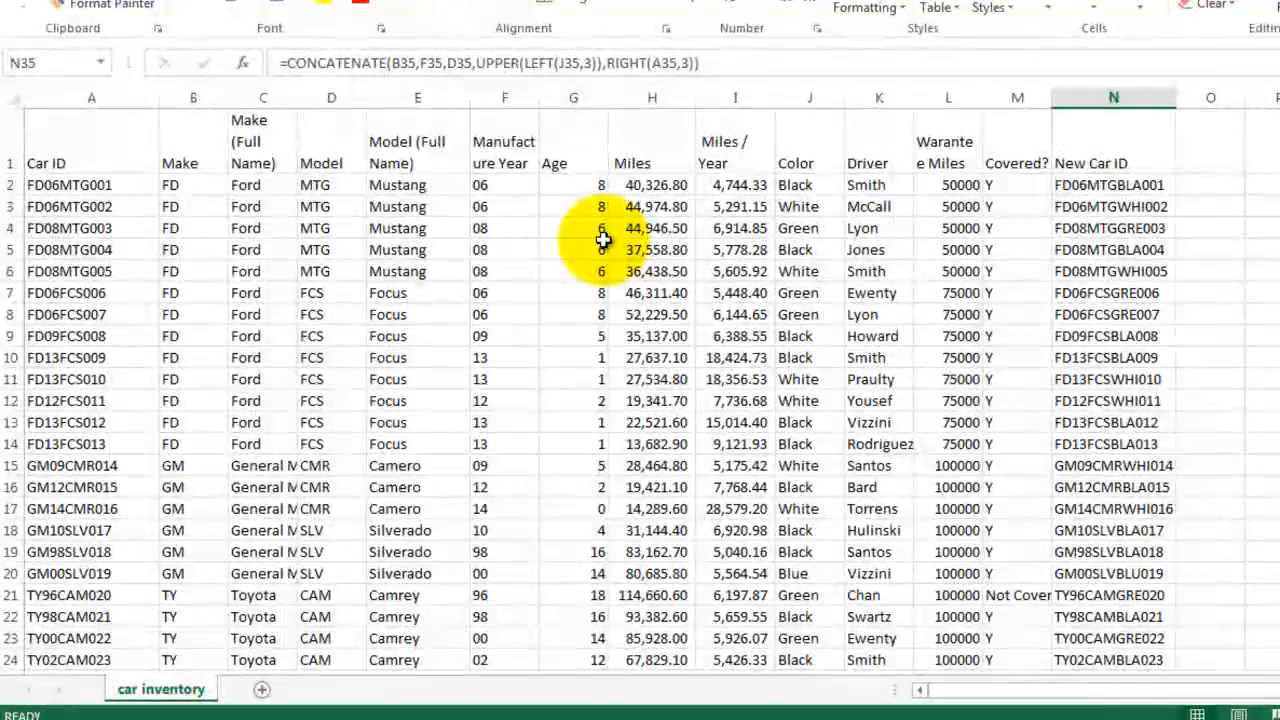
pyautogui.moveTo(878, 195)
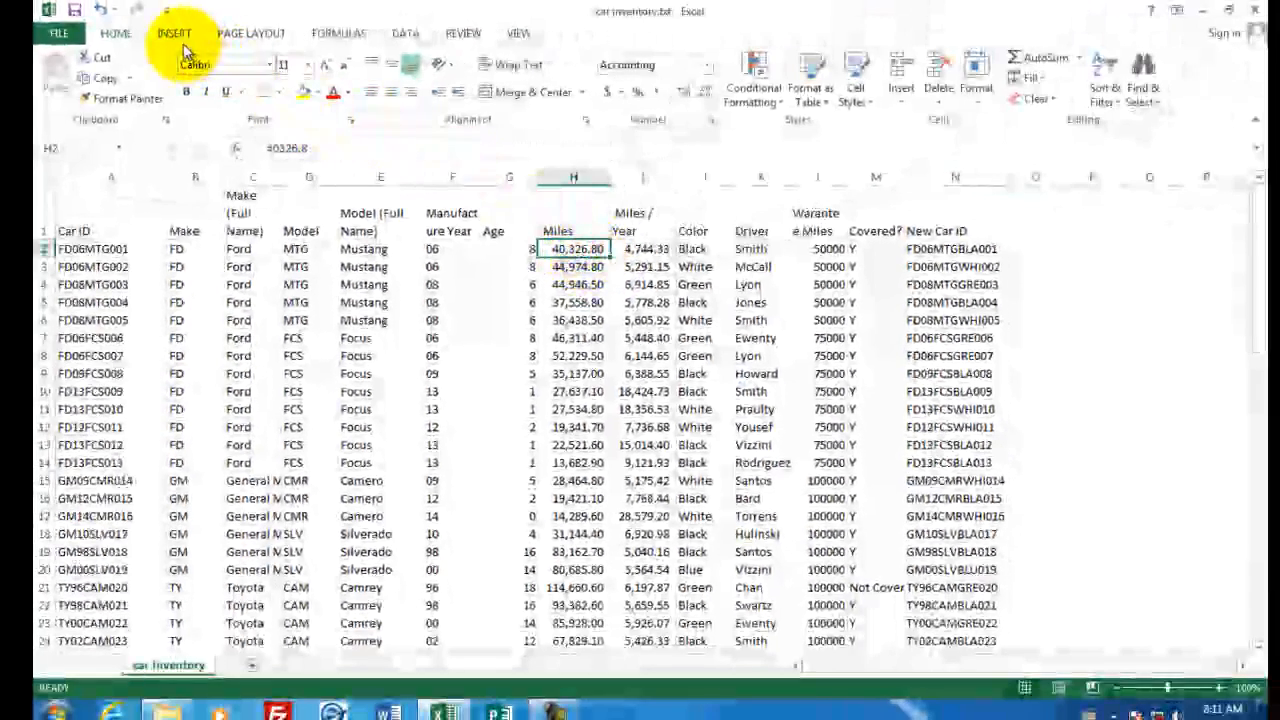
# Insert a blank PivotTable from the inventory range on a new worksheet.
pyautogui.click(175, 33)
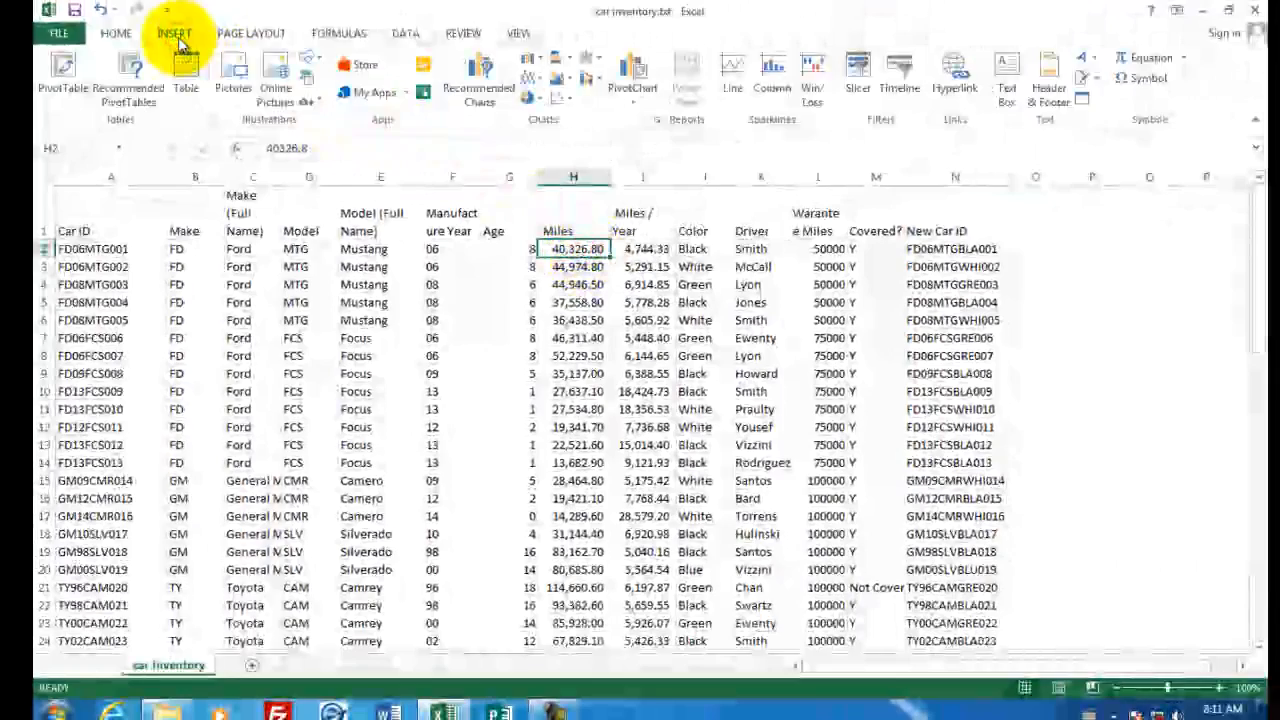
pyautogui.click(62, 70)
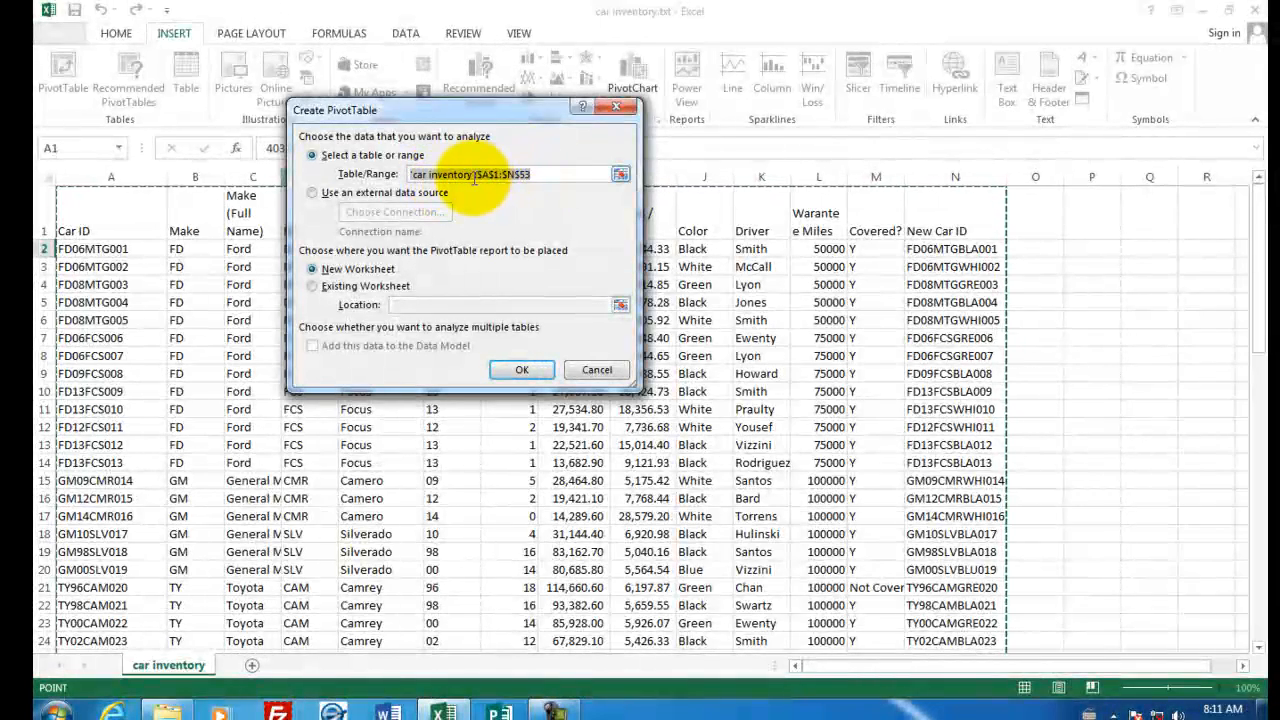
pyautogui.click(521, 369)
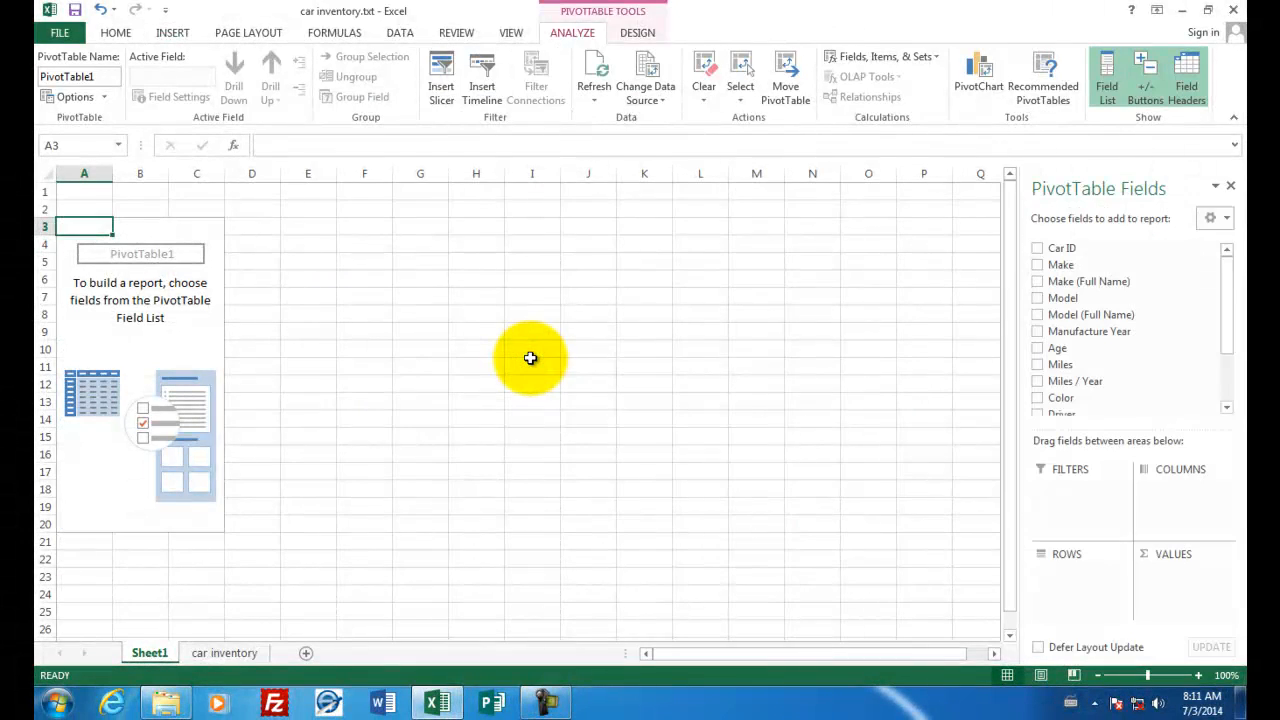
pyautogui.moveTo(977, 337)
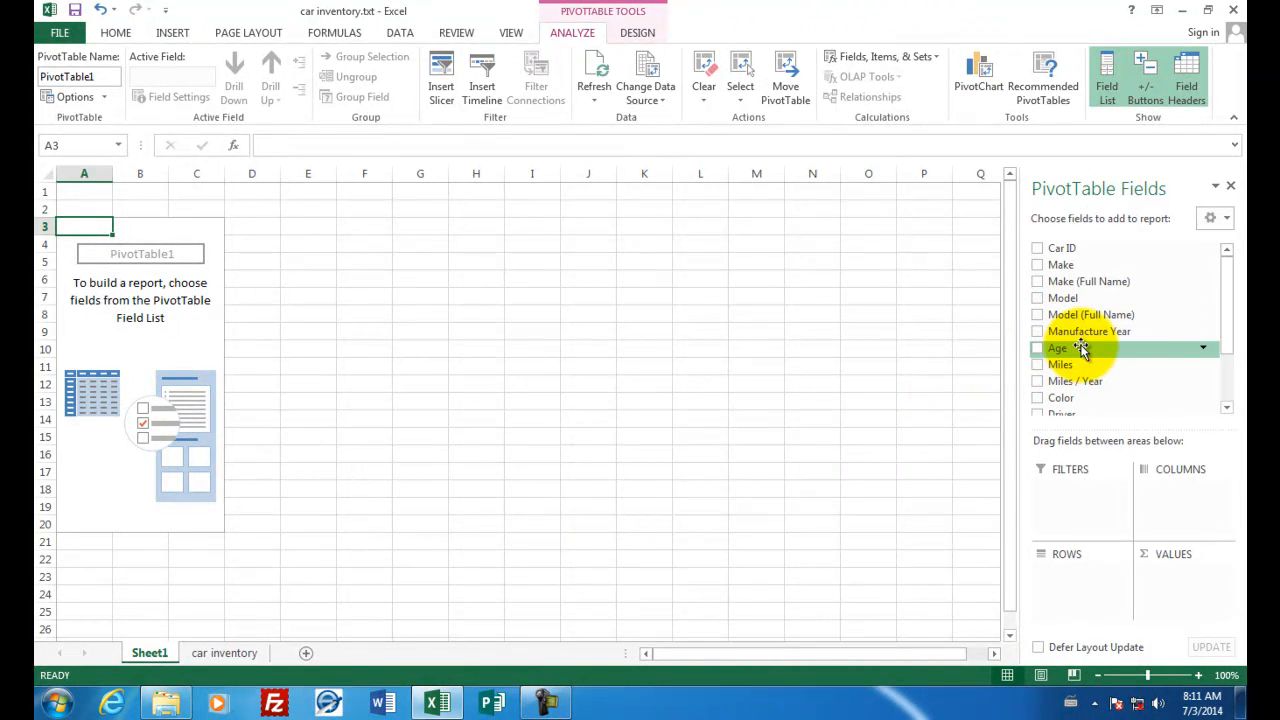
# Add Driver rows and Sum of Miles to the pivot, then select A4:B20.
pyautogui.scroll(-3)
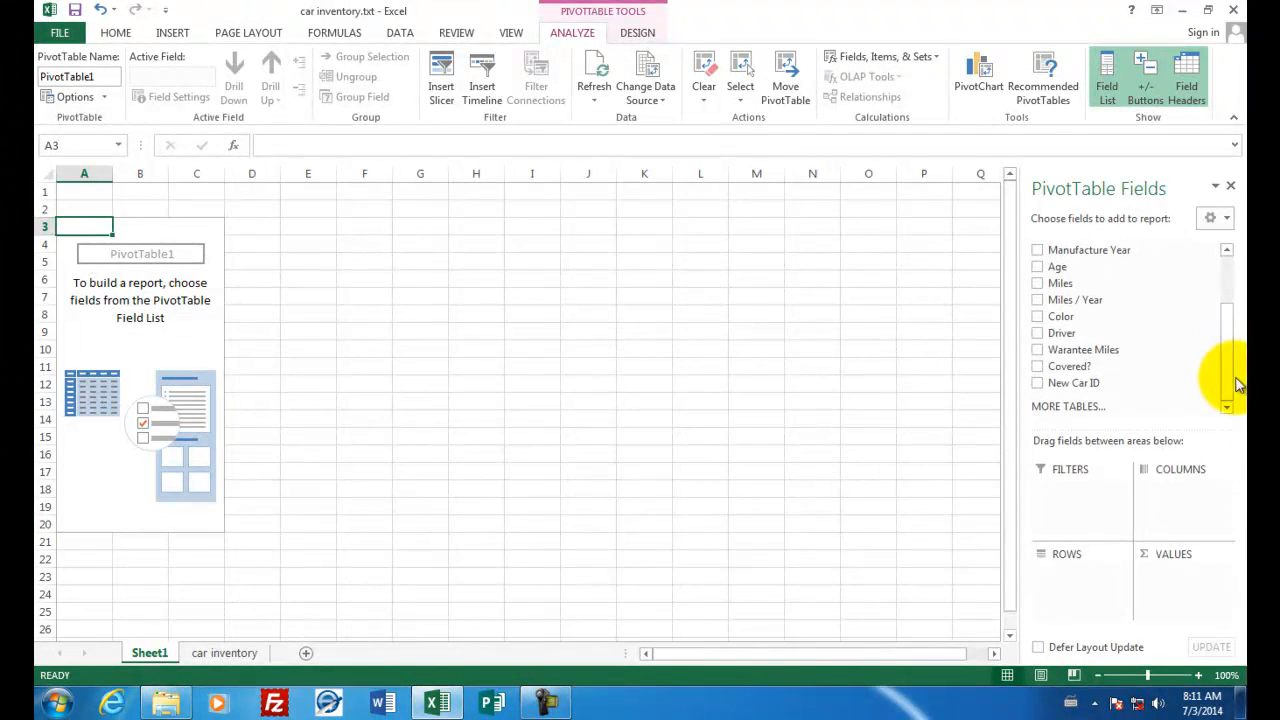
pyautogui.click(1037, 333)
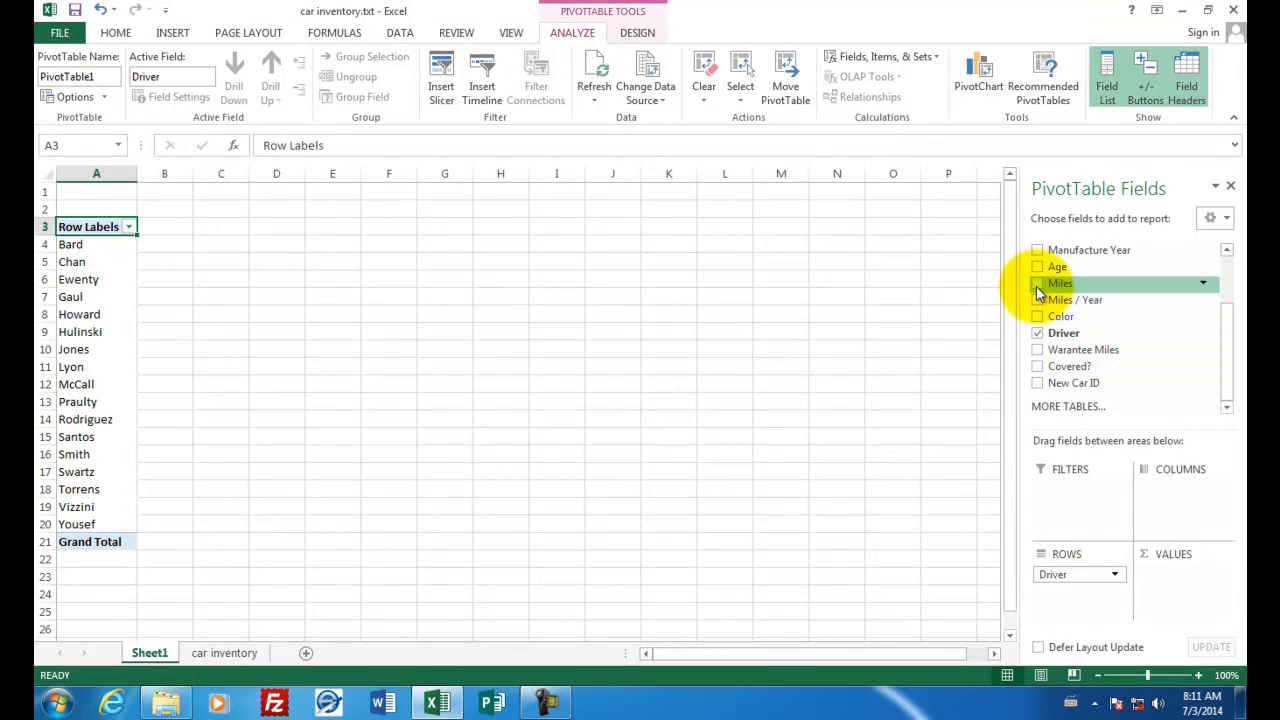
pyautogui.click(1037, 283)
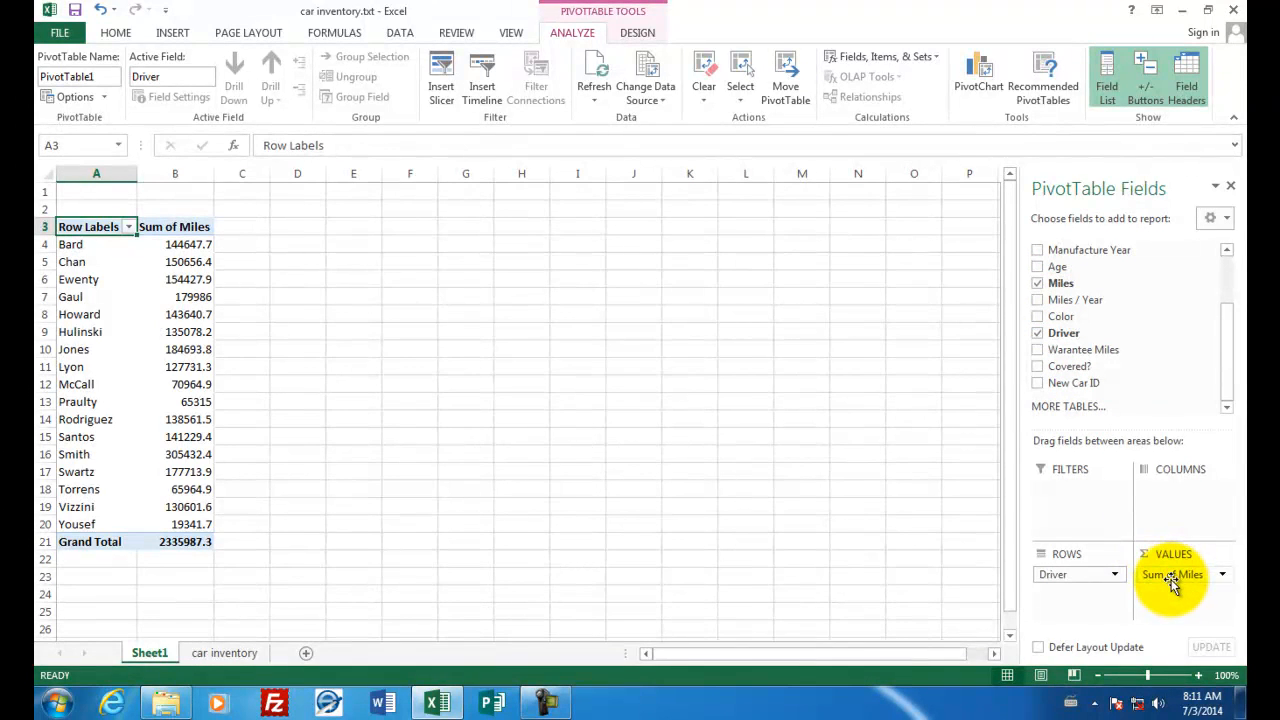
pyautogui.moveTo(1080, 583)
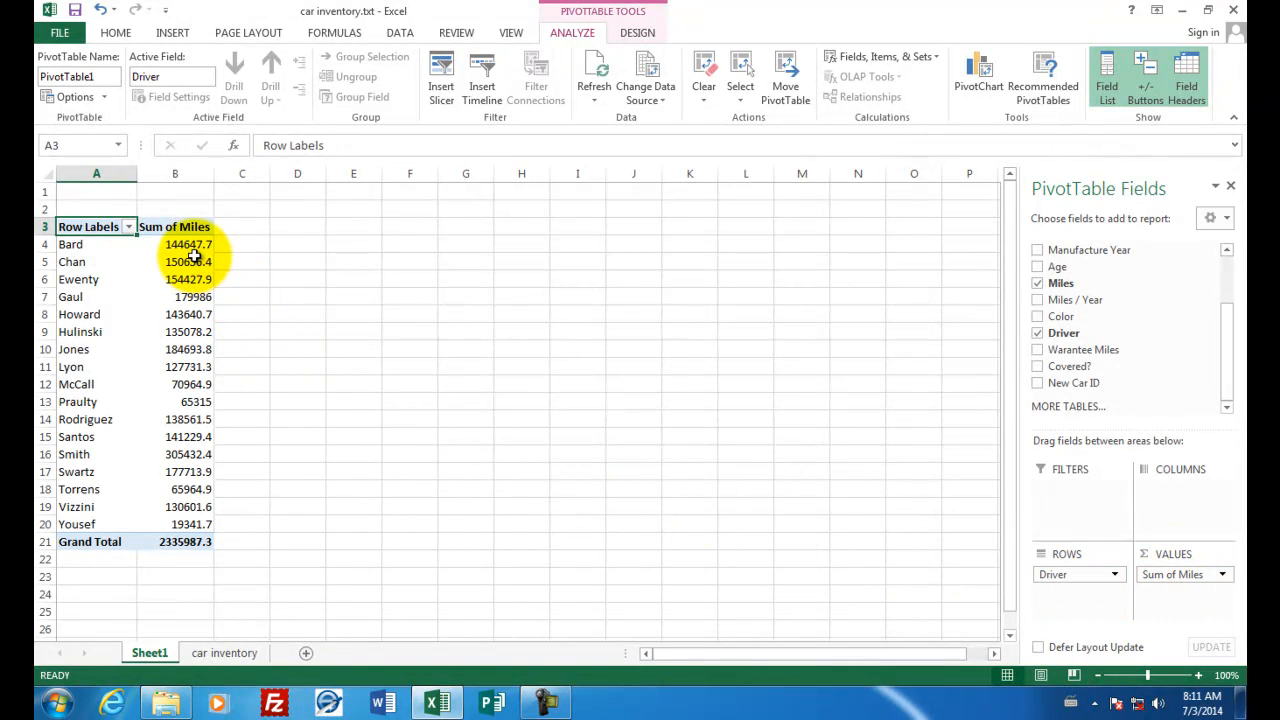
pyautogui.moveTo(97, 244)
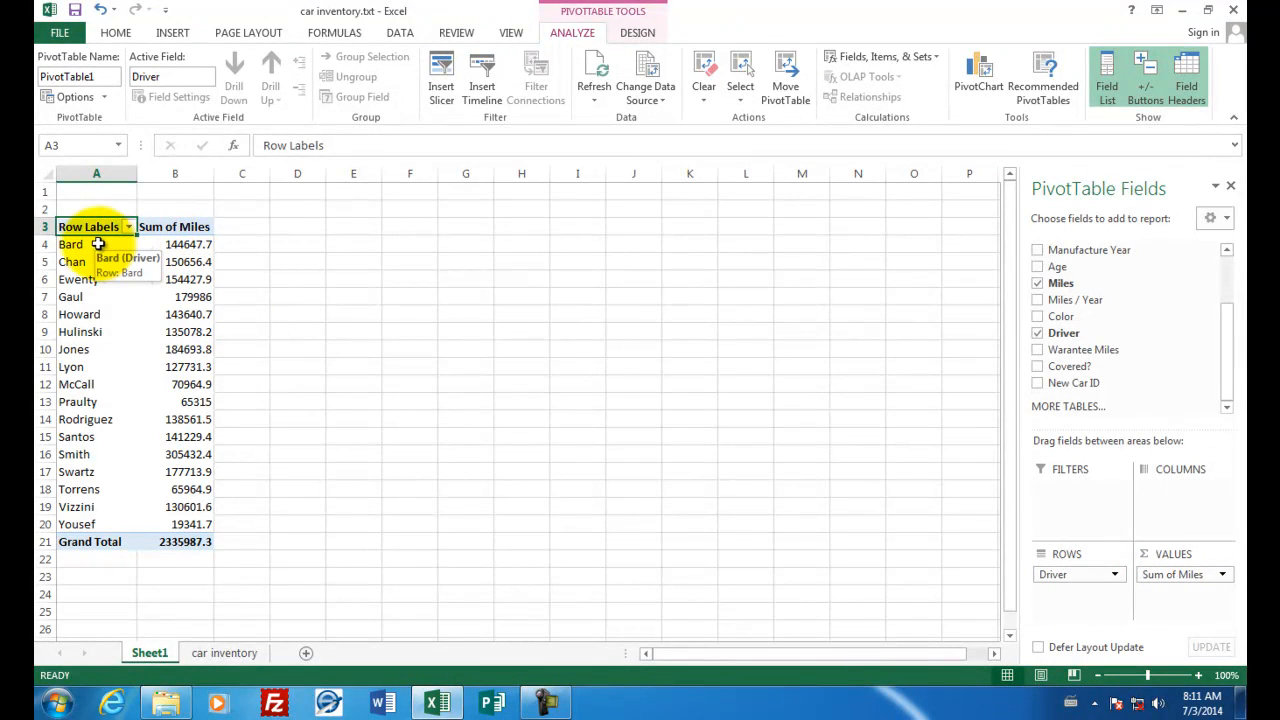
pyautogui.moveTo(96, 244); pyautogui.dragTo(175, 471)
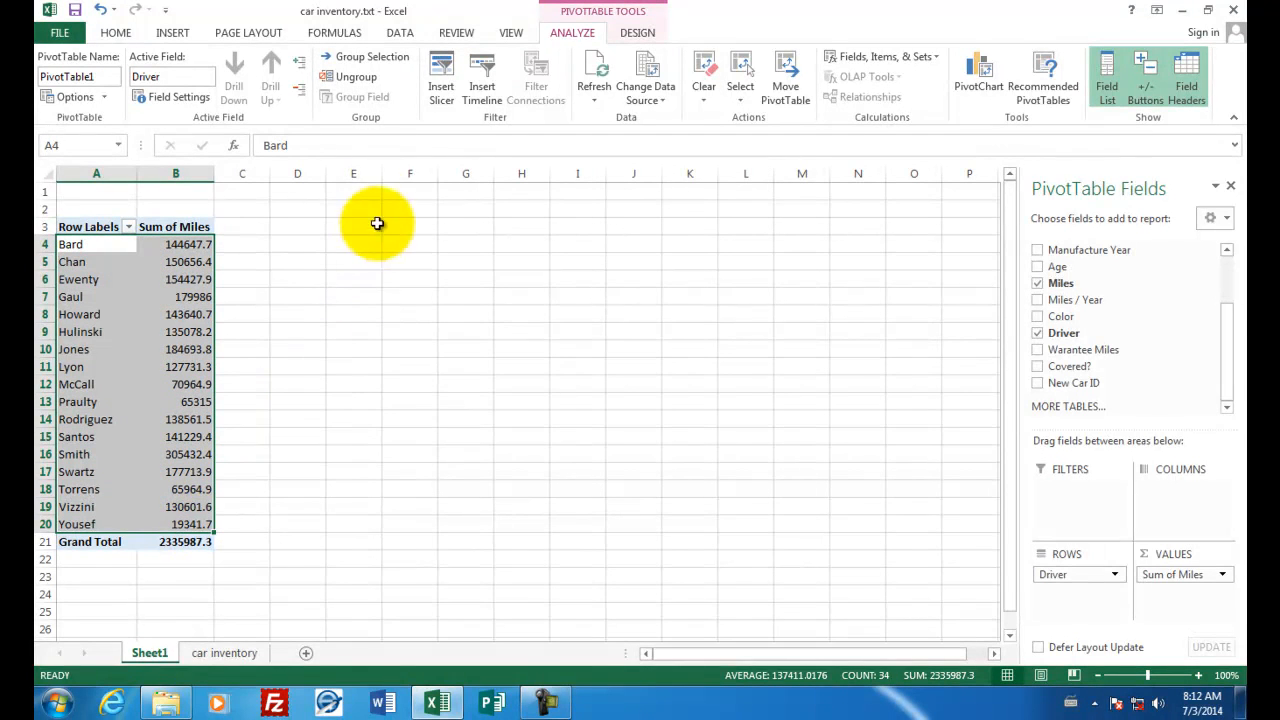
pyautogui.moveTo(172, 33)
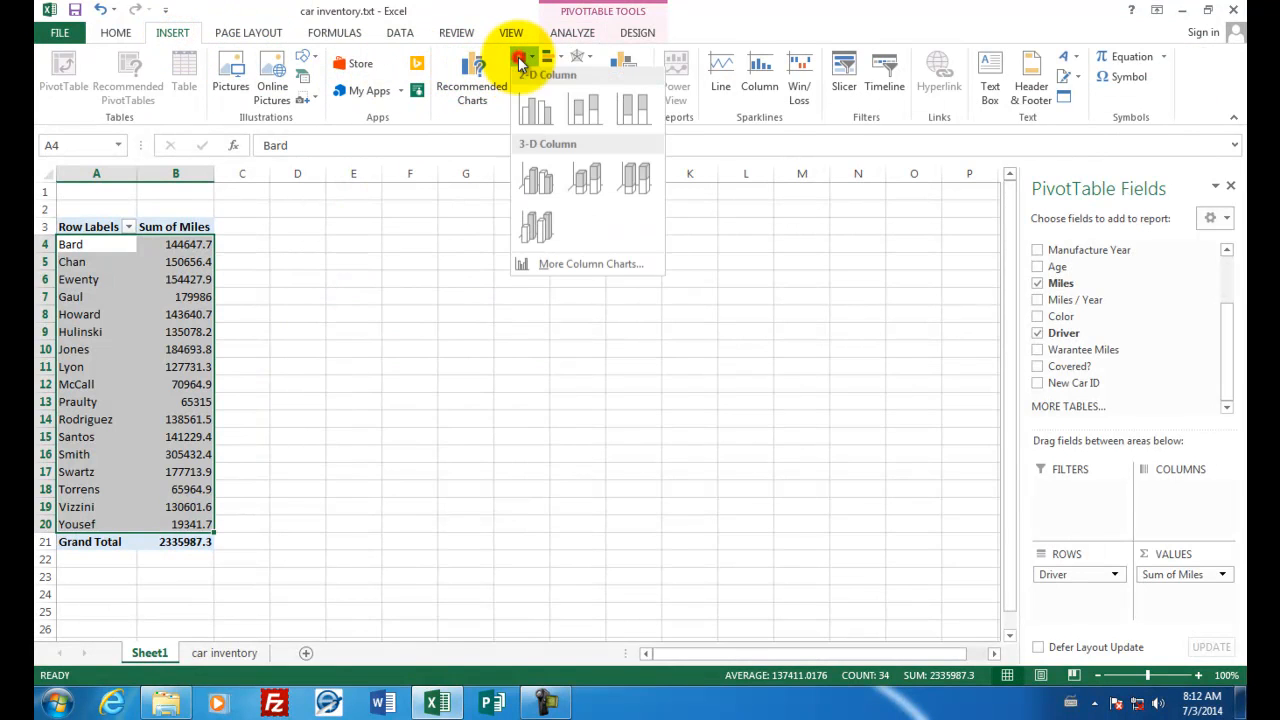
# Insert a 2-D clustered column chart of driver miles and select Smith's bar.
pyautogui.click(535, 105)
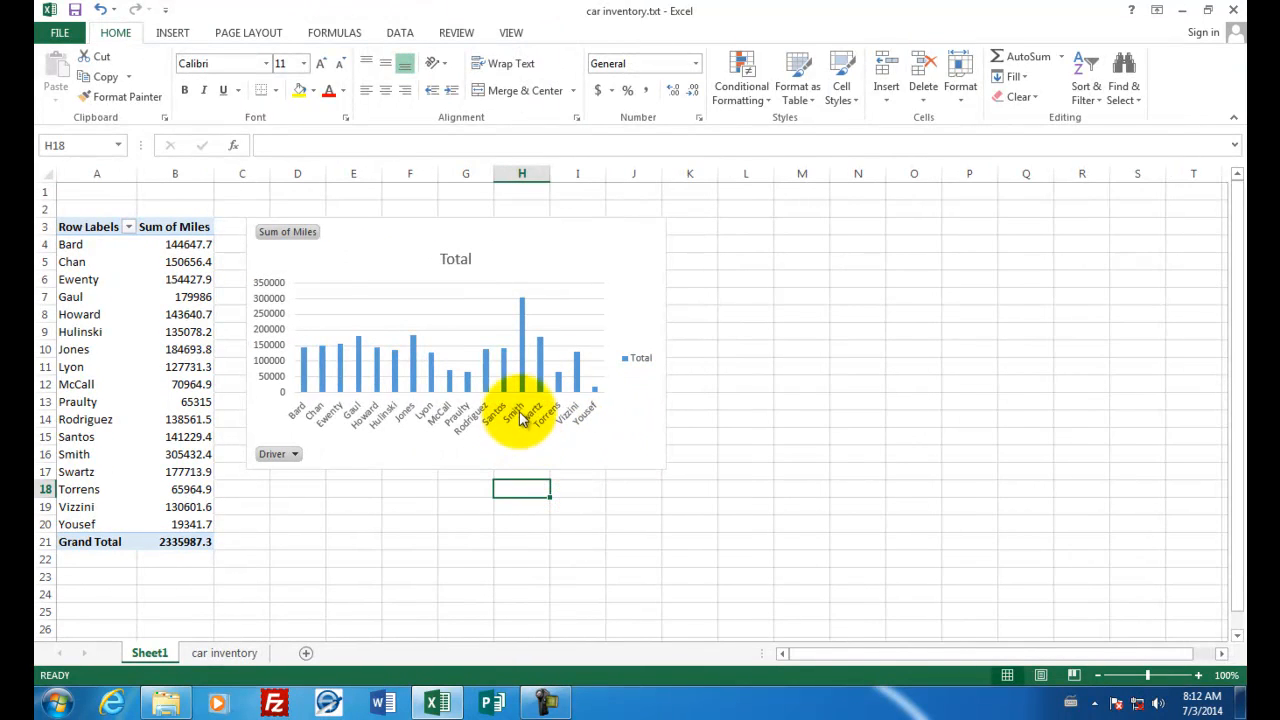
pyautogui.moveTo(521, 305)
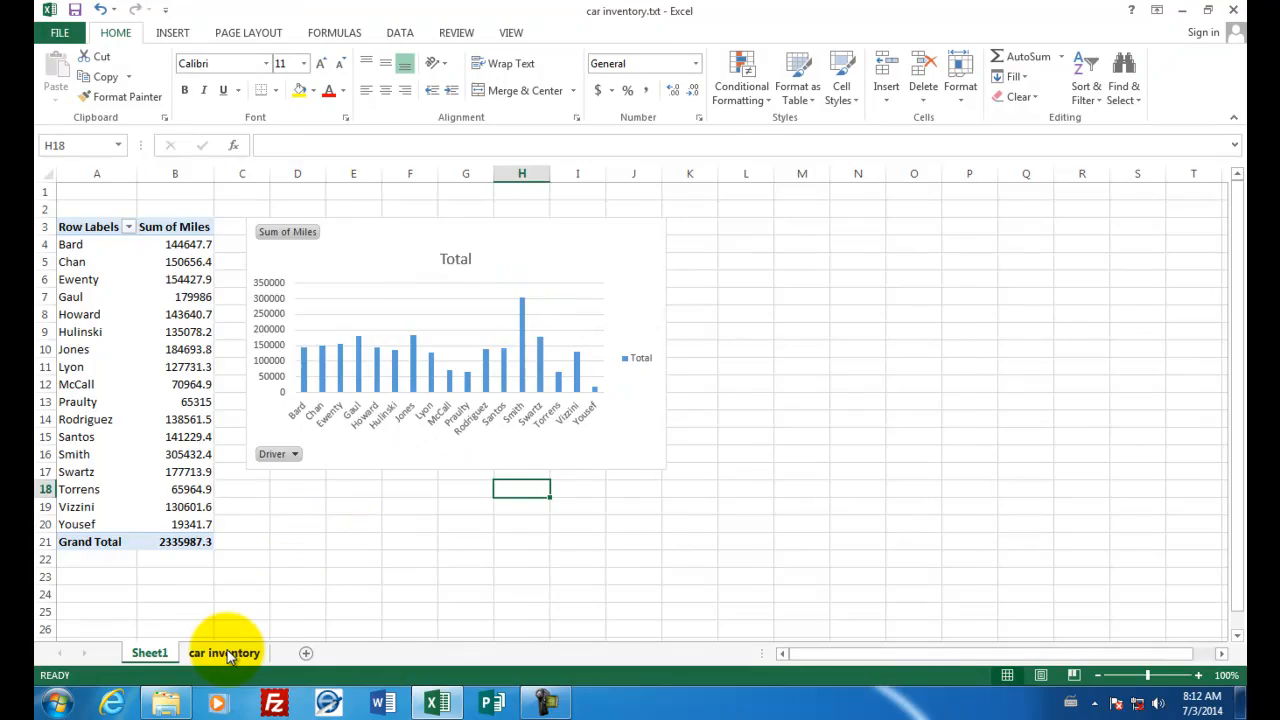
pyautogui.click(224, 653)
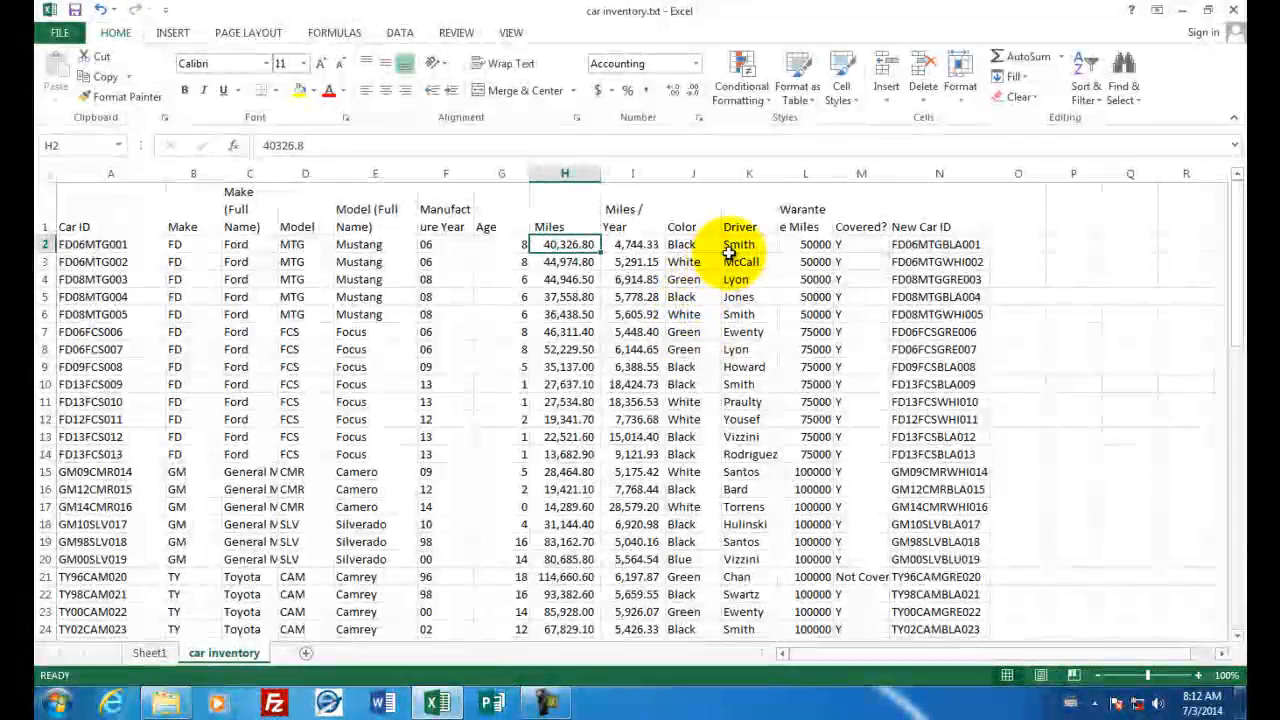
pyautogui.click(749, 244)
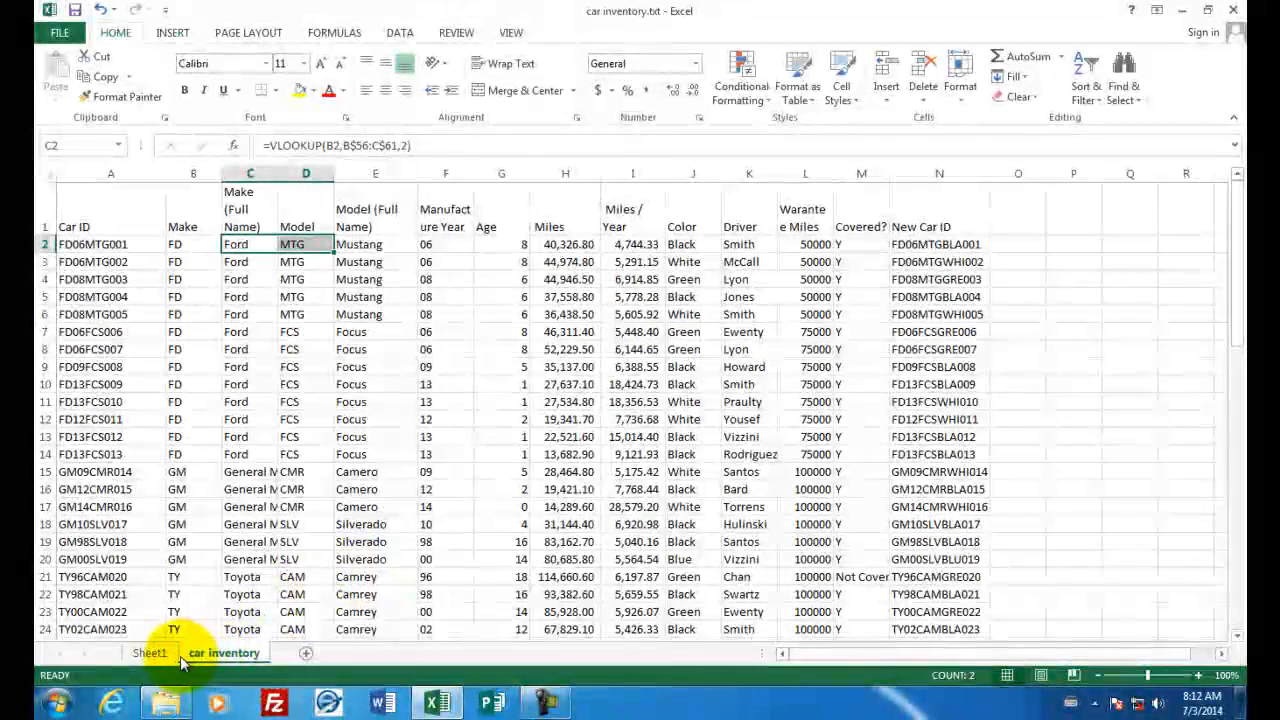
pyautogui.click(149, 652)
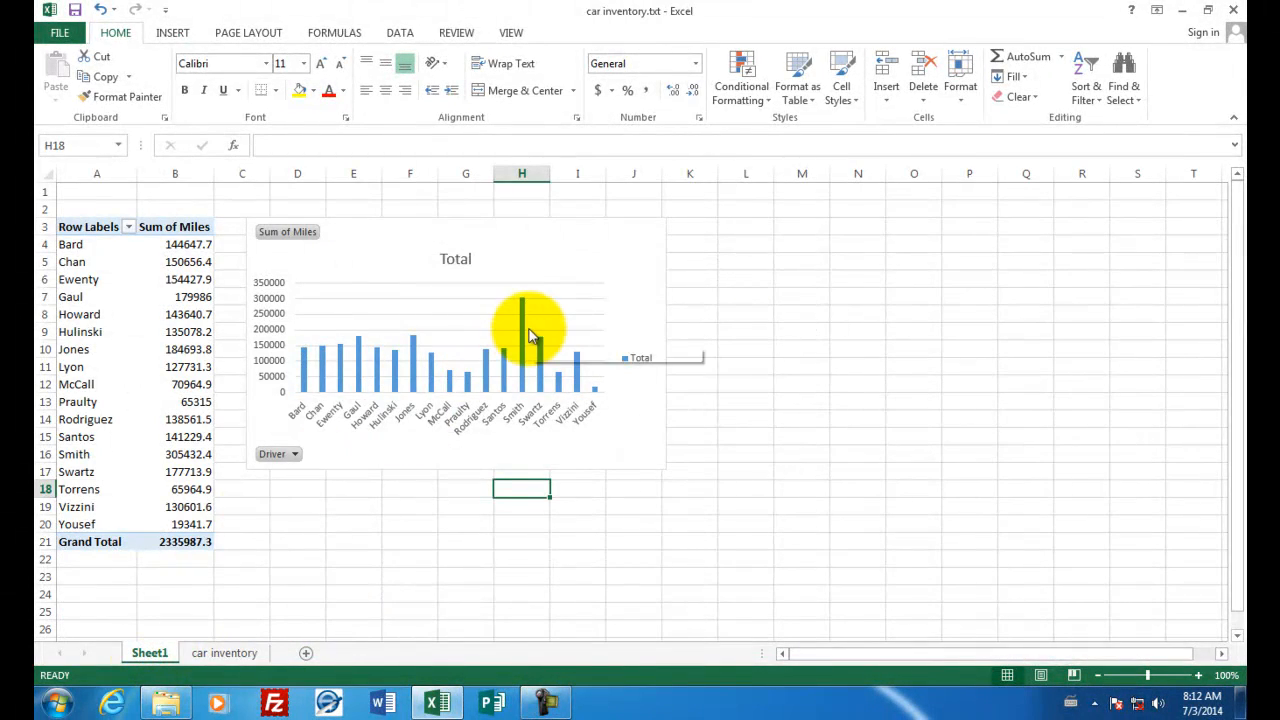
pyautogui.moveTo(522, 320)
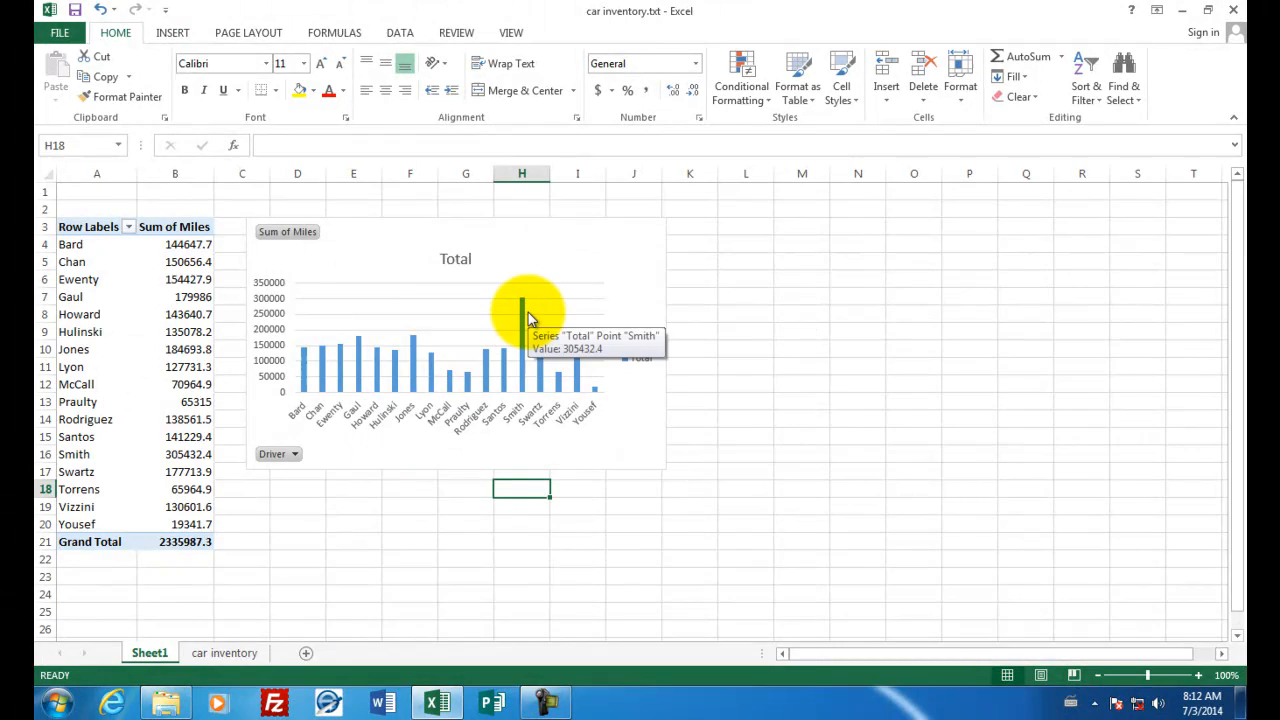
pyautogui.click(224, 652)
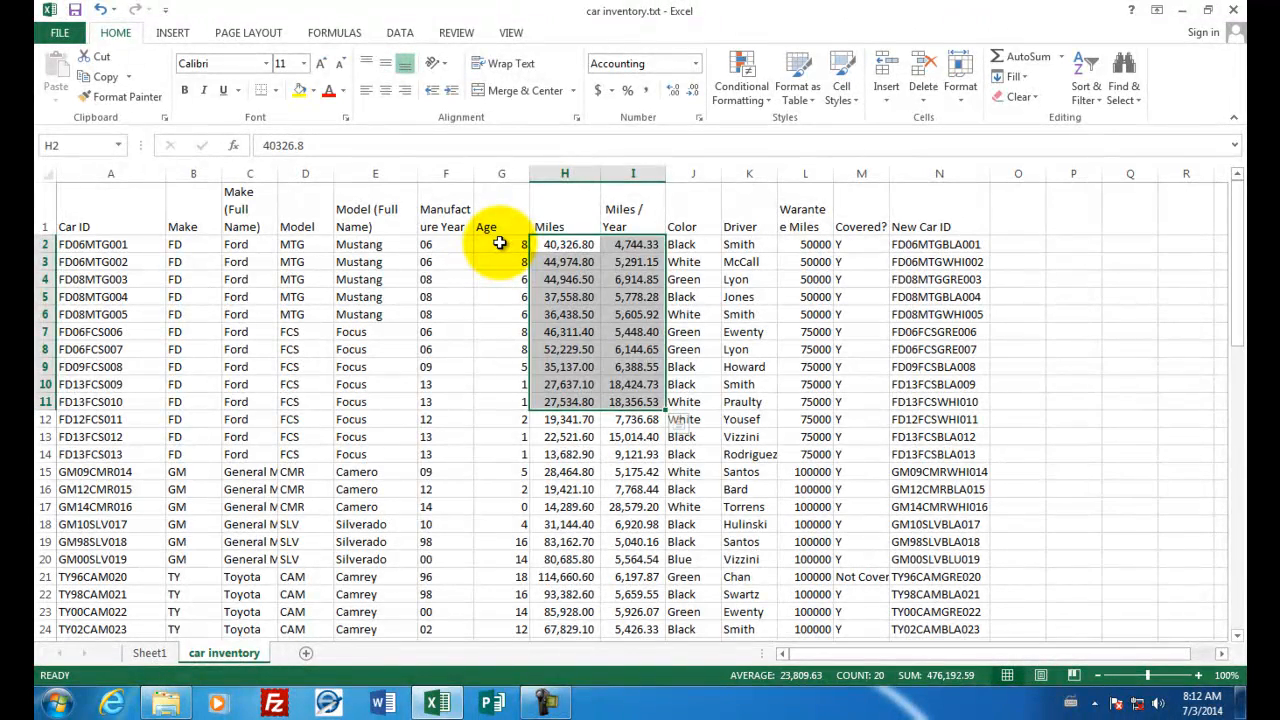
# Select the Age and Miles columns and insert a basic scatter chart.
pyautogui.click(501, 244)
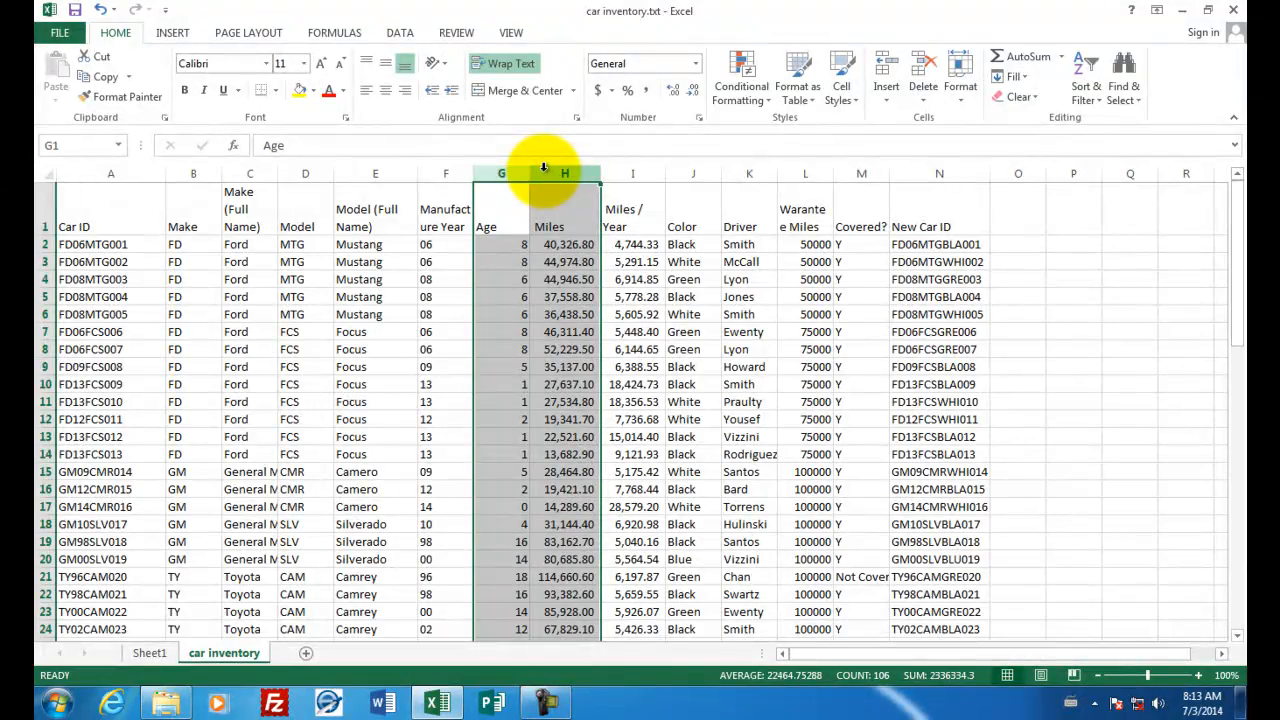
pyautogui.click(172, 32)
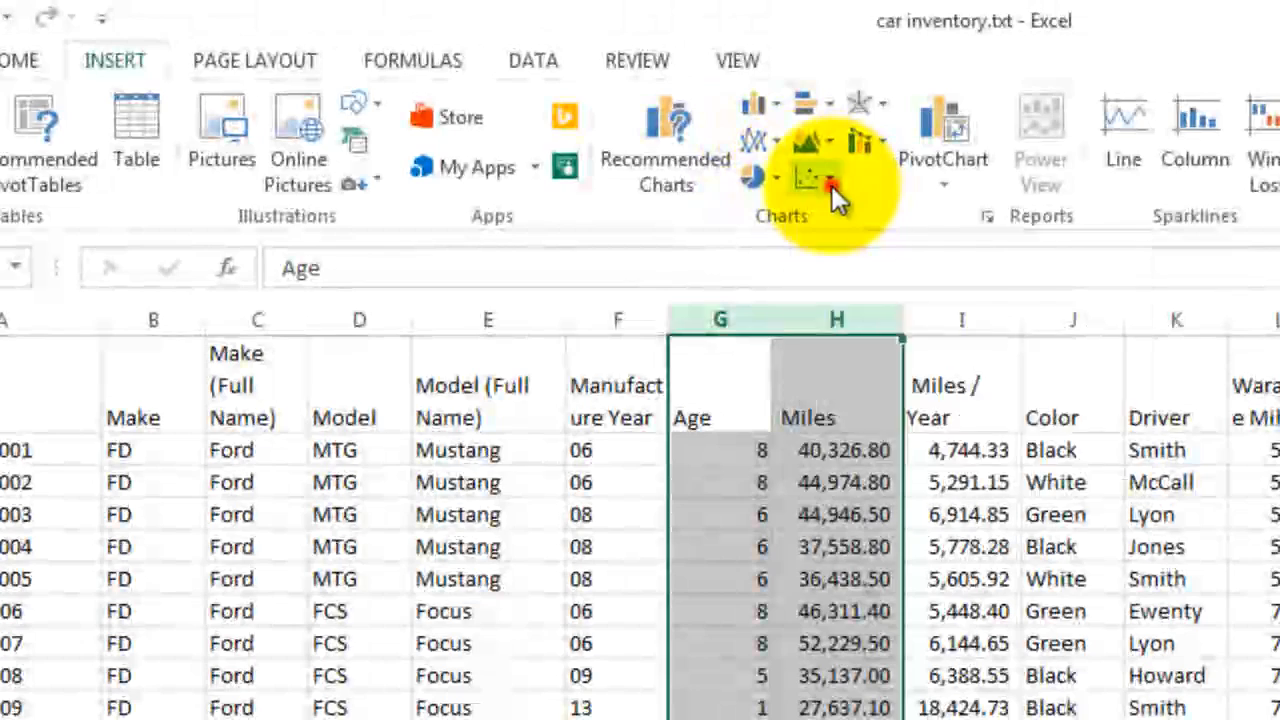
pyautogui.click(828, 180)
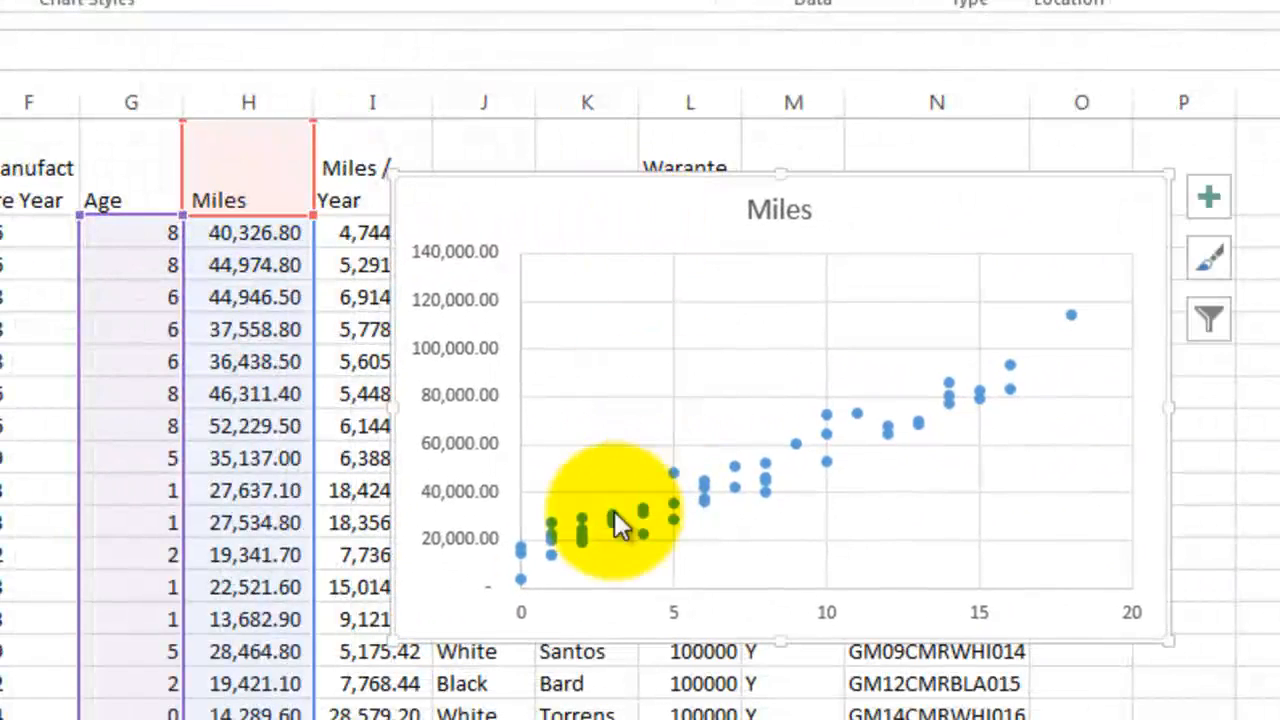
pyautogui.moveTo(825, 460)
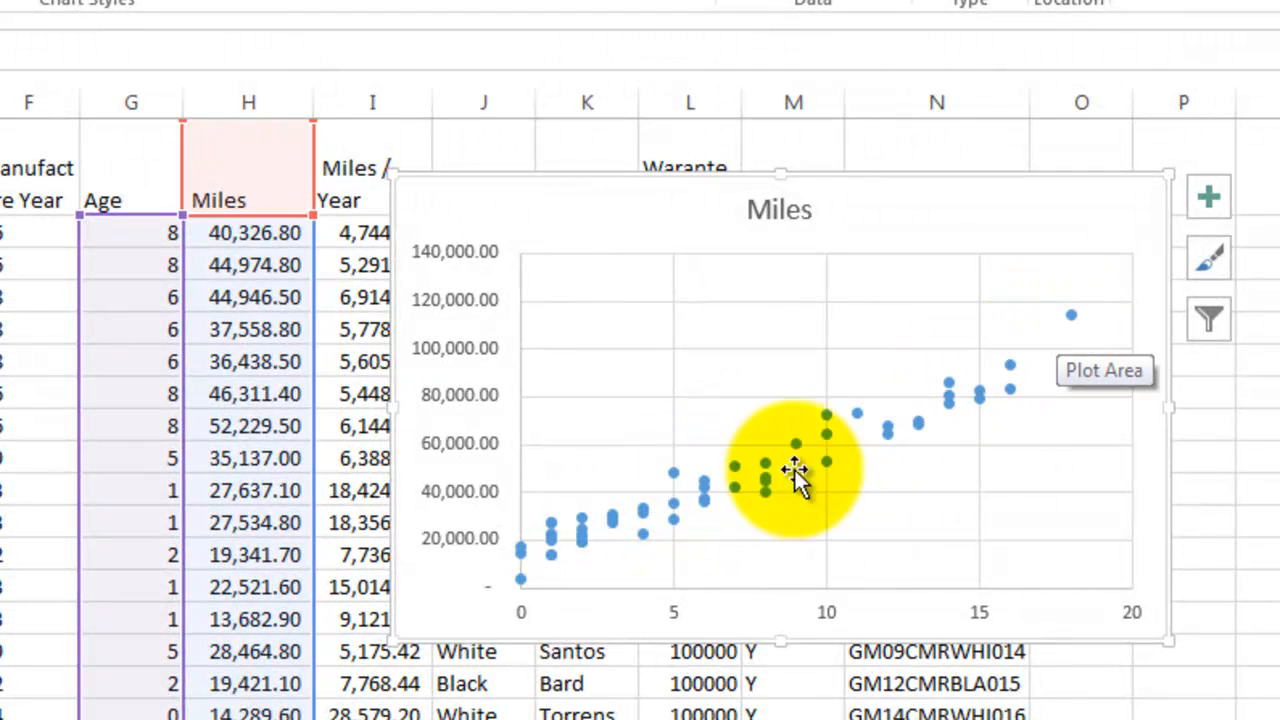
pyautogui.moveTo(683, 615)
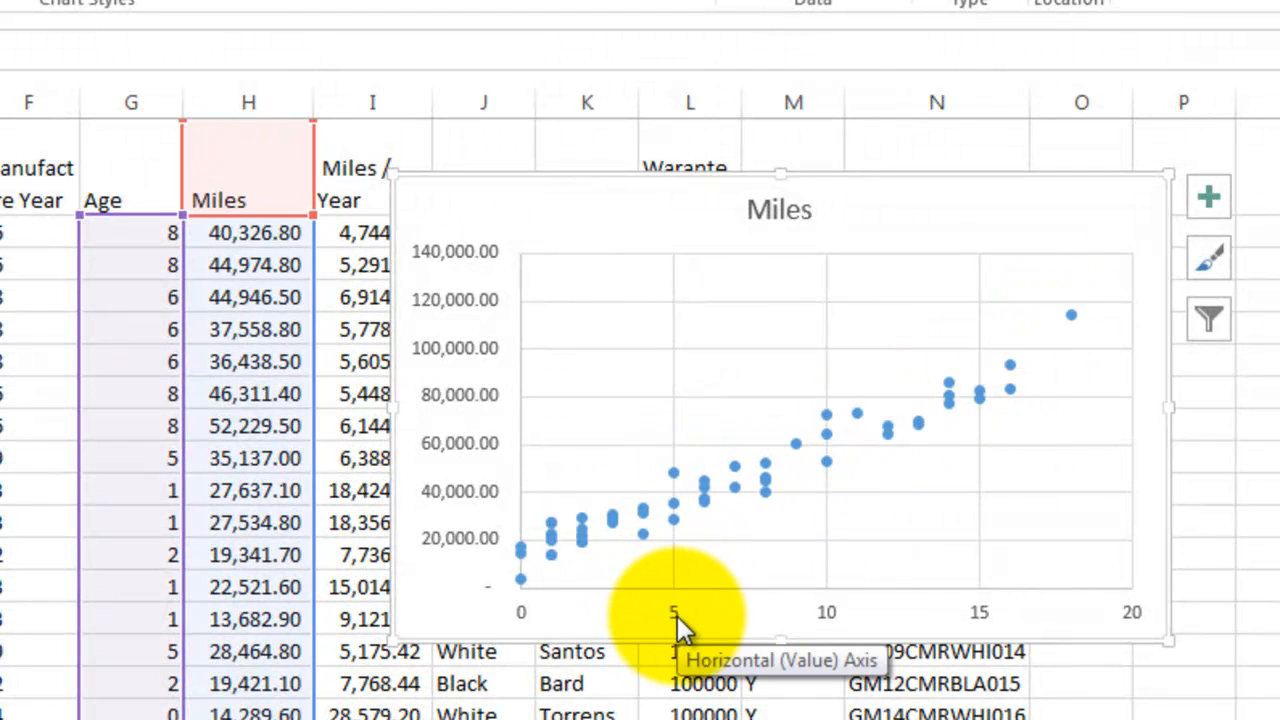
pyautogui.moveTo(1100, 620)
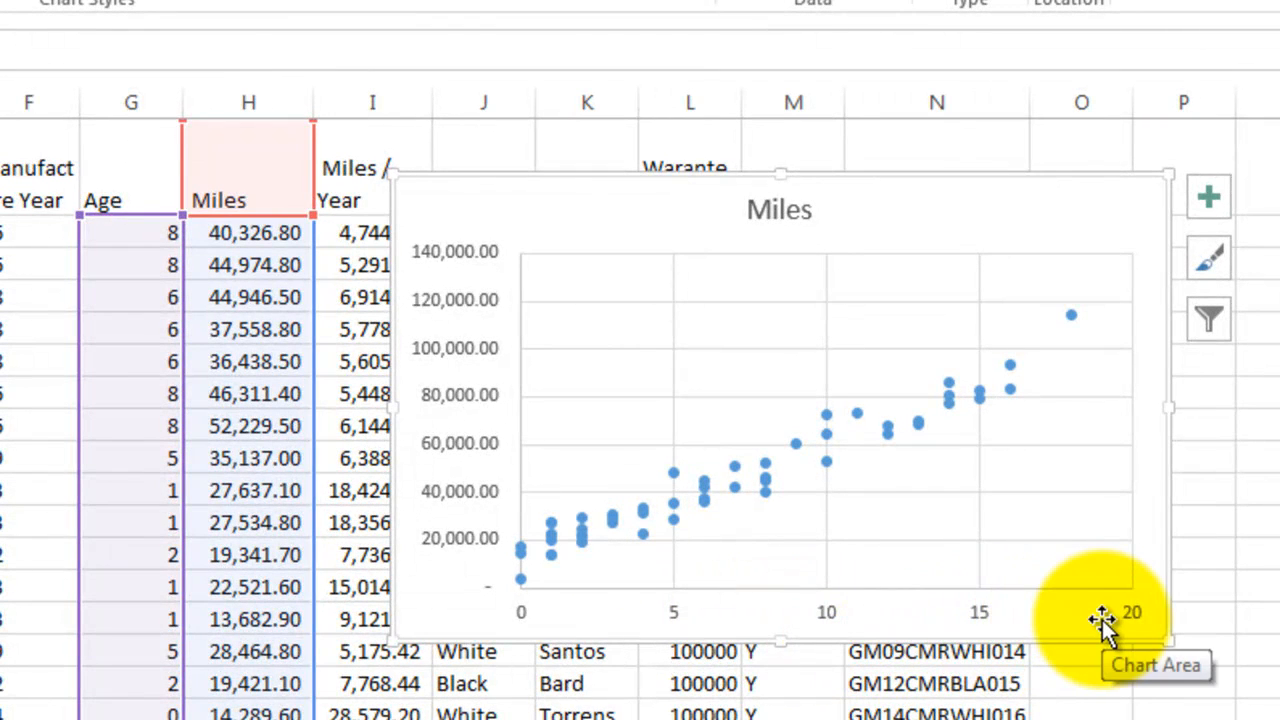
pyautogui.moveTo(1105, 437)
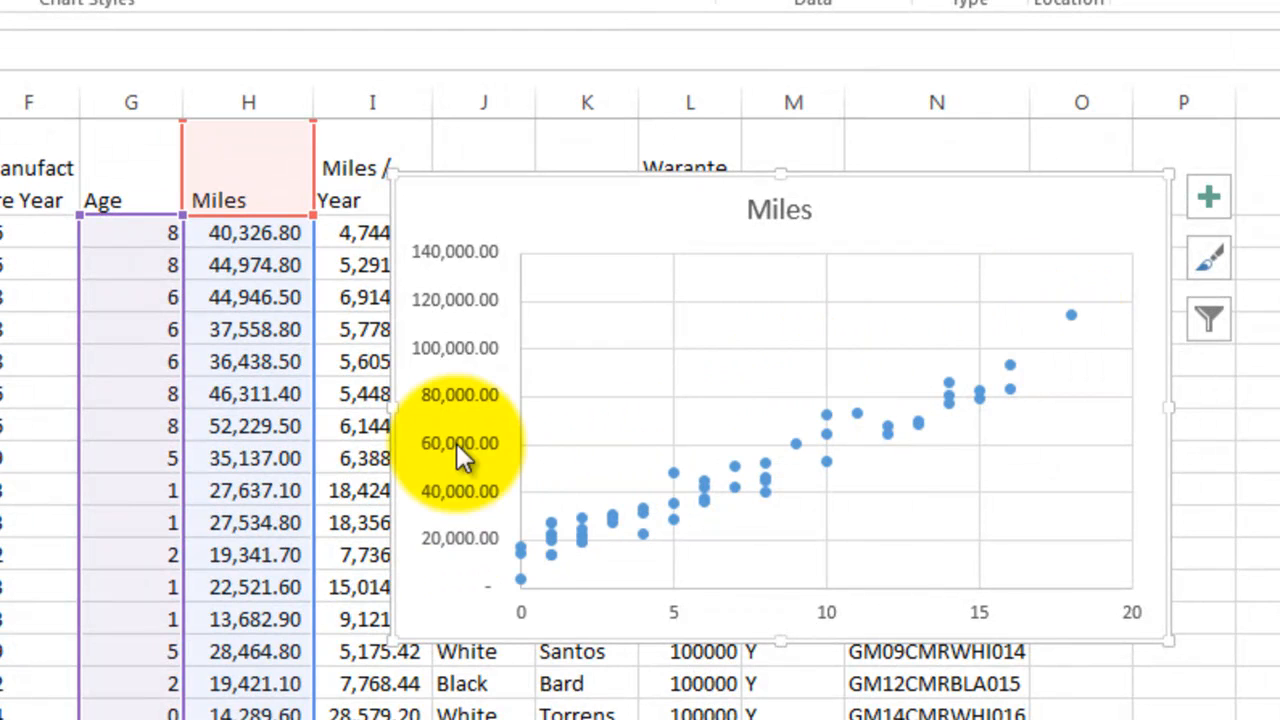
pyautogui.moveTo(475, 550)
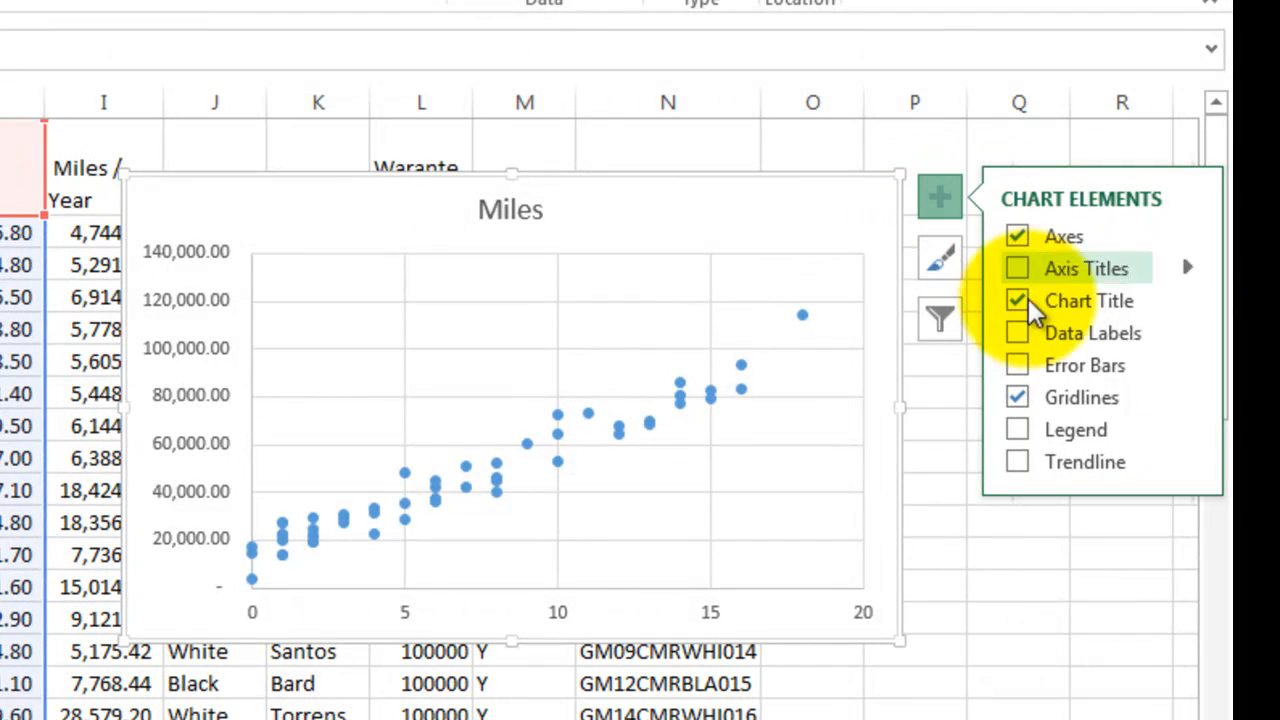
# Add a linear trendline to the Miles versus Age scatter chart from Chart Elements.
pyautogui.click(1016, 461)
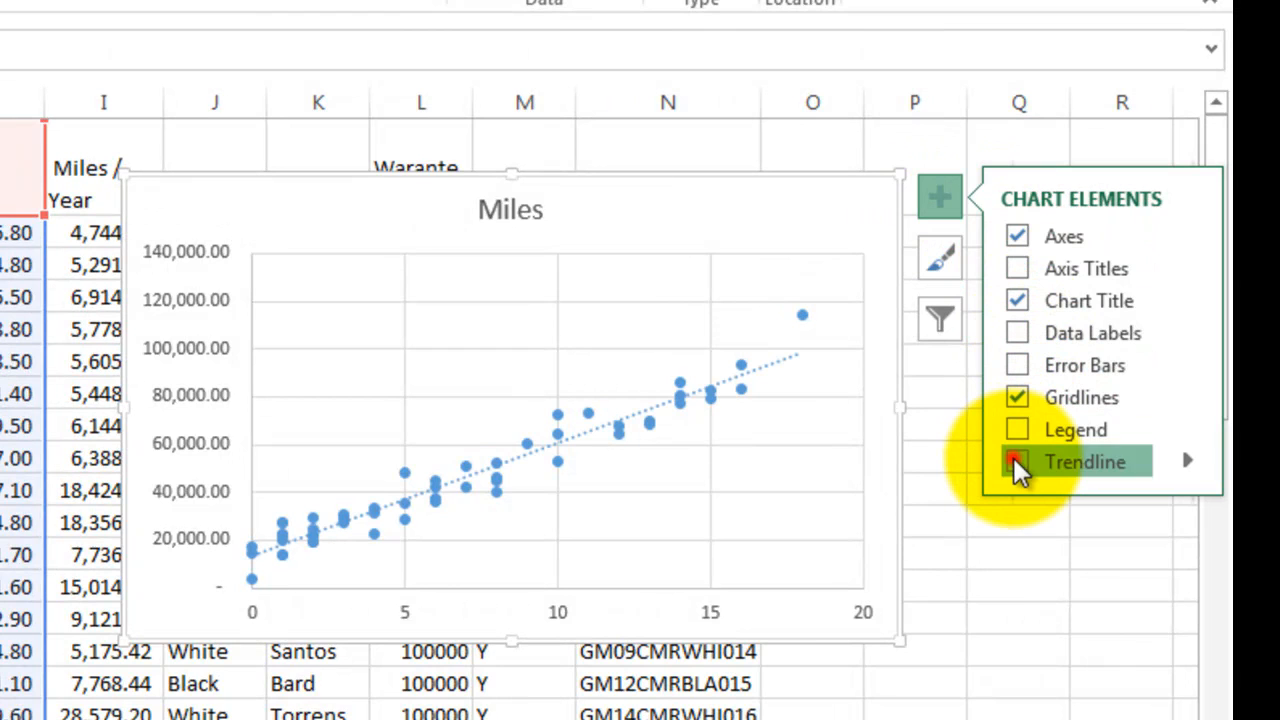
pyautogui.click(1016, 461)
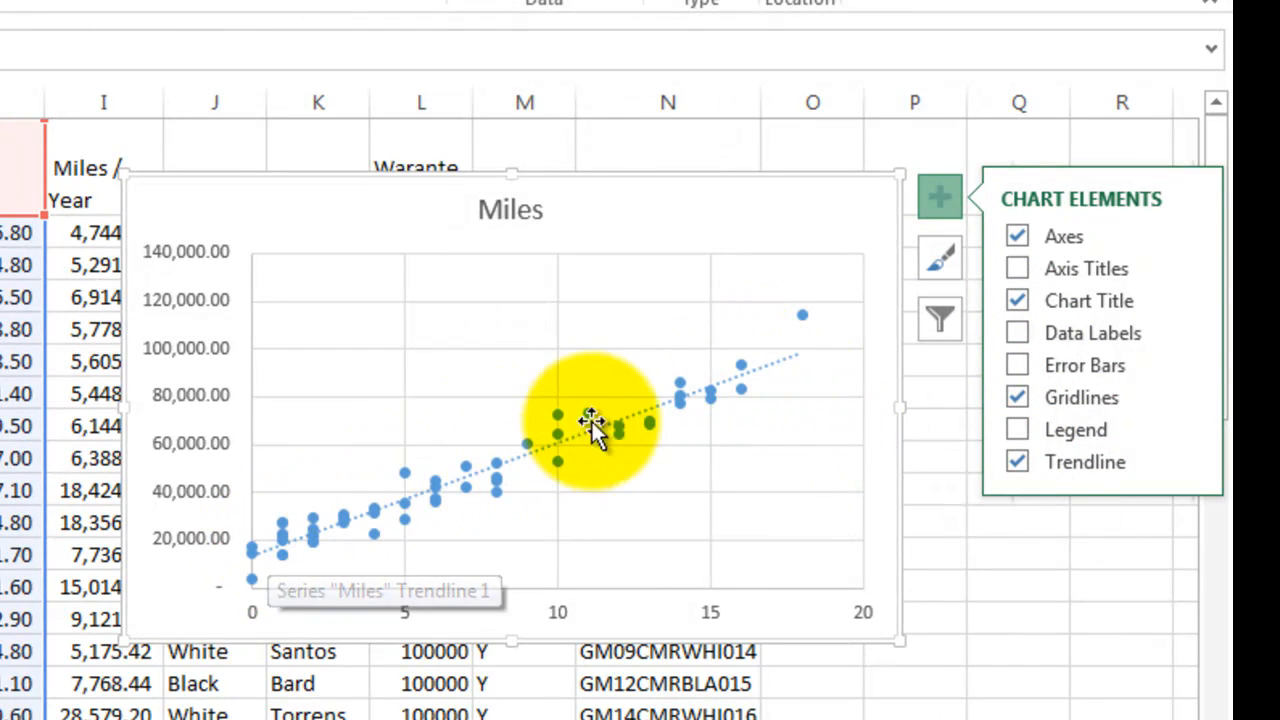
pyautogui.moveTo(818, 330)
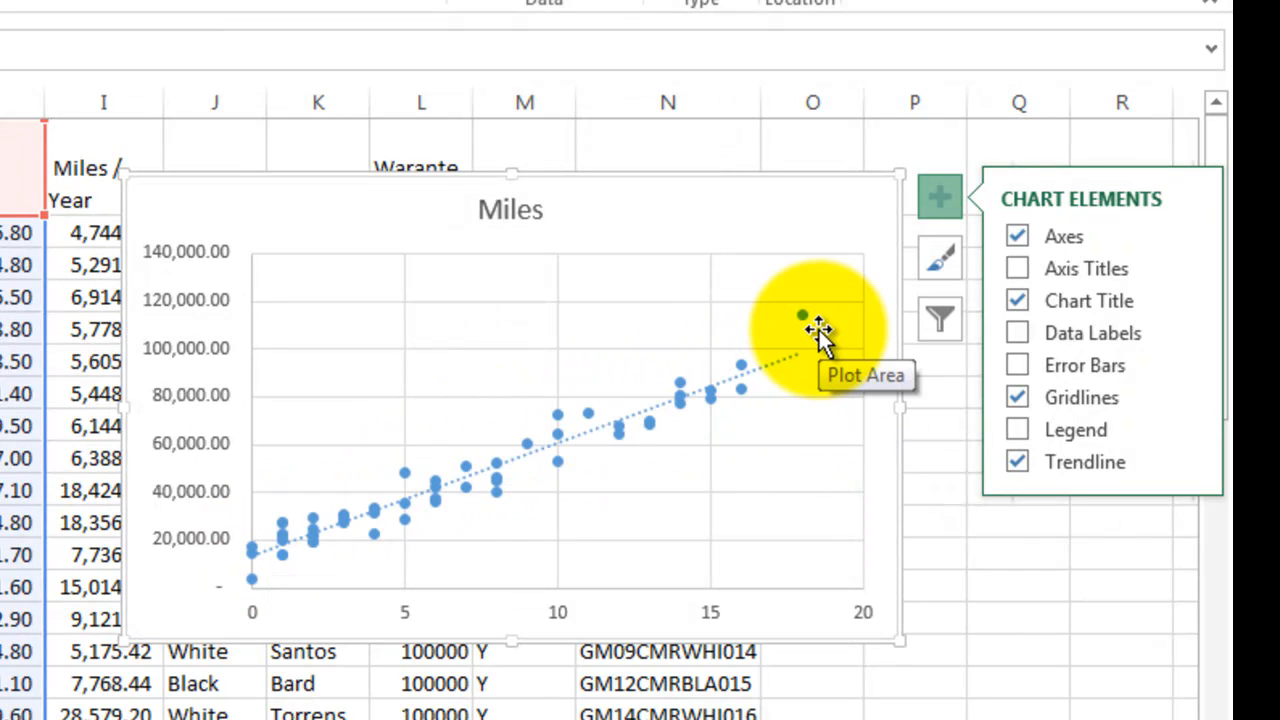
pyautogui.moveTo(510, 210)
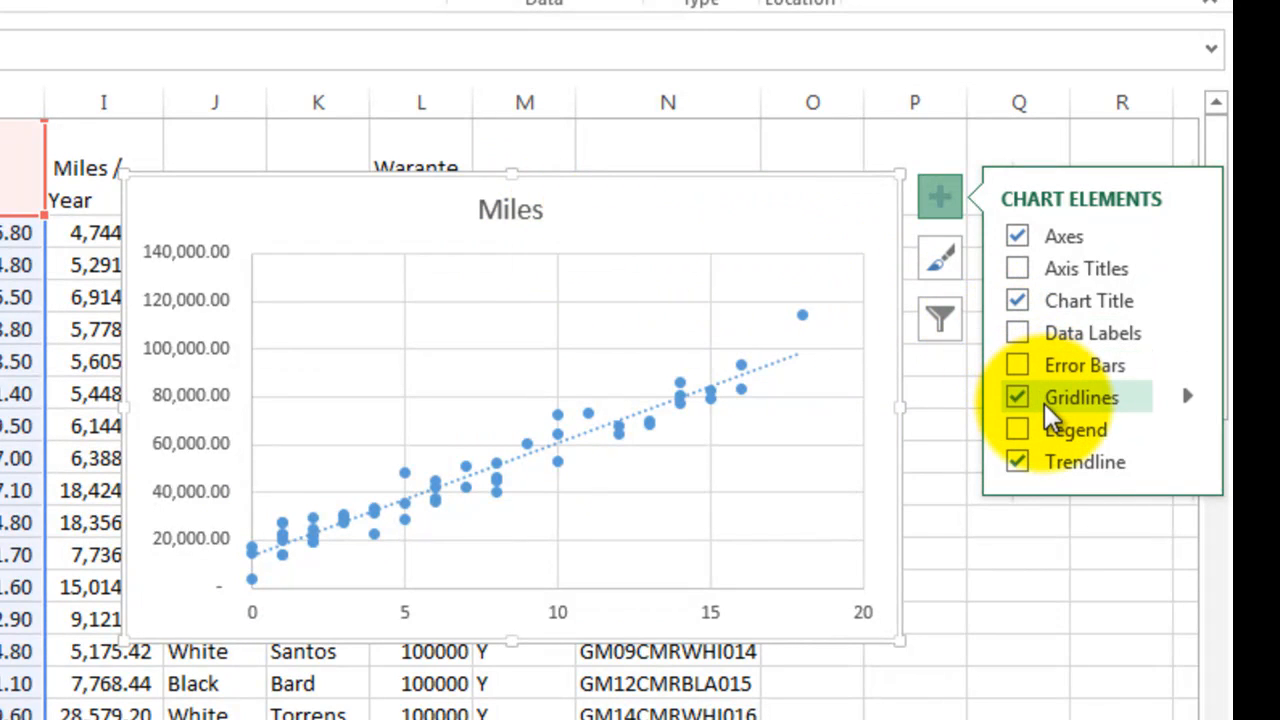
# Title the scatter chart axes 'Miles Driven' (vertical) and 'Age of the Car (Years)' (horizontal).
pyautogui.click(1017, 268)
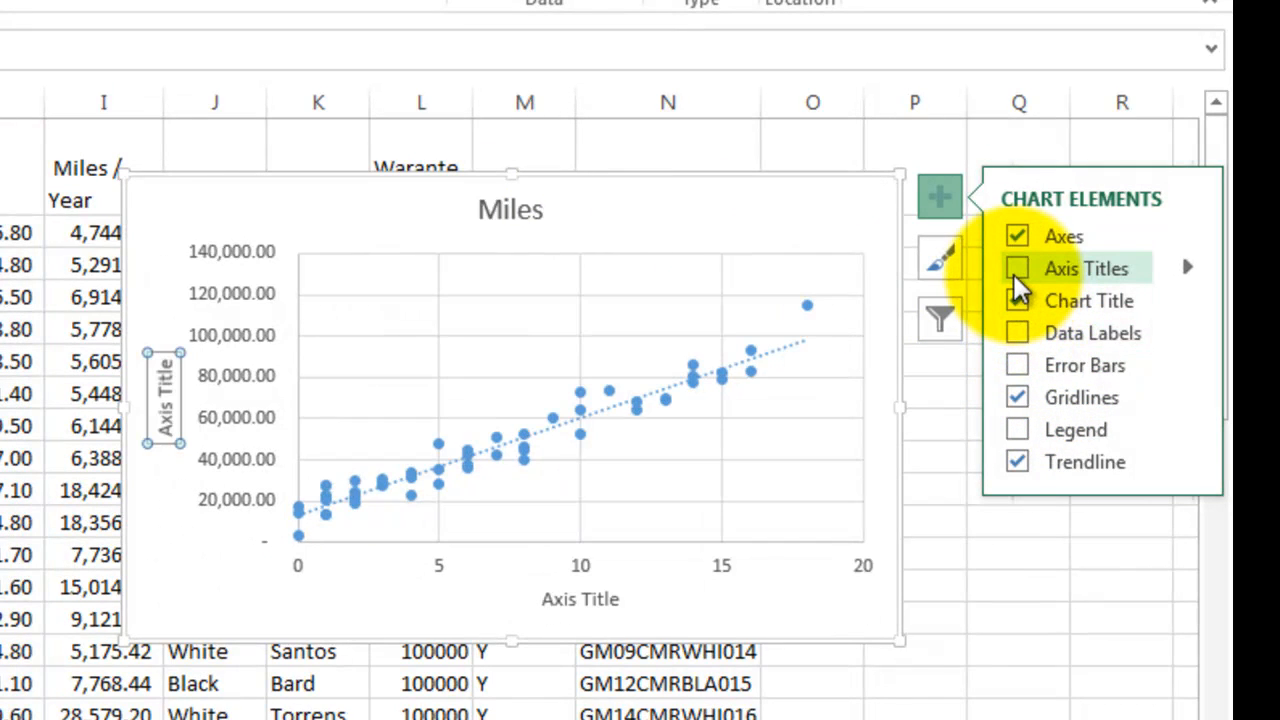
pyautogui.click(1016, 268)
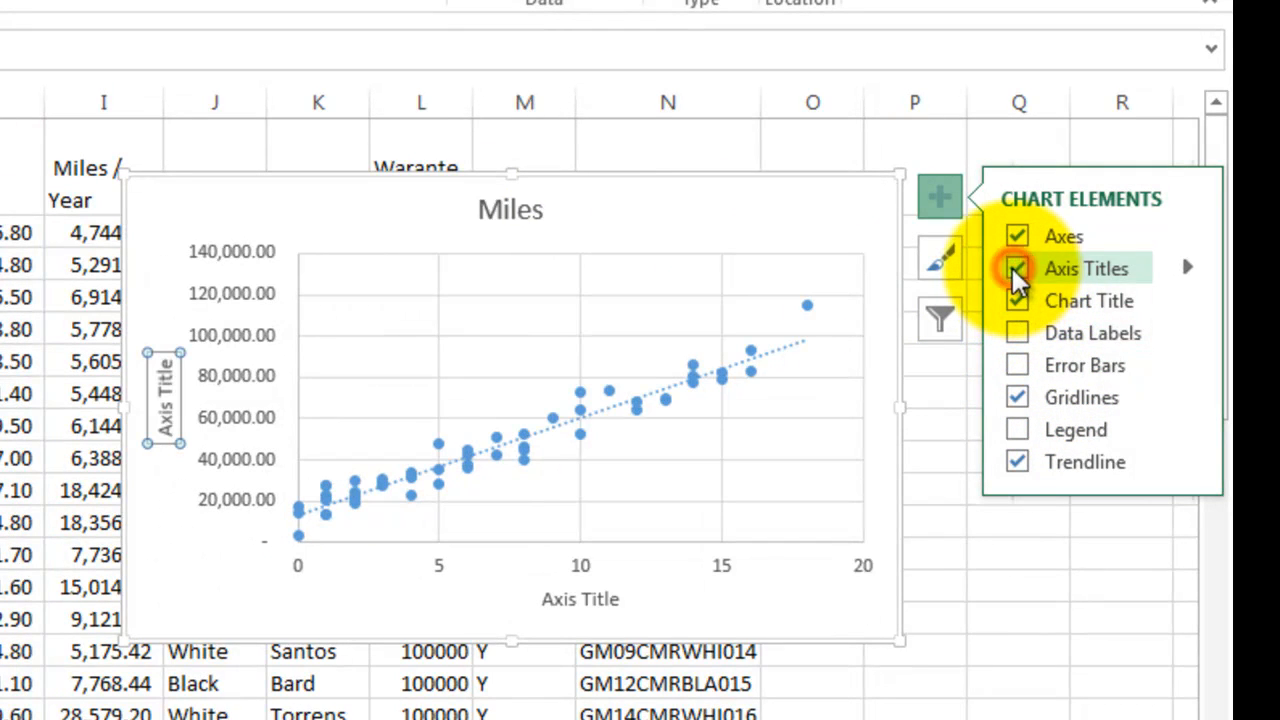
pyautogui.click(1016, 268)
pyautogui.write('Miles')
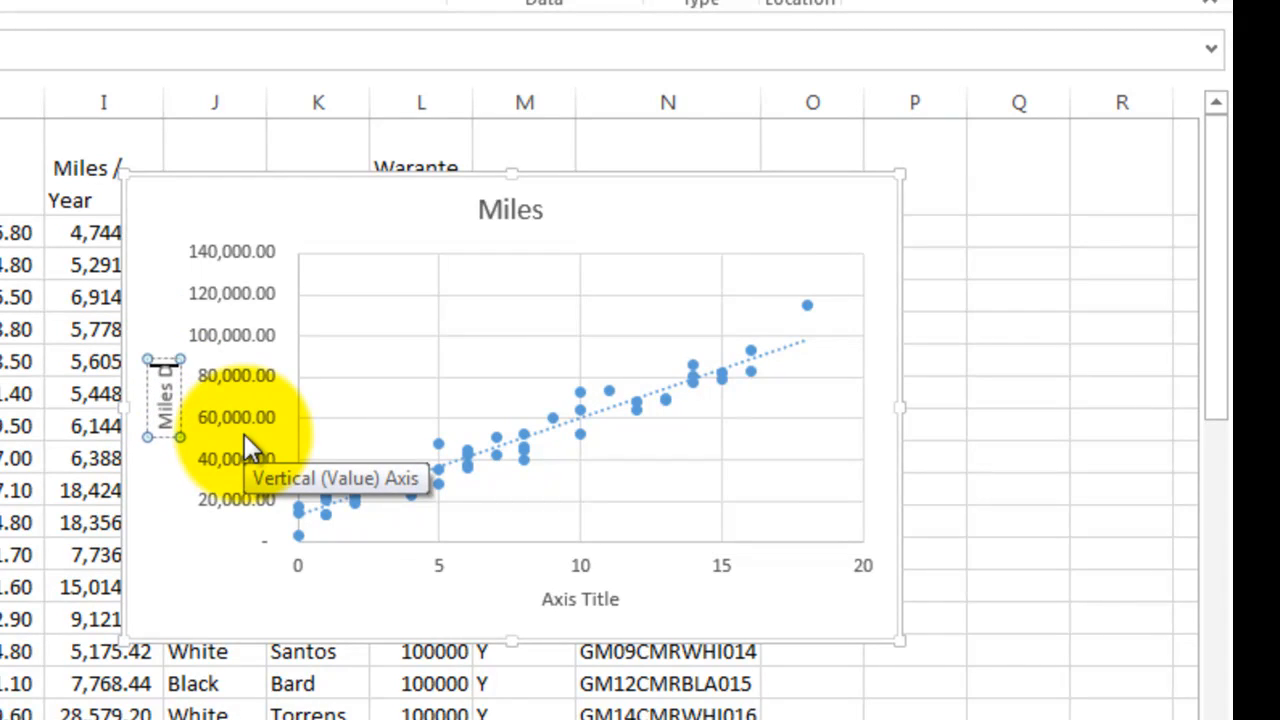
pyautogui.write('Driven')
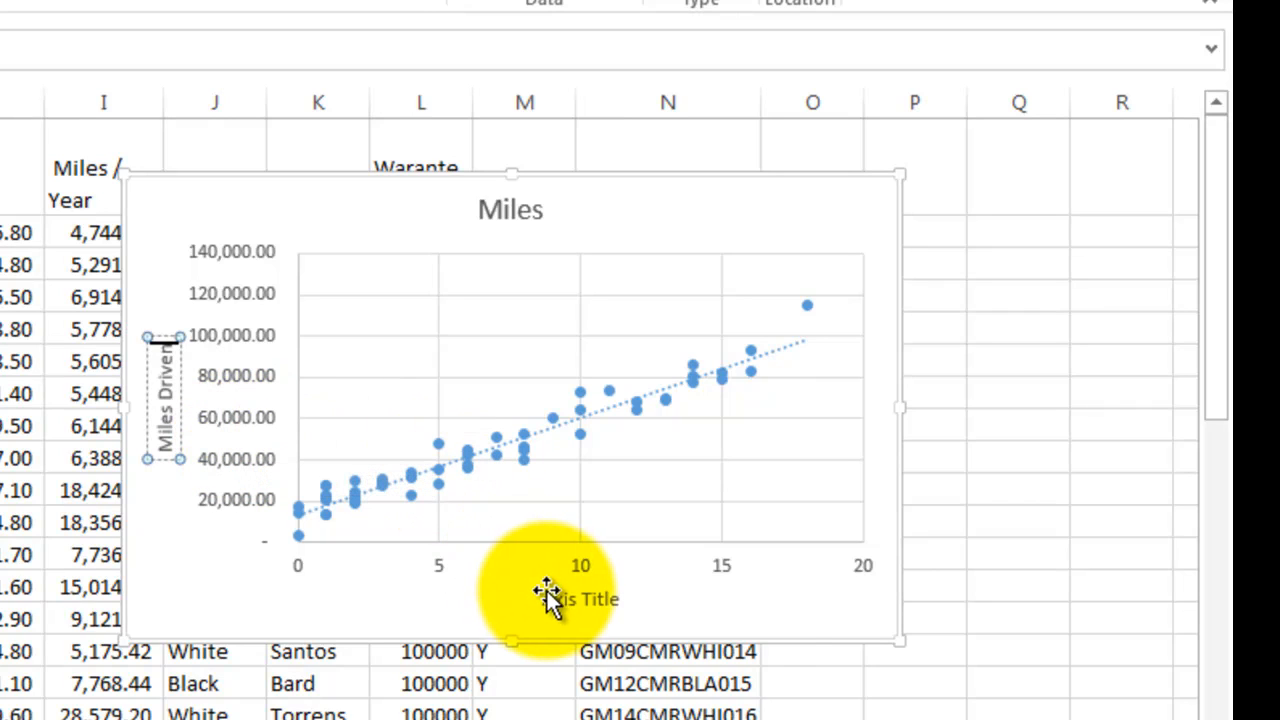
pyautogui.click(583, 599)
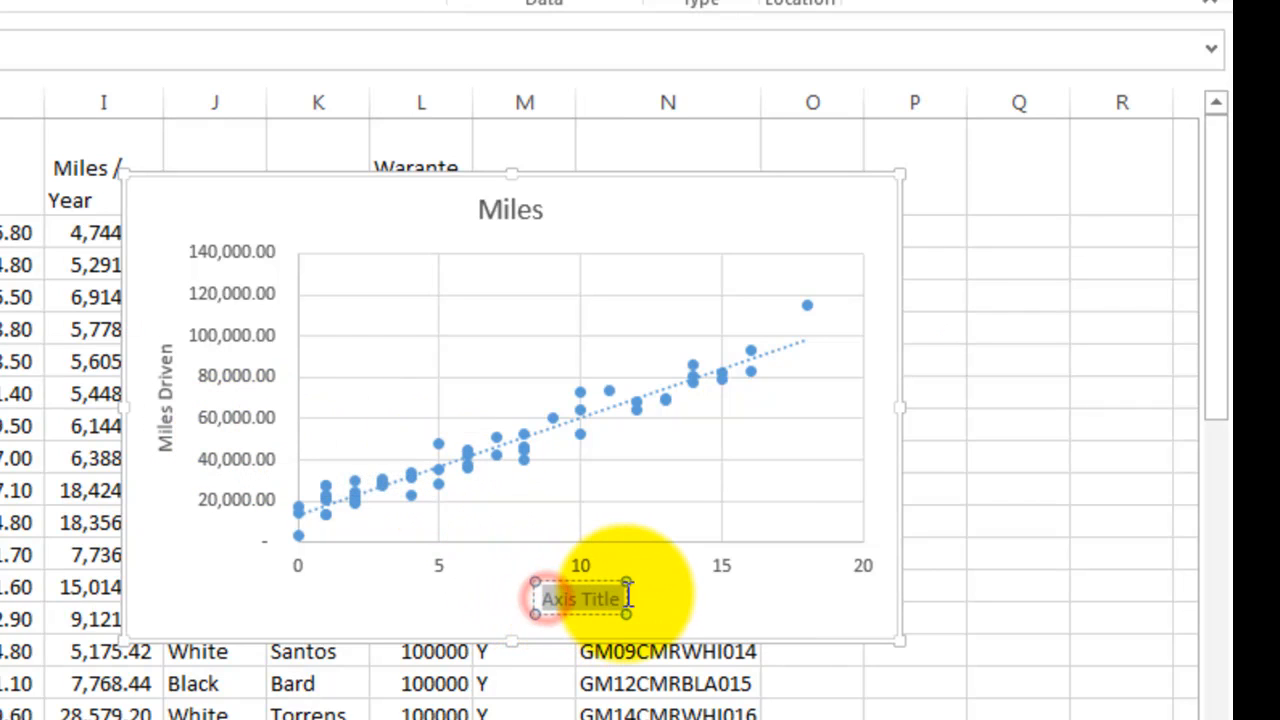
pyautogui.write('Age of the Car')
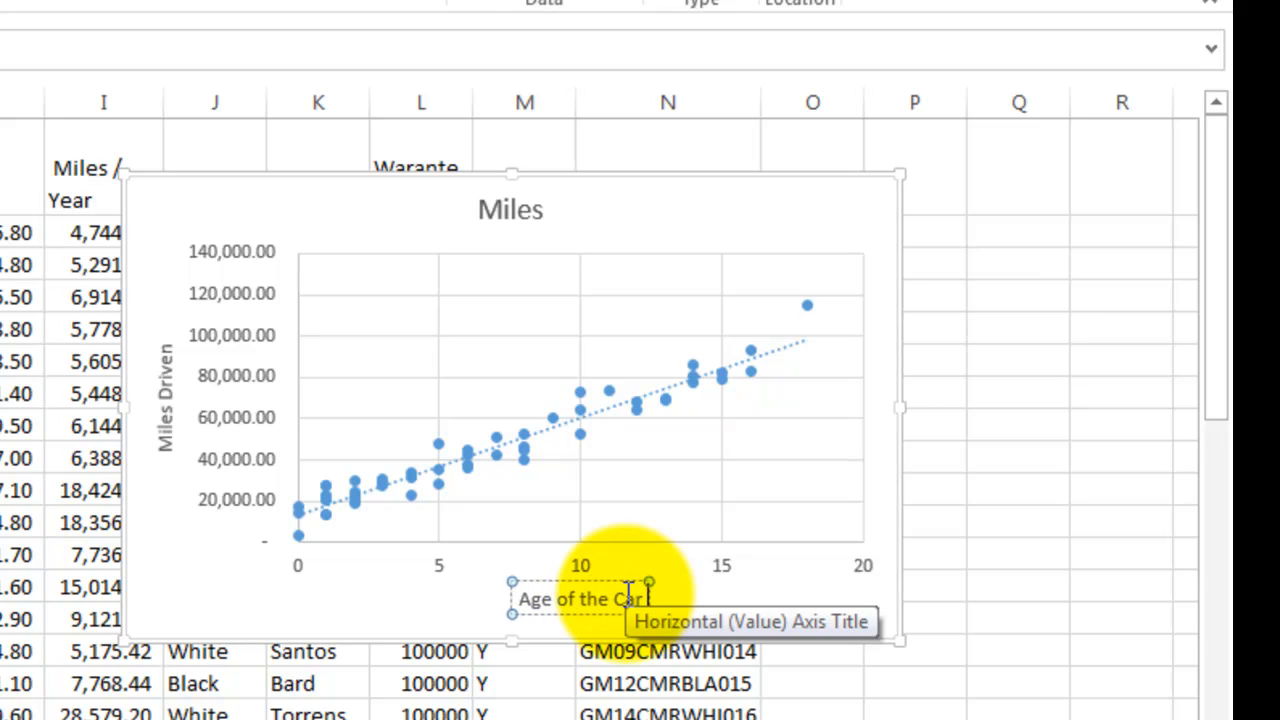
pyautogui.write('(Years)')
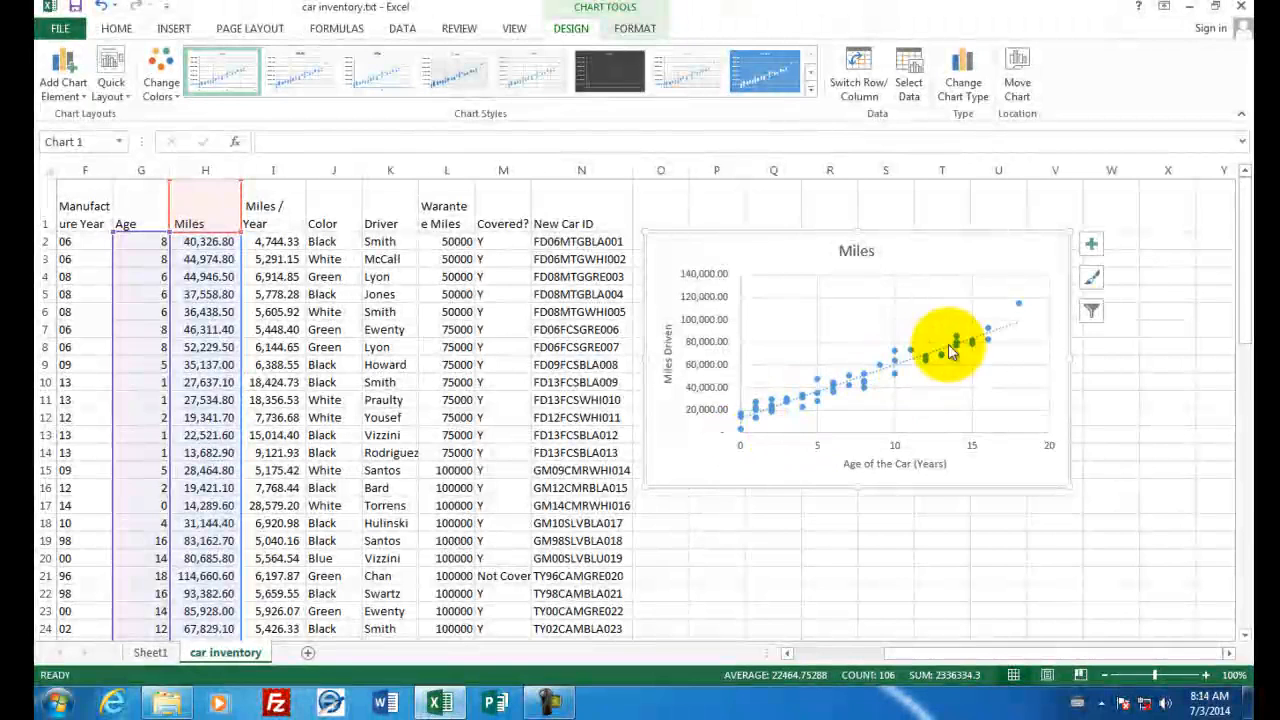
pyautogui.moveTo(1018, 308)
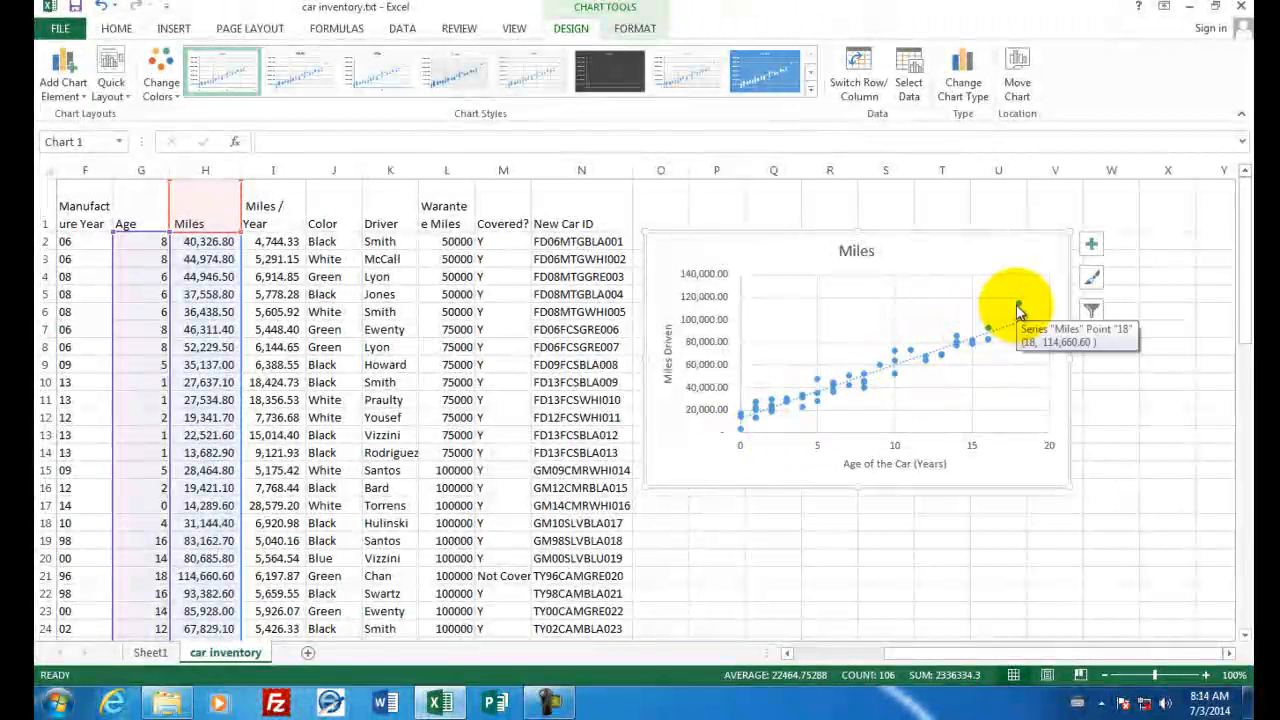
pyautogui.moveTo(808, 420)
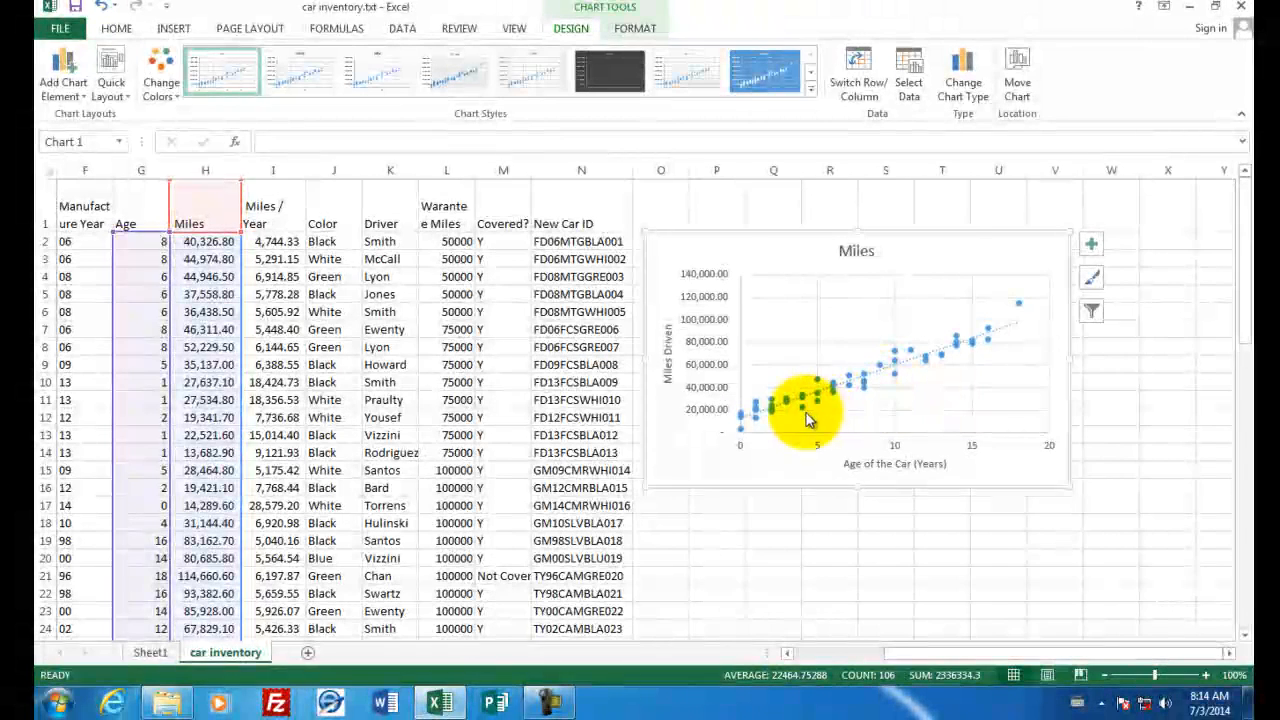
pyautogui.moveTo(893, 370)
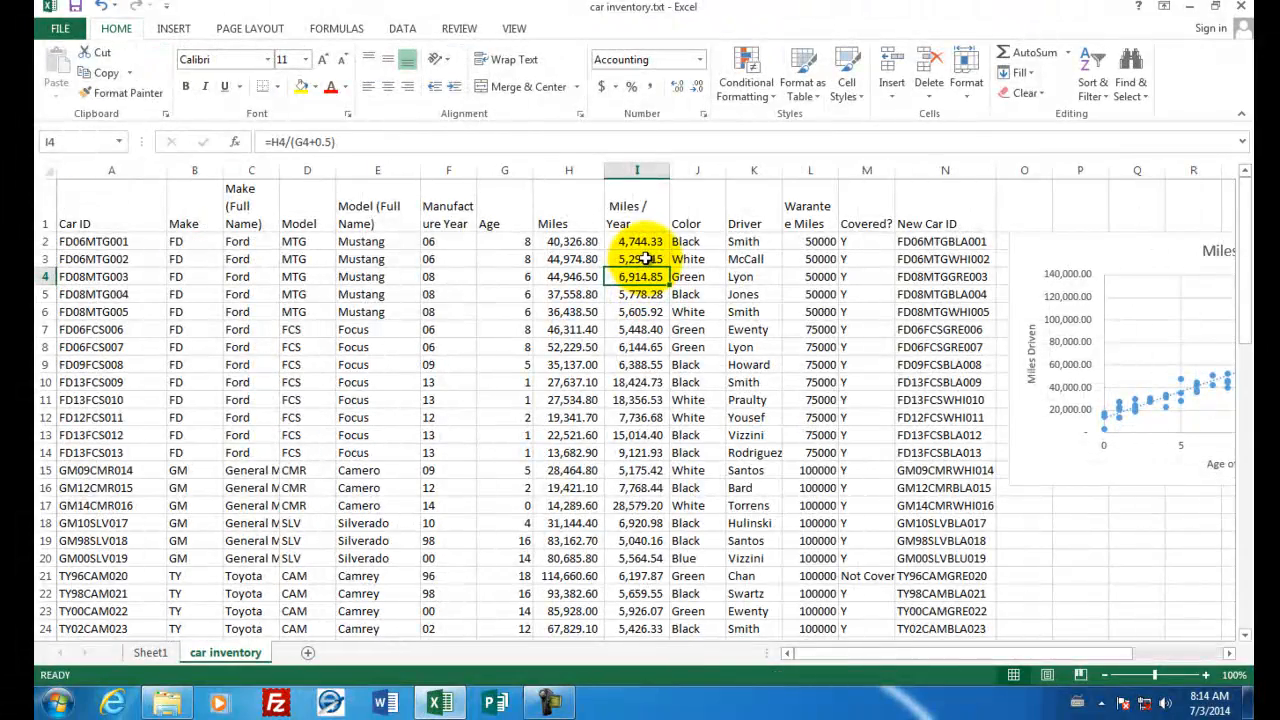
pyautogui.moveTo(637, 241)
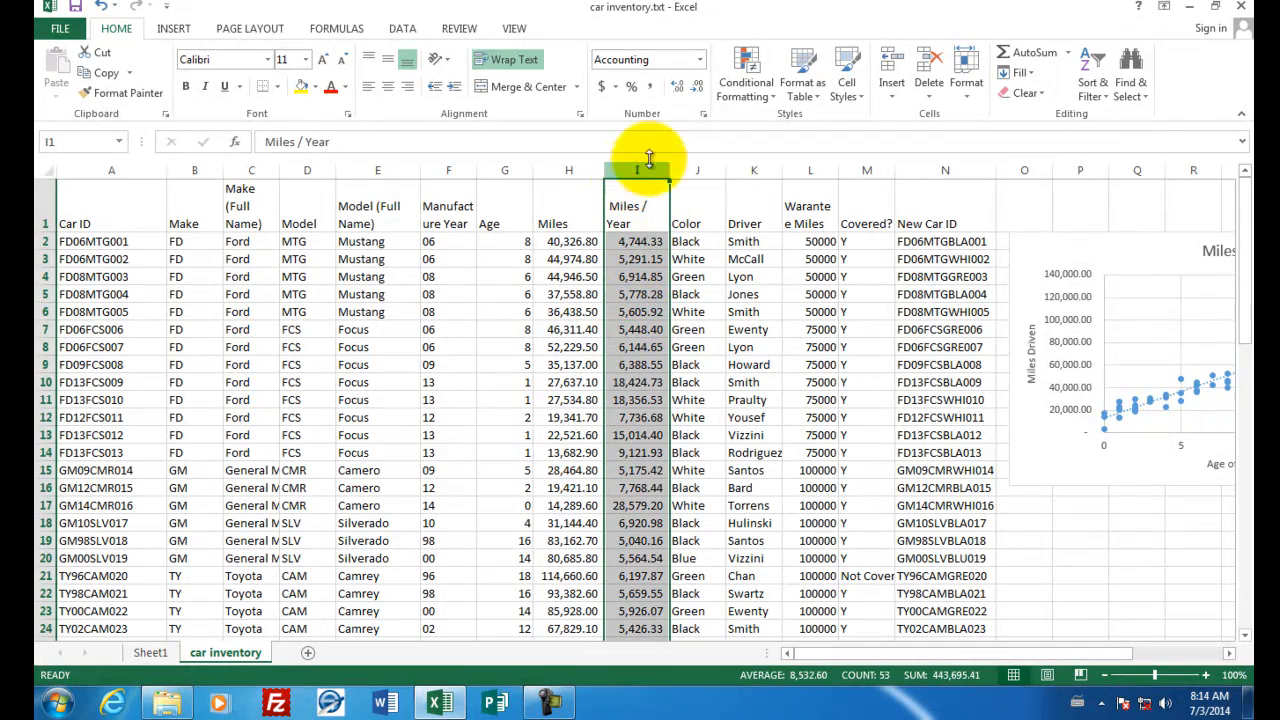
# Apply the red-white-blue colour scale to the Miles / Year column I.
pyautogui.click(745, 75)
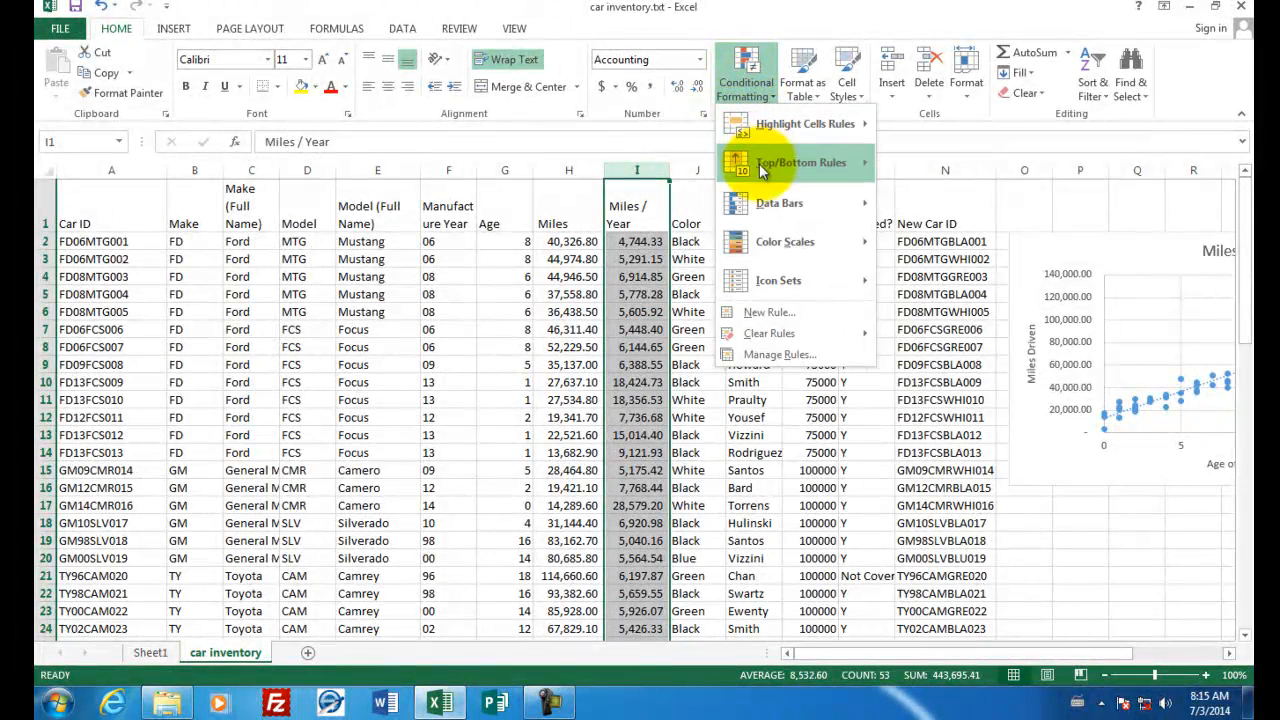
pyautogui.moveTo(785, 241)
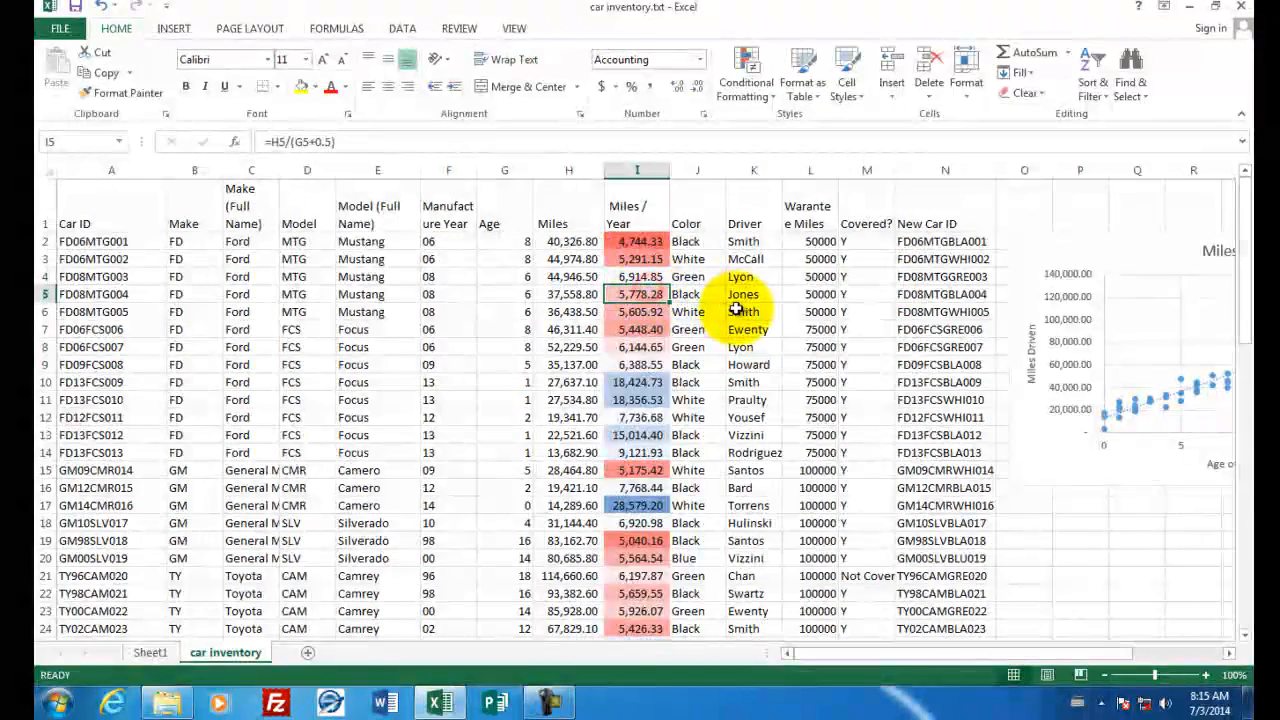
pyautogui.scroll(-3)
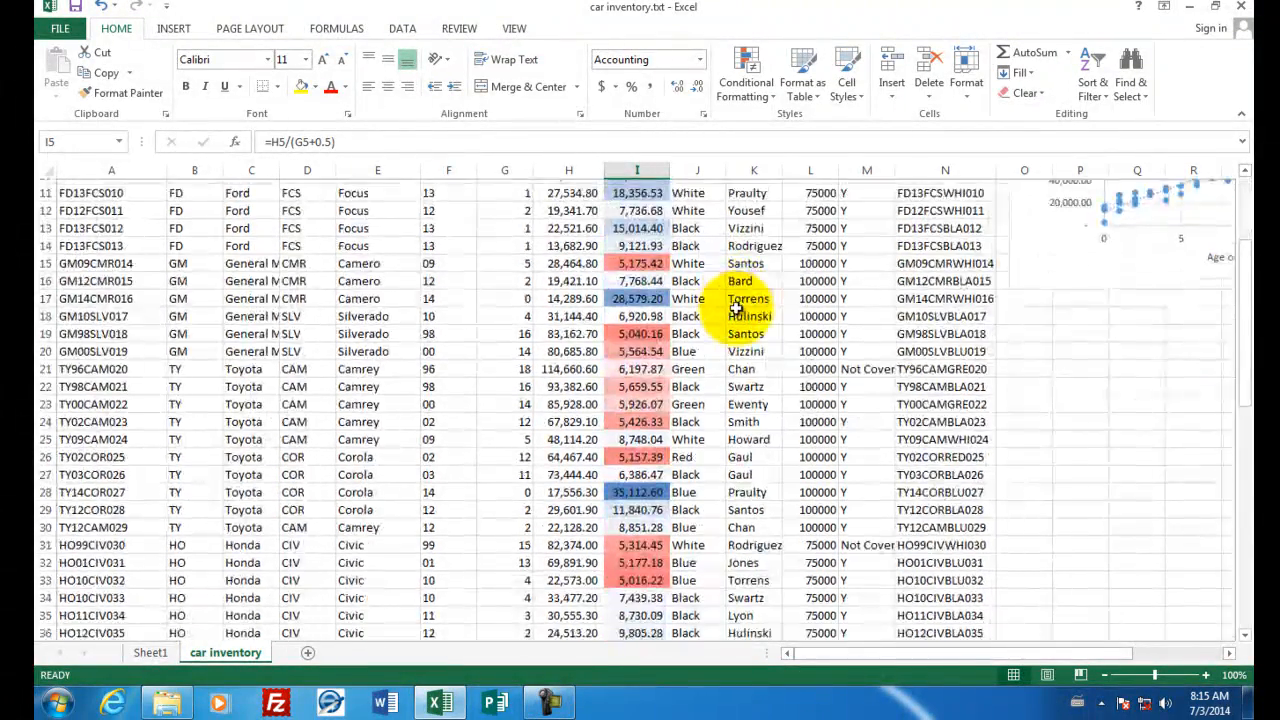
pyautogui.scroll(-3)
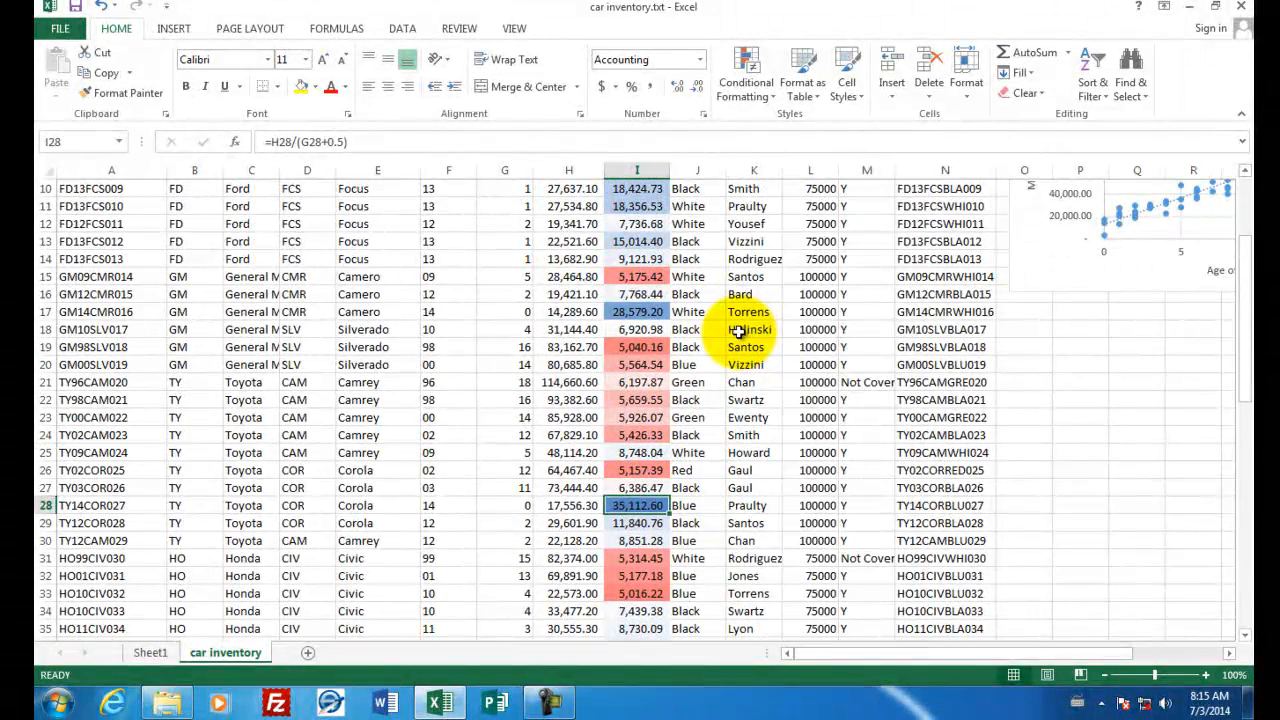
# On the Data tab, select the car records from A2 through N53.
pyautogui.click(402, 28)
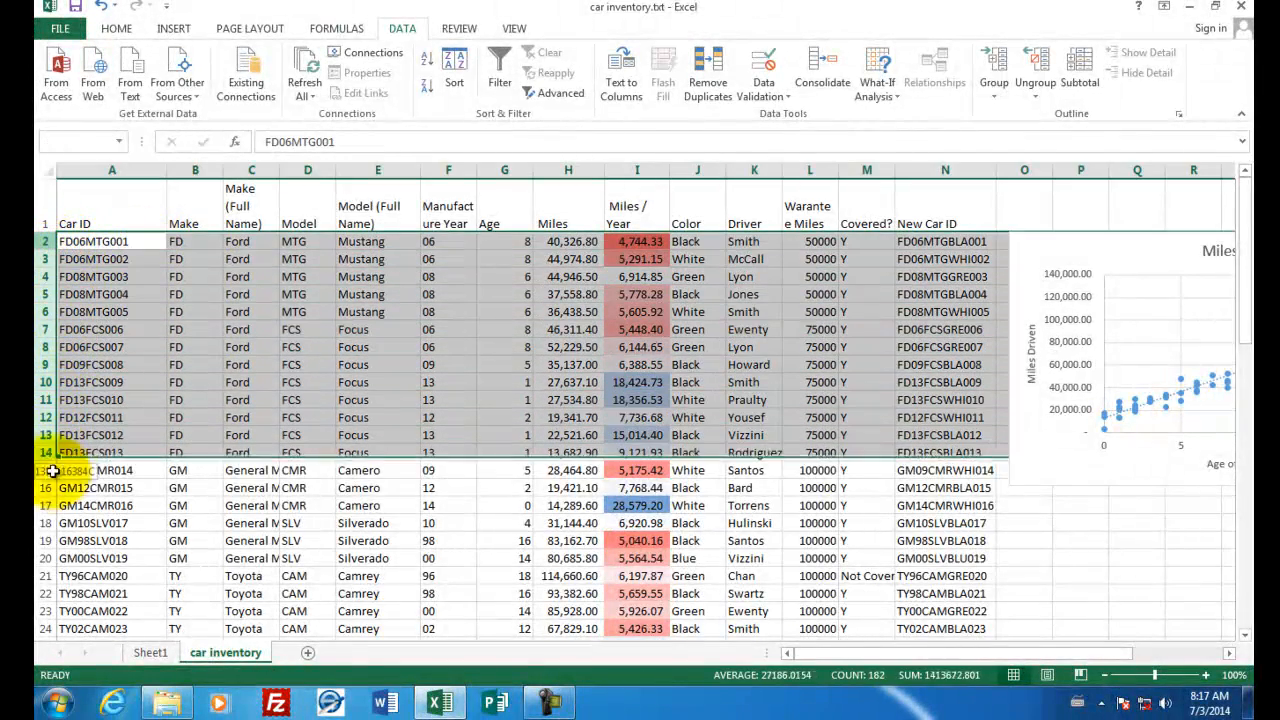
pyautogui.scroll(-3)
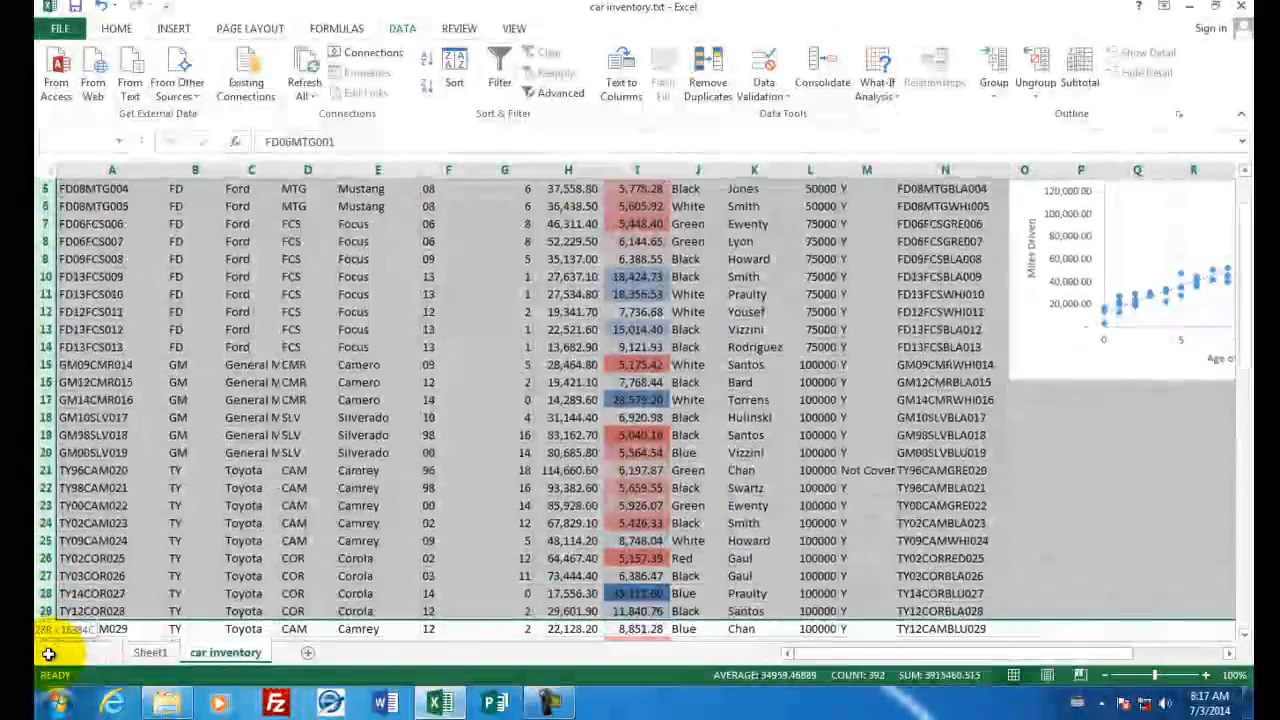
pyautogui.scroll(-3)
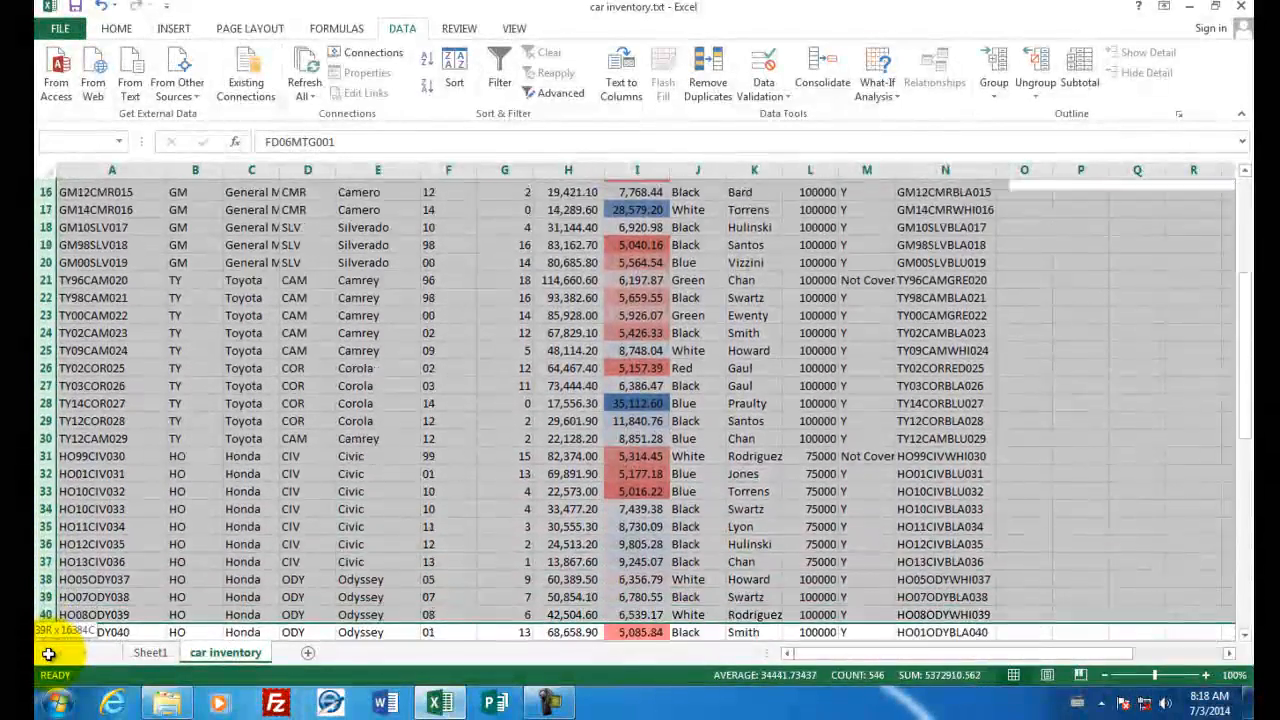
pyautogui.scroll(-3)
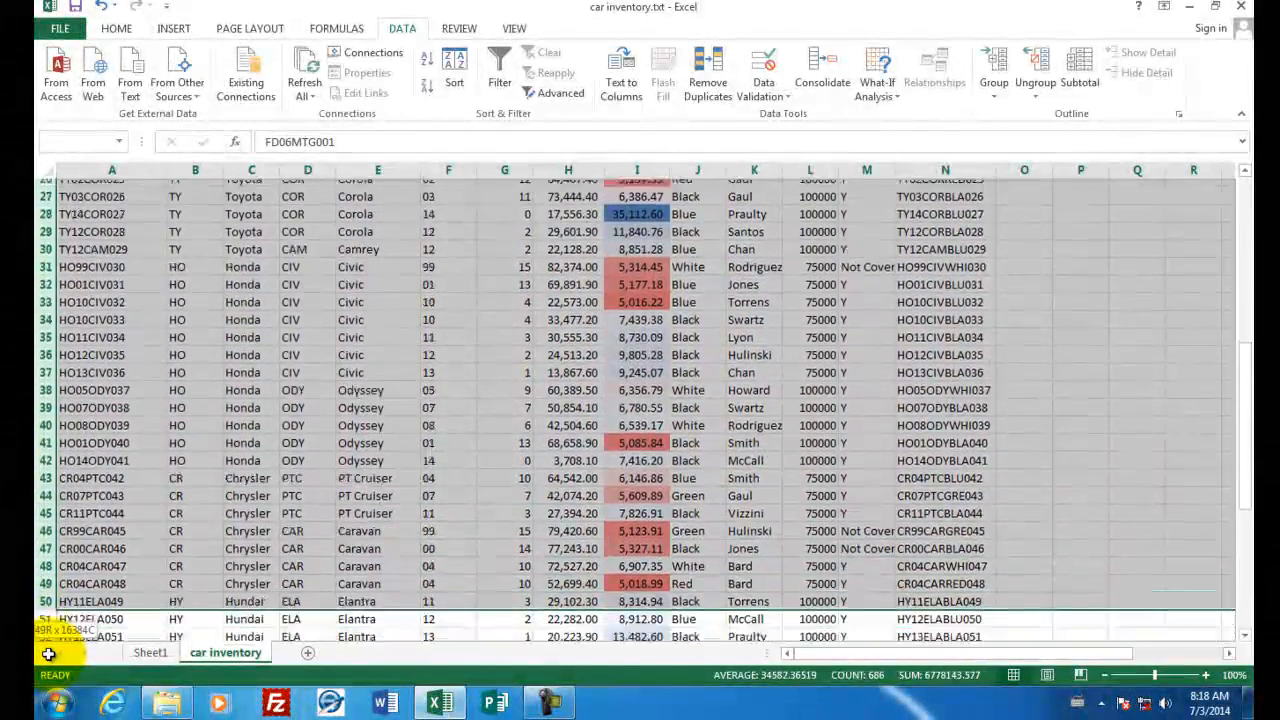
pyautogui.scroll(-3)
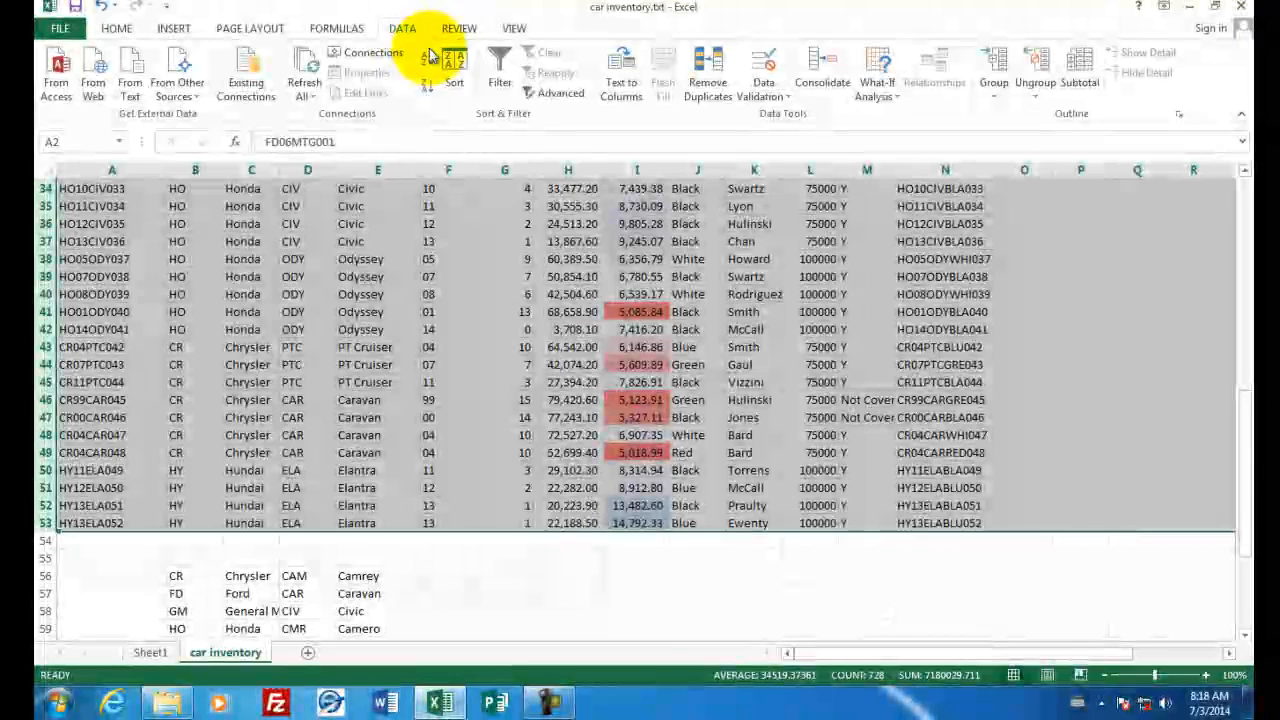
# Sort the records by column I values, largest to smallest, putting TY14COR027 first.
pyautogui.click(454, 70)
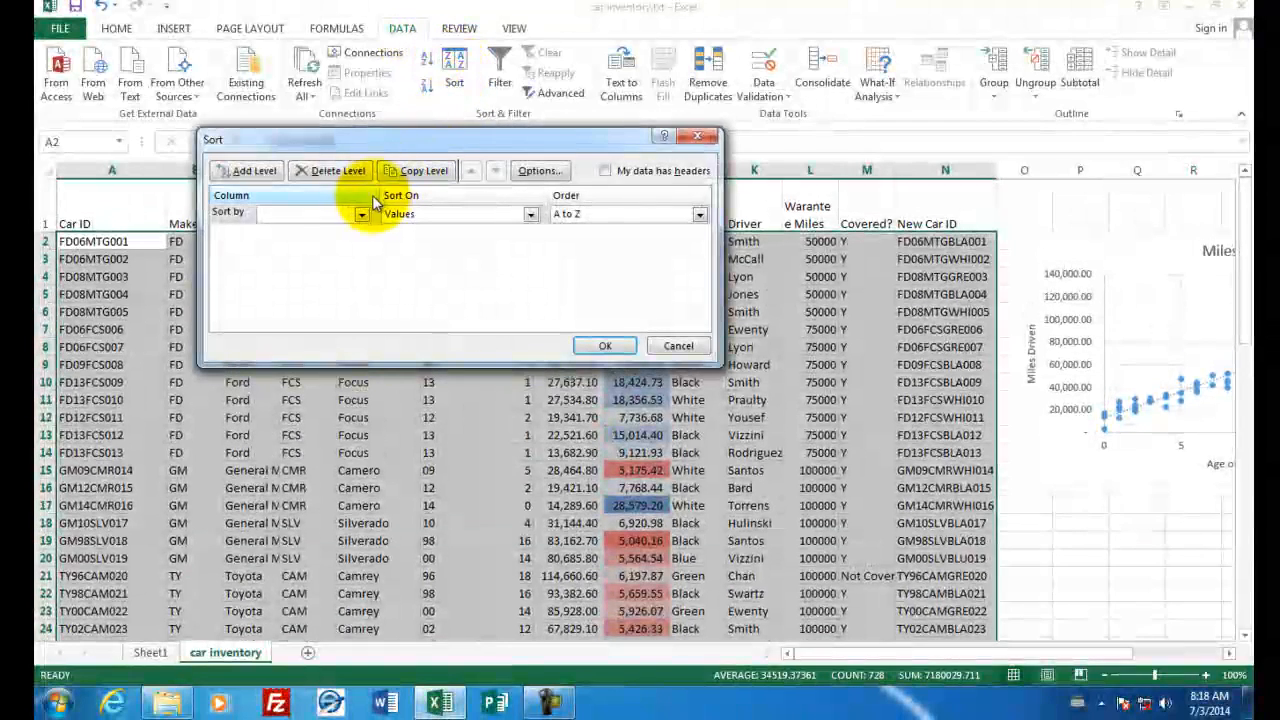
pyautogui.click(361, 214)
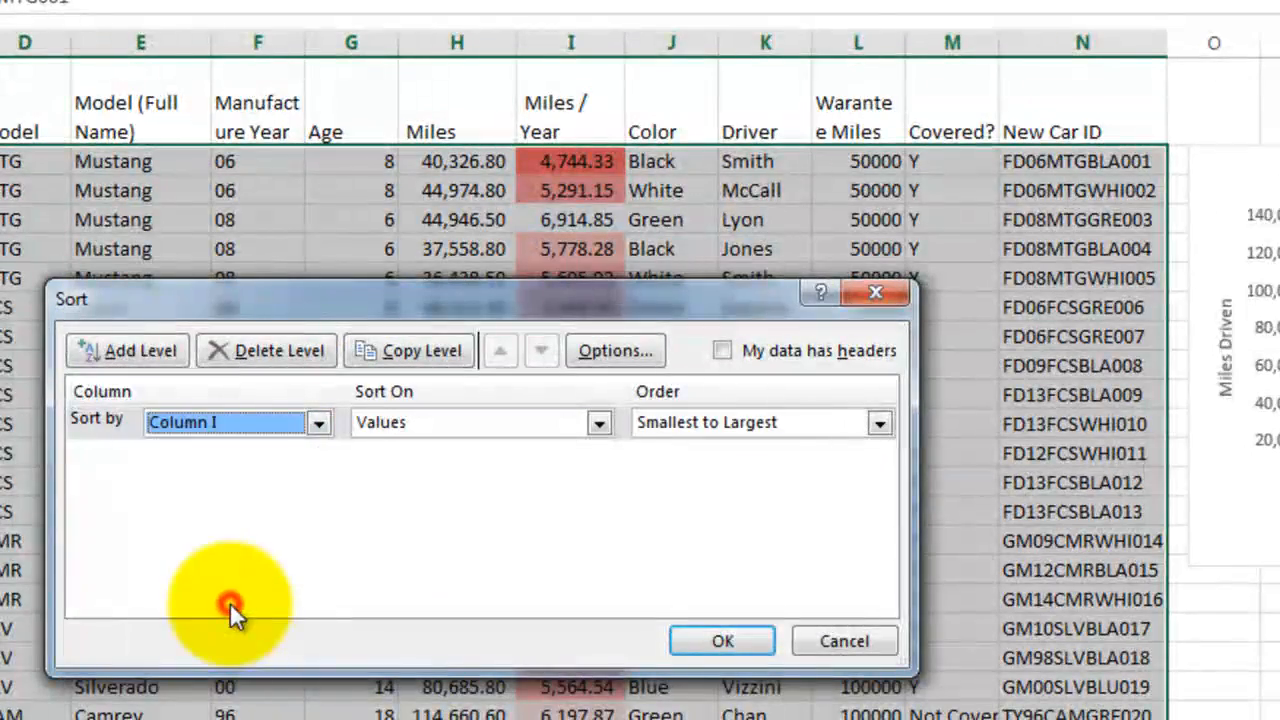
pyautogui.moveTo(878, 422)
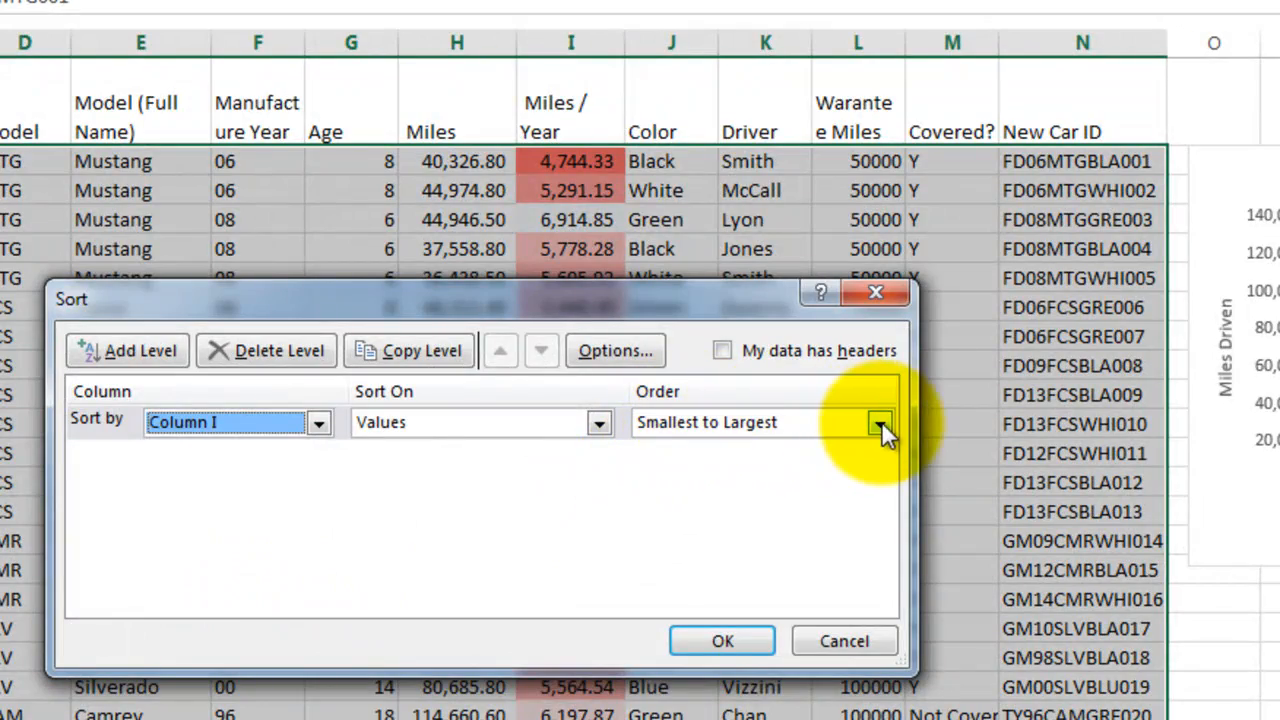
pyautogui.click(879, 422)
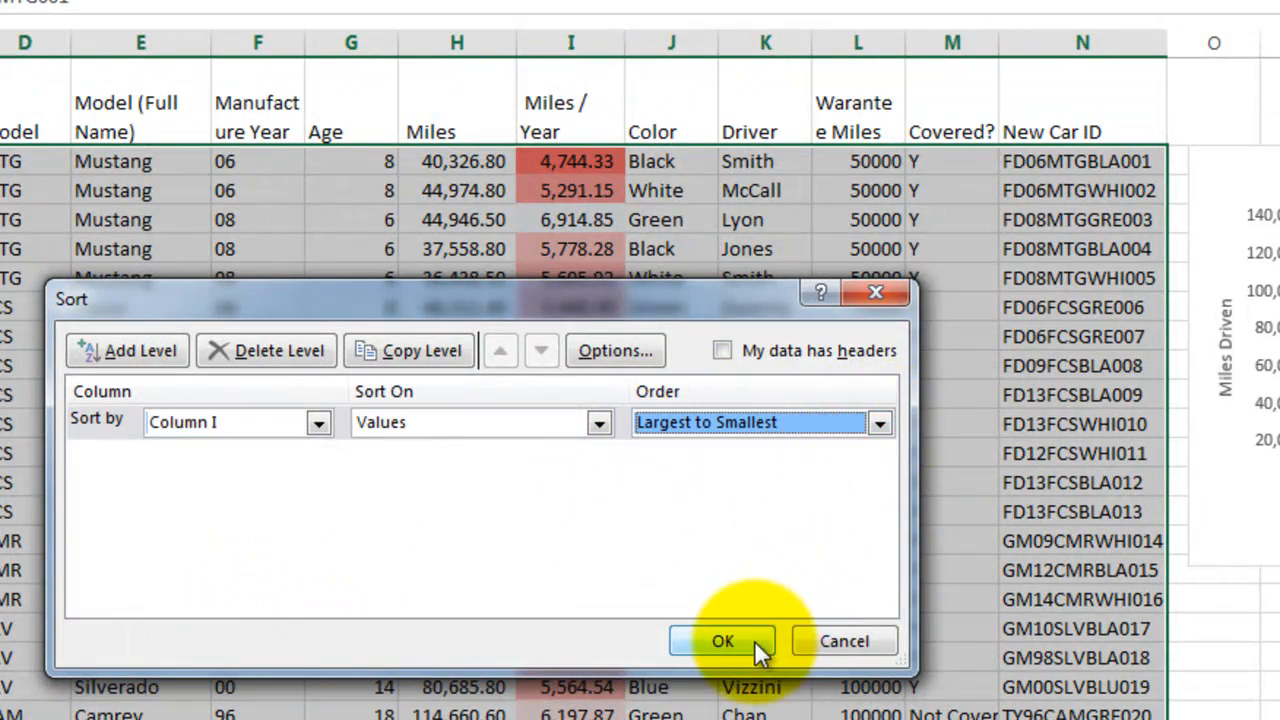
pyautogui.click(722, 641)
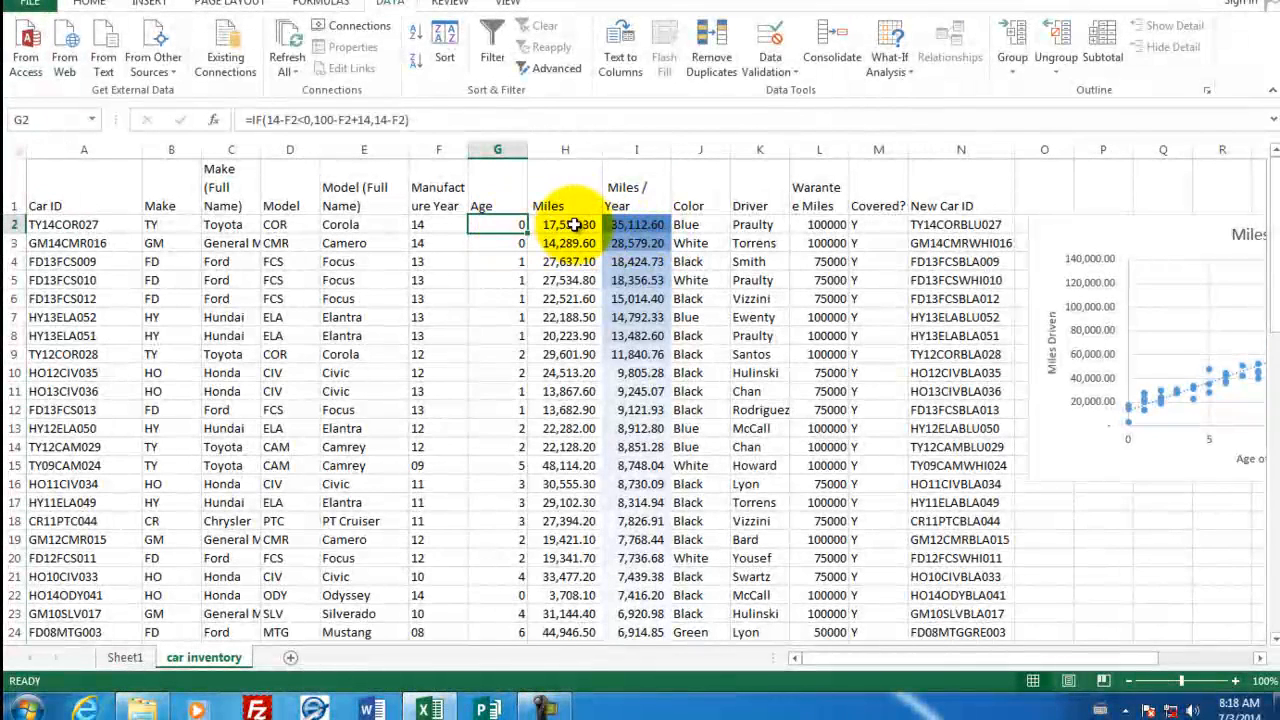
pyautogui.click(565, 224)
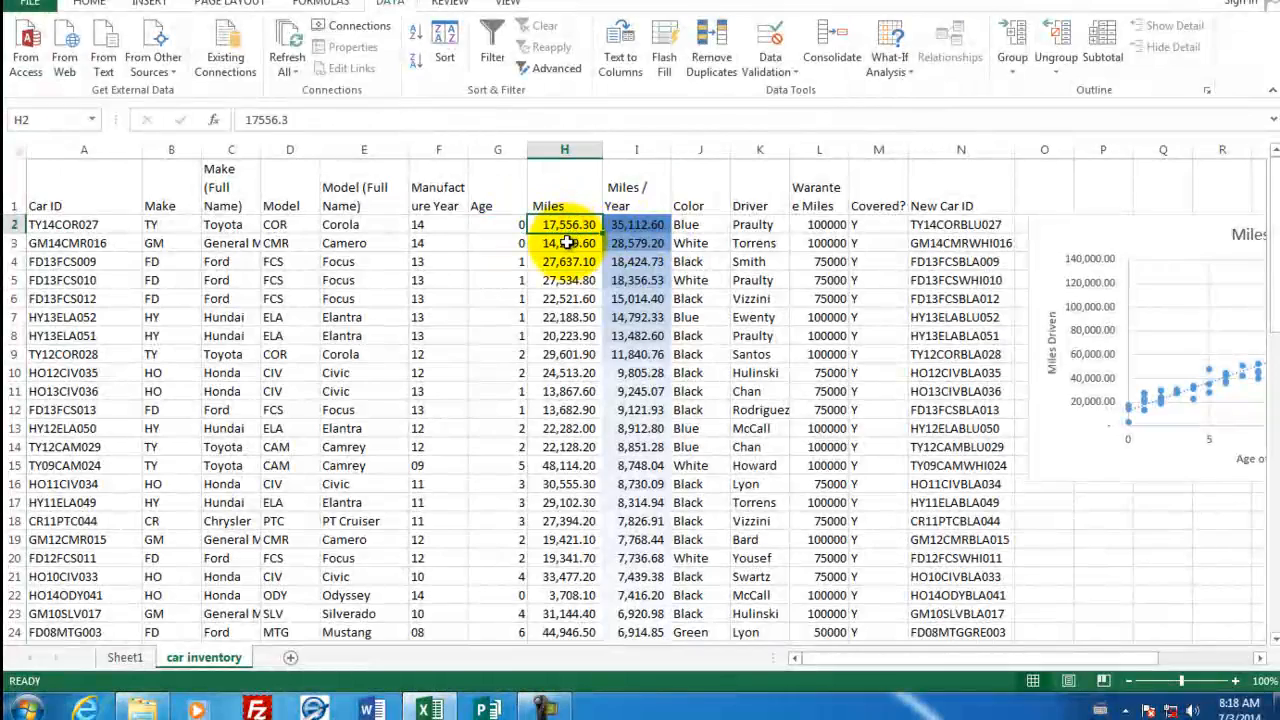
pyautogui.scroll(-3)
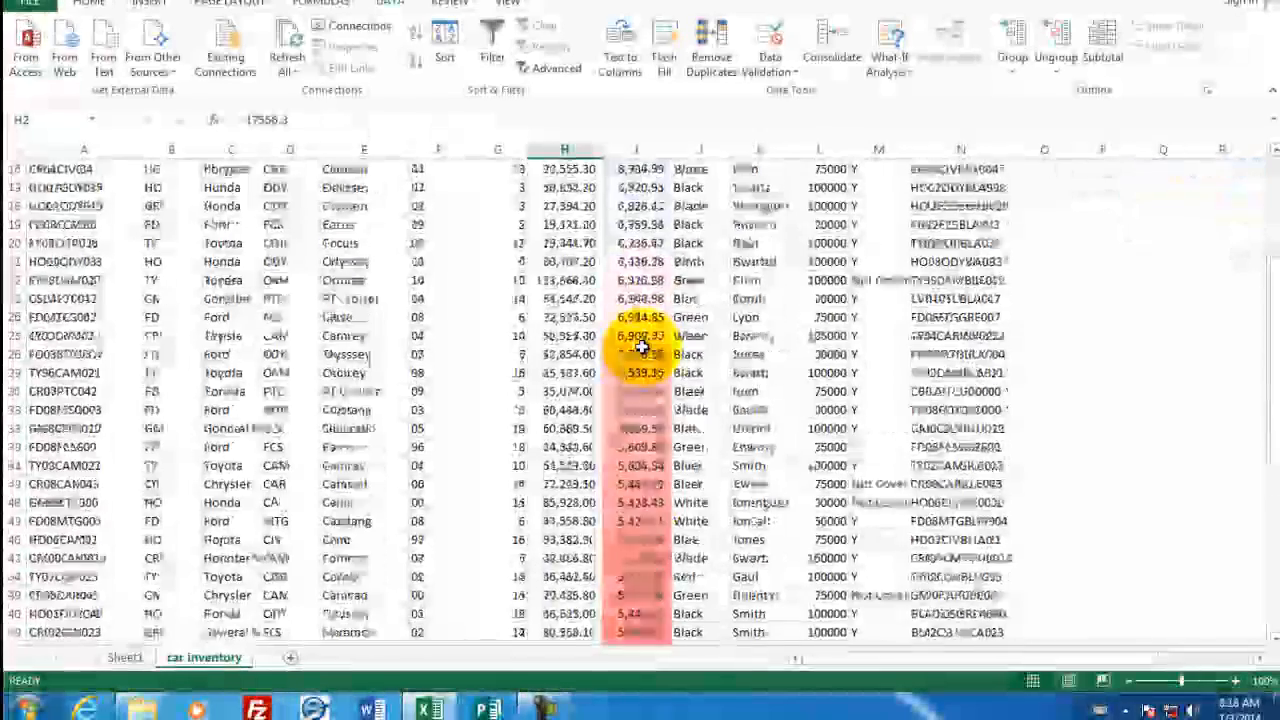
pyautogui.scroll(-3)
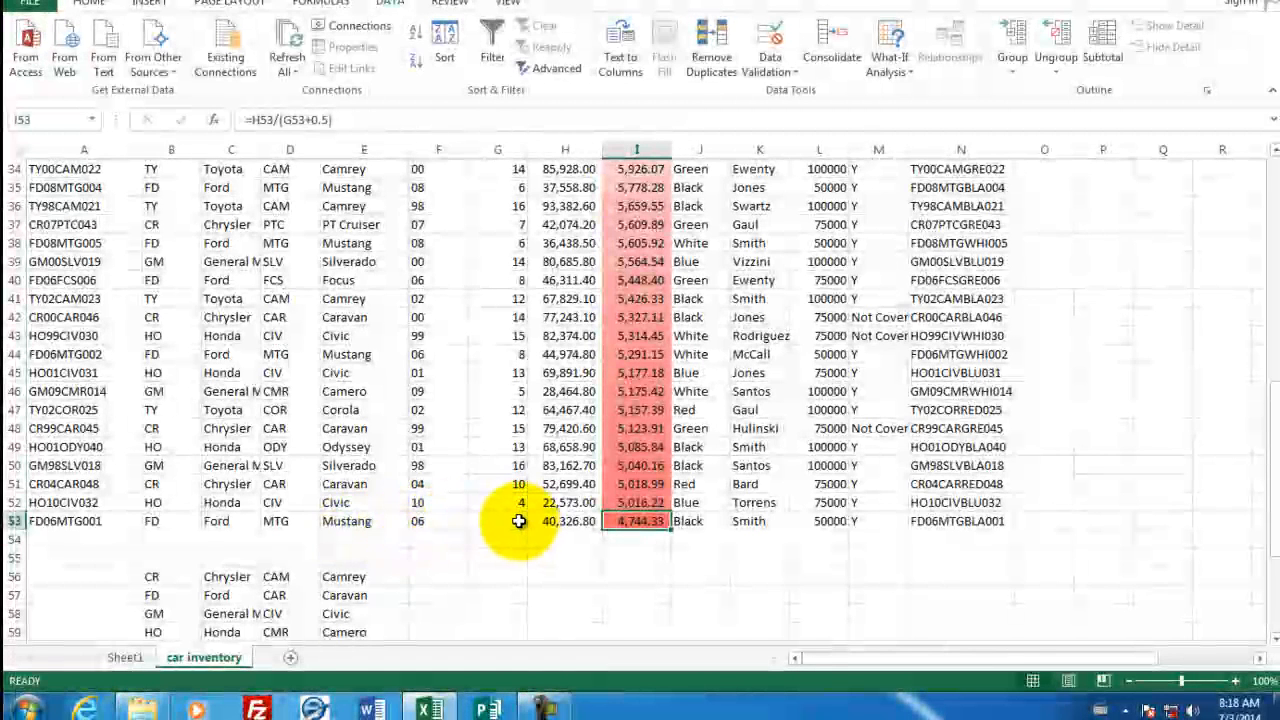
pyautogui.click(565, 520)
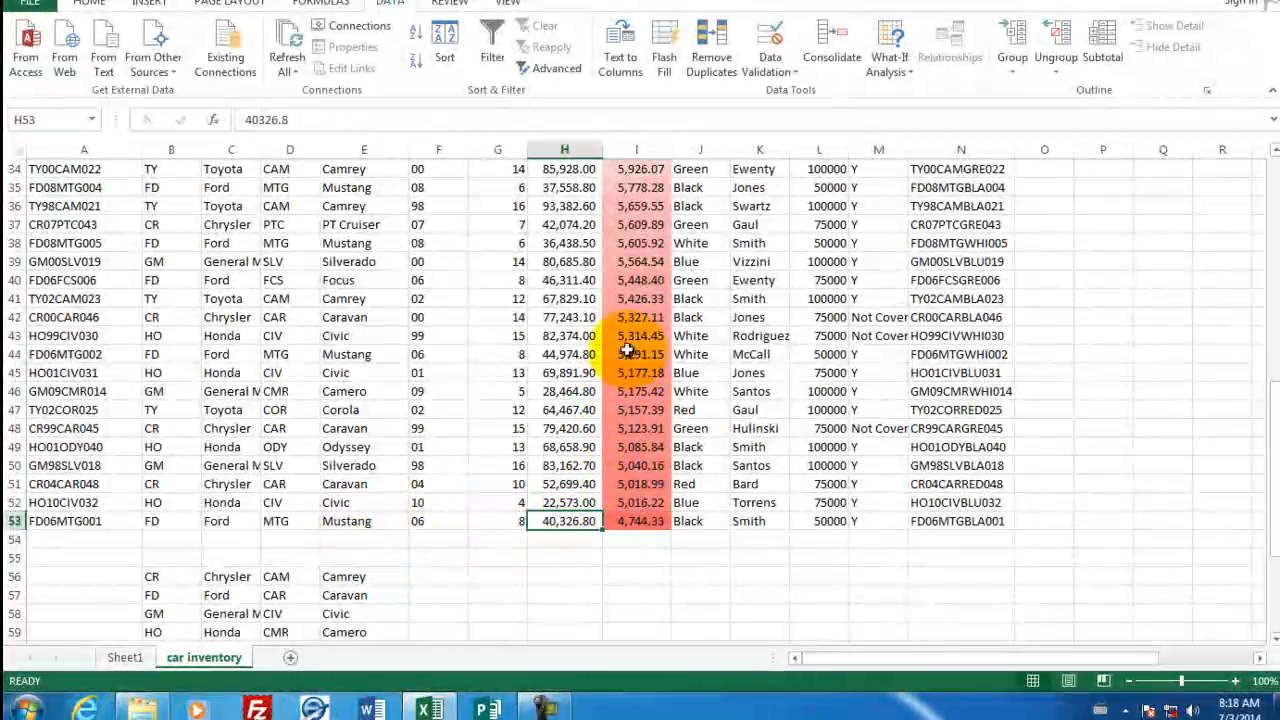
pyautogui.scroll(3)
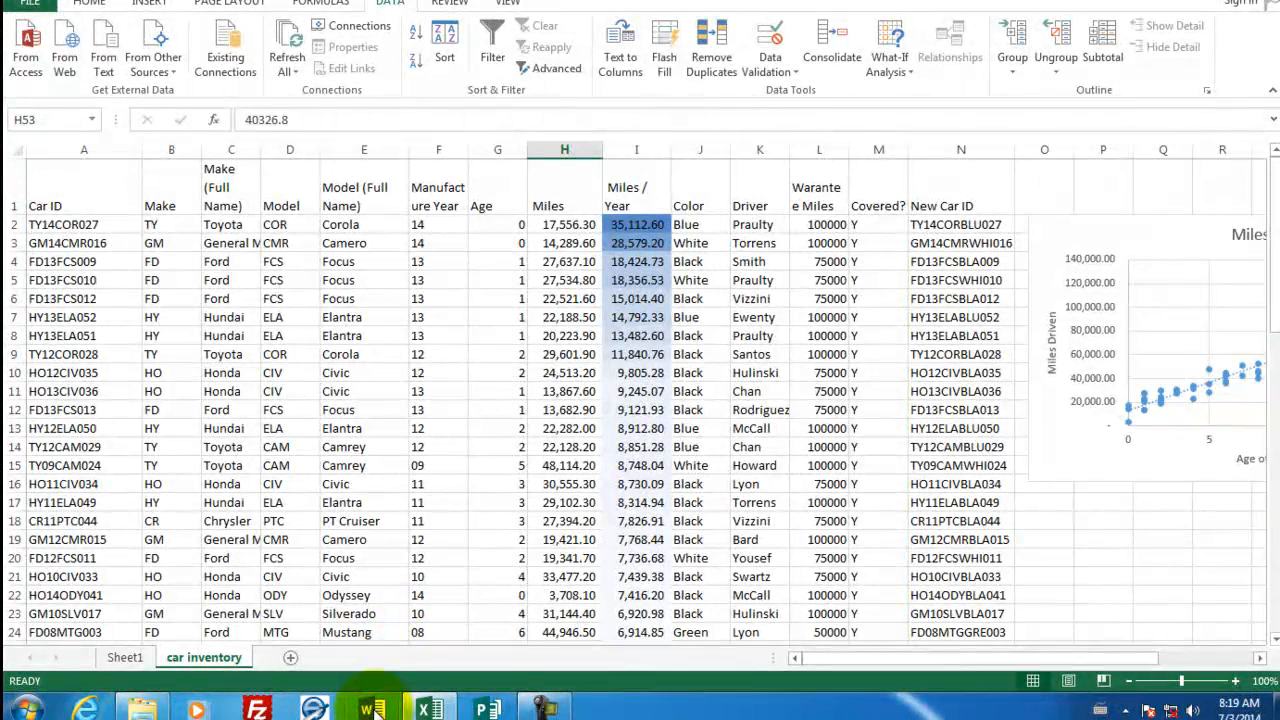
pyautogui.click(368, 708)
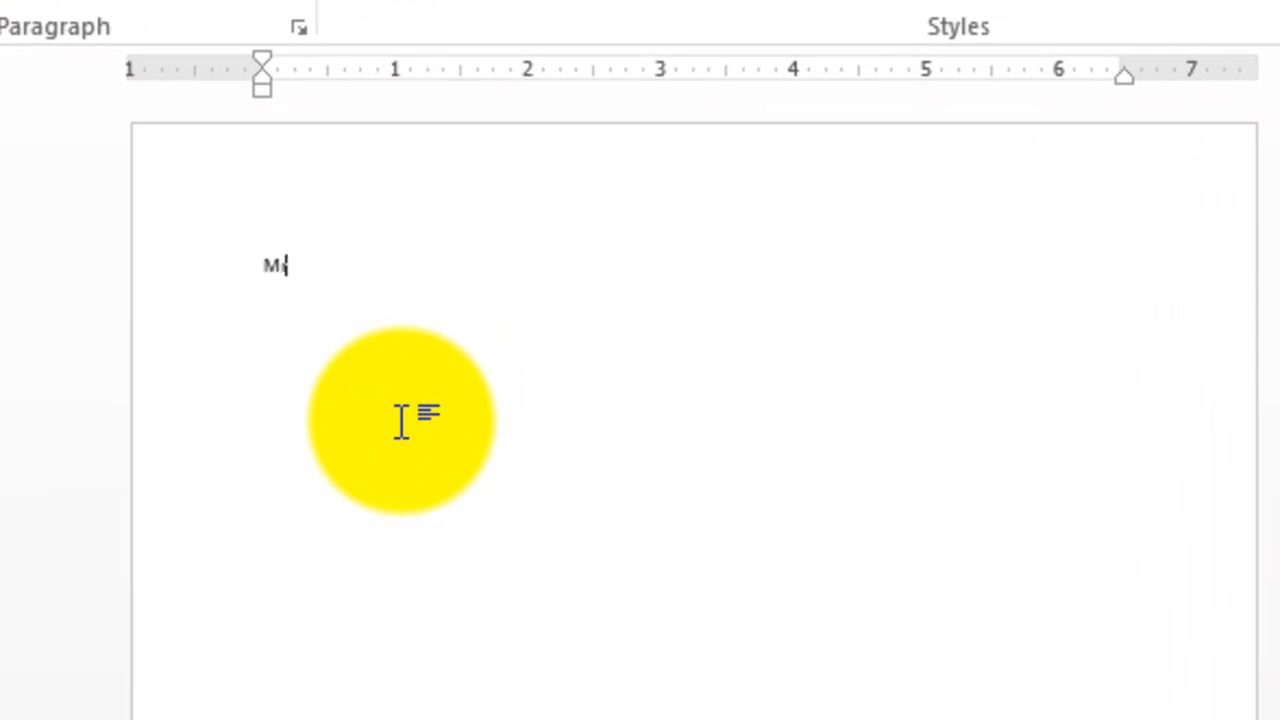
# Type the name ending 'r. Sluiter' and the heading 'Top drivers by miles' in Word.
pyautogui.write('r. Sluiter')
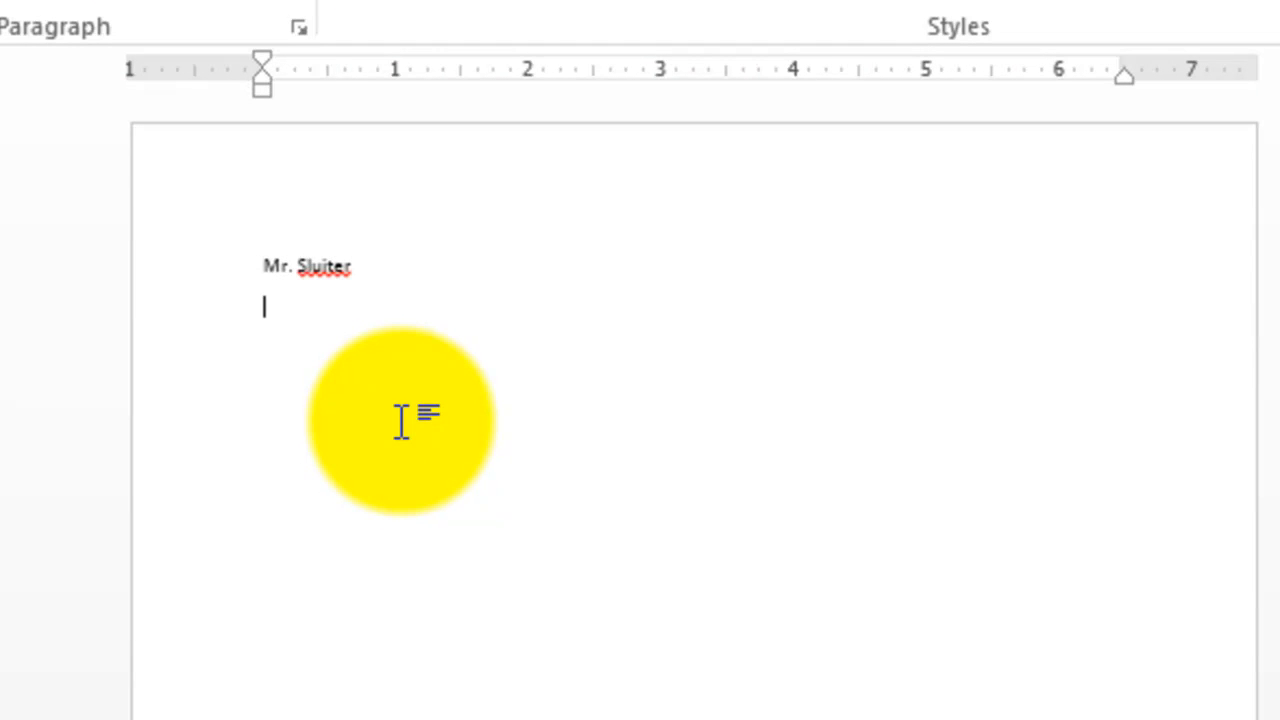
pyautogui.write('Top drivers by miles')
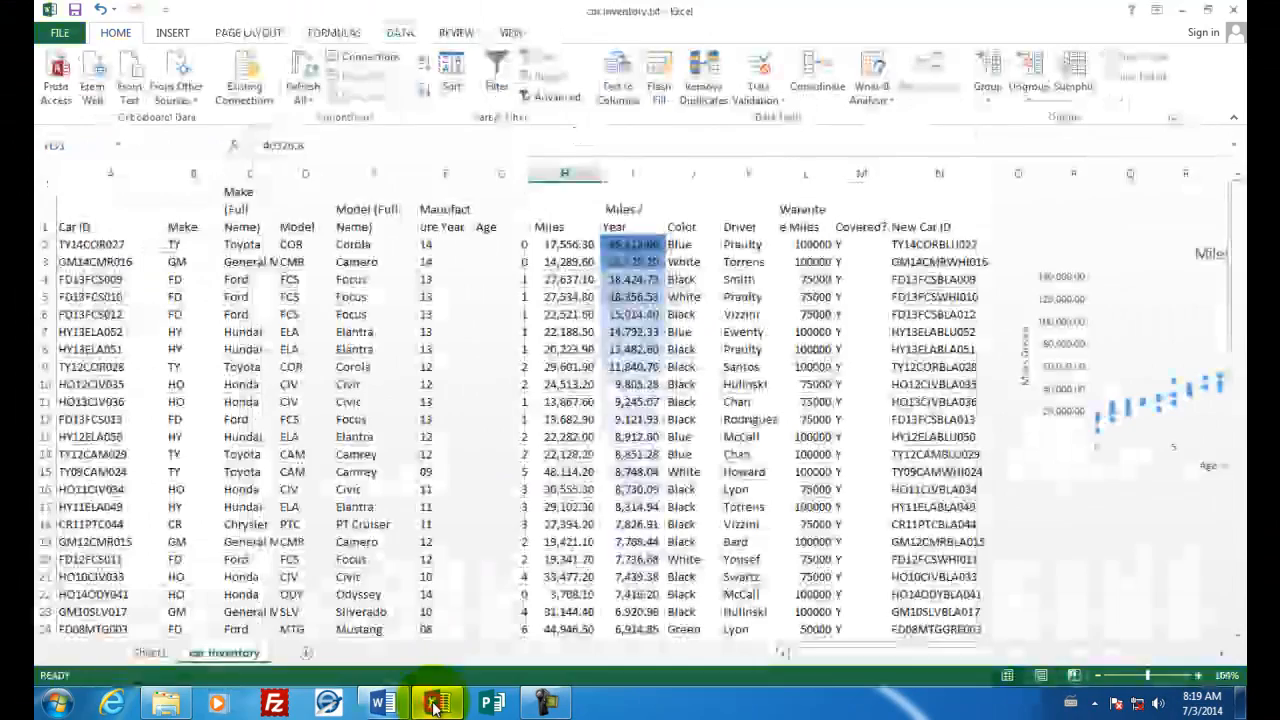
# Copy the driver miles pivot chart from Sheet1 and return to the Word report.
pyautogui.click(150, 653)
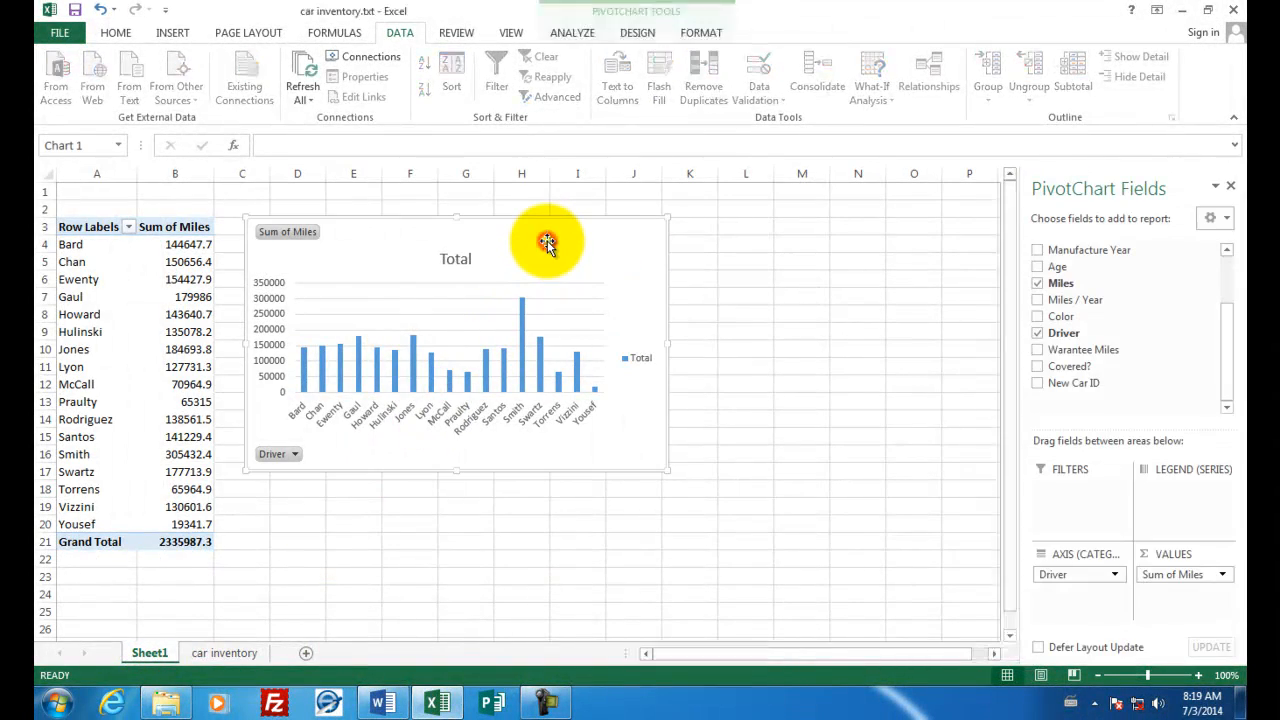
pyautogui.rightClick(547, 242)
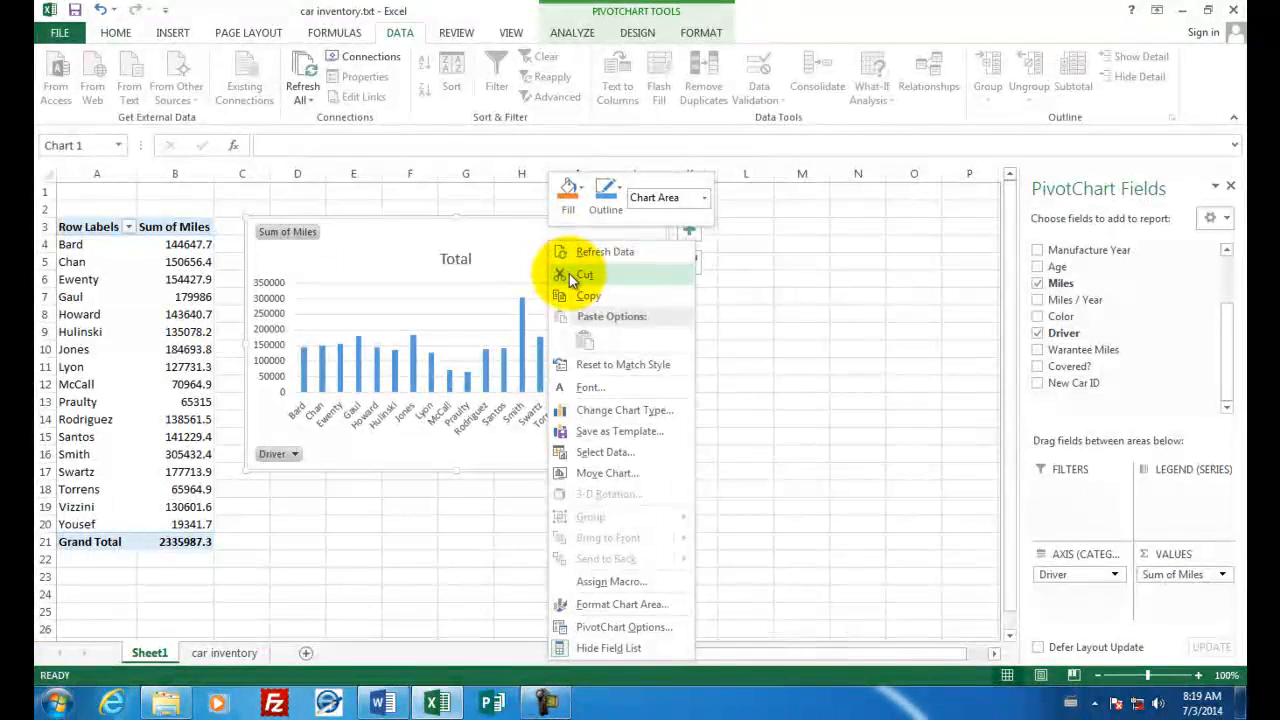
pyautogui.click(385, 647)
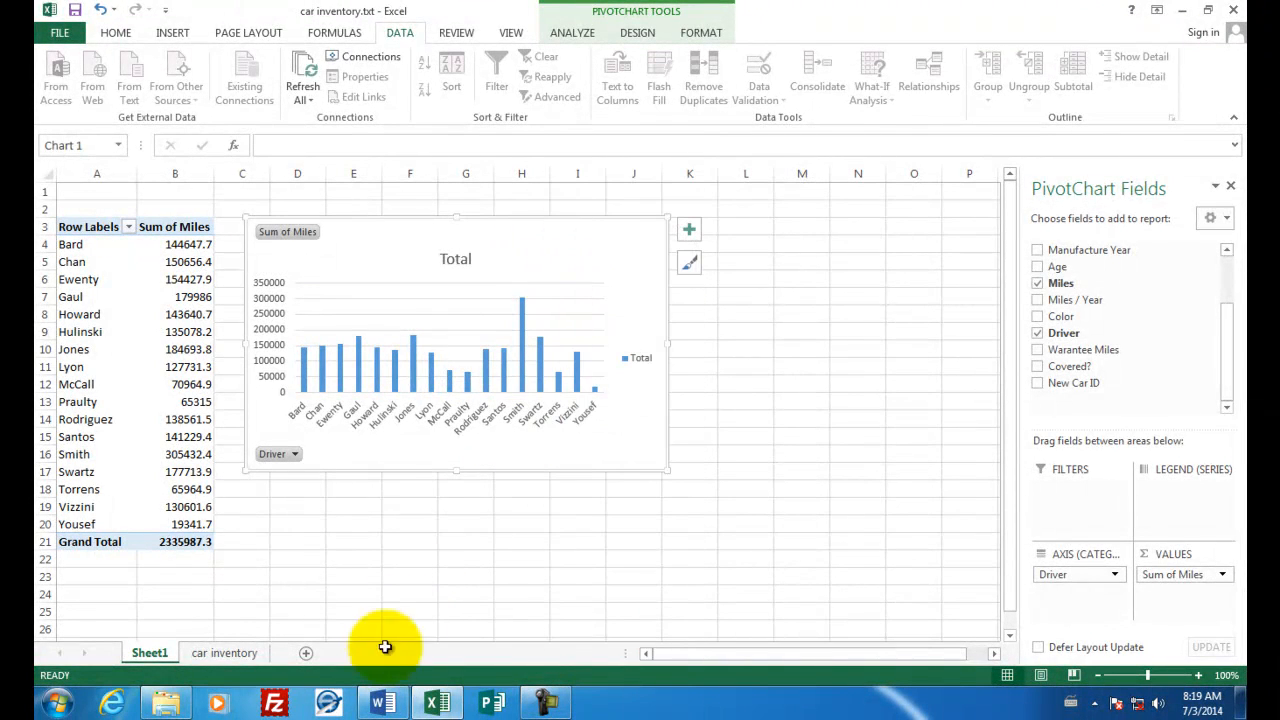
pyautogui.click(381, 701)
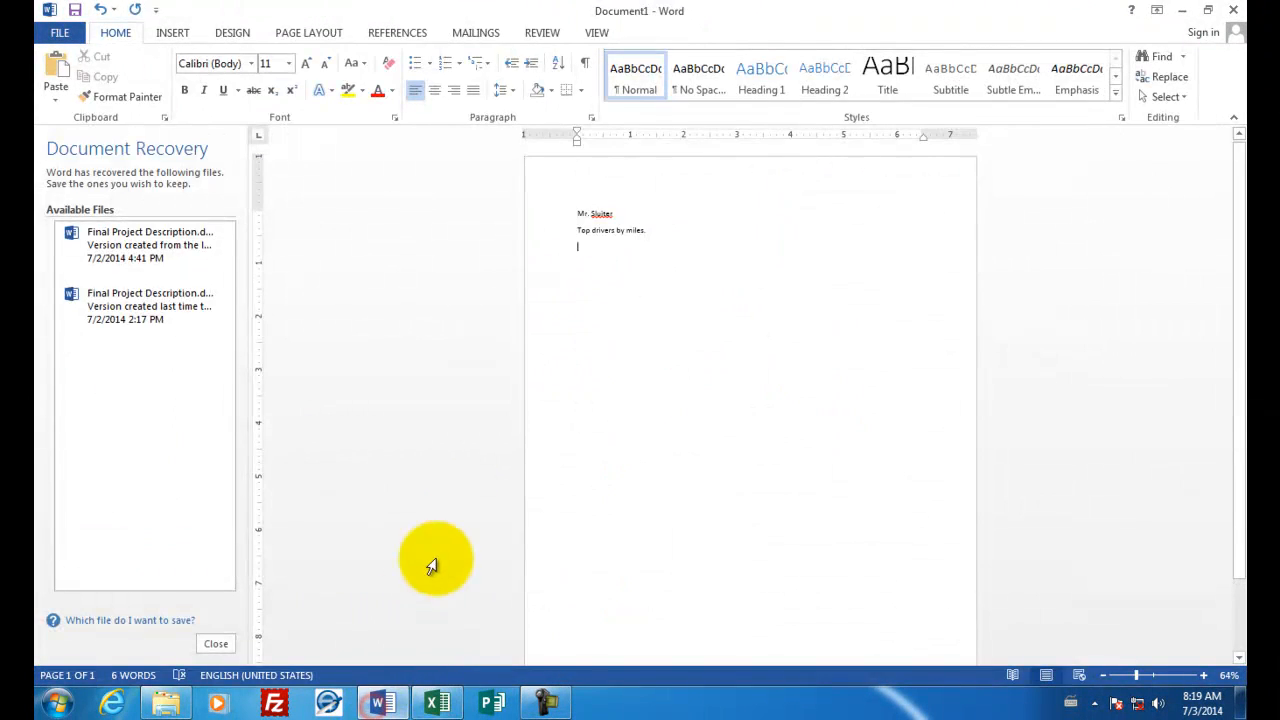
# Paste the driver miles chart and type the caption about miles on each car.
pyautogui.rightClick(611, 230)
pyautogui.write('Scatter chart for the')
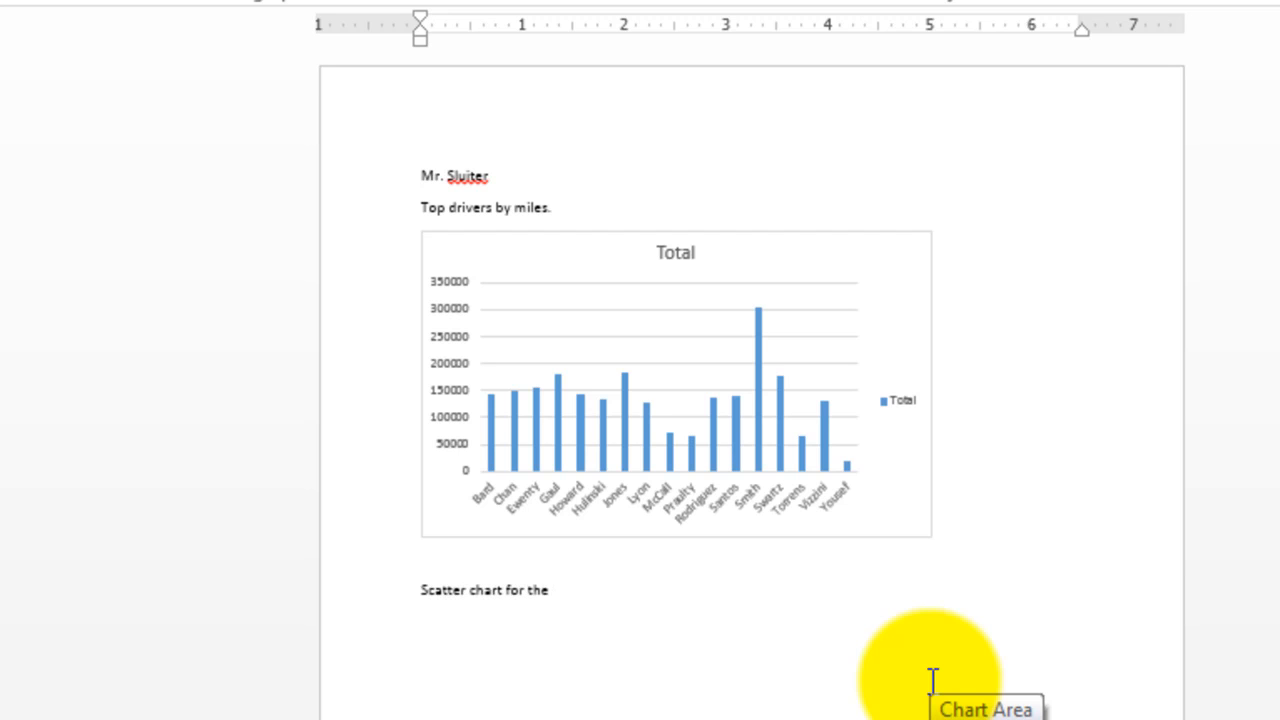
pyautogui.write('car inventory.  Miles on each car.')
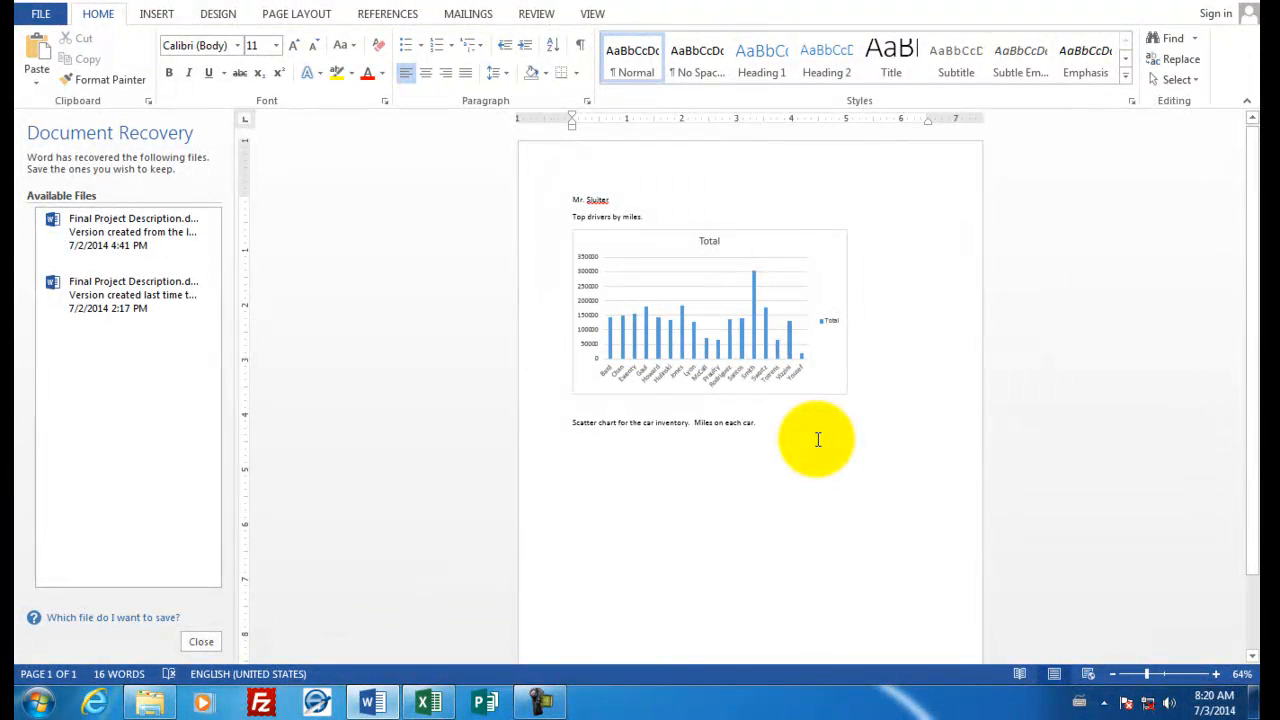
# Select the Miles scatter chart on the car inventory sheet and open its copy menu.
pyautogui.click(428, 700)
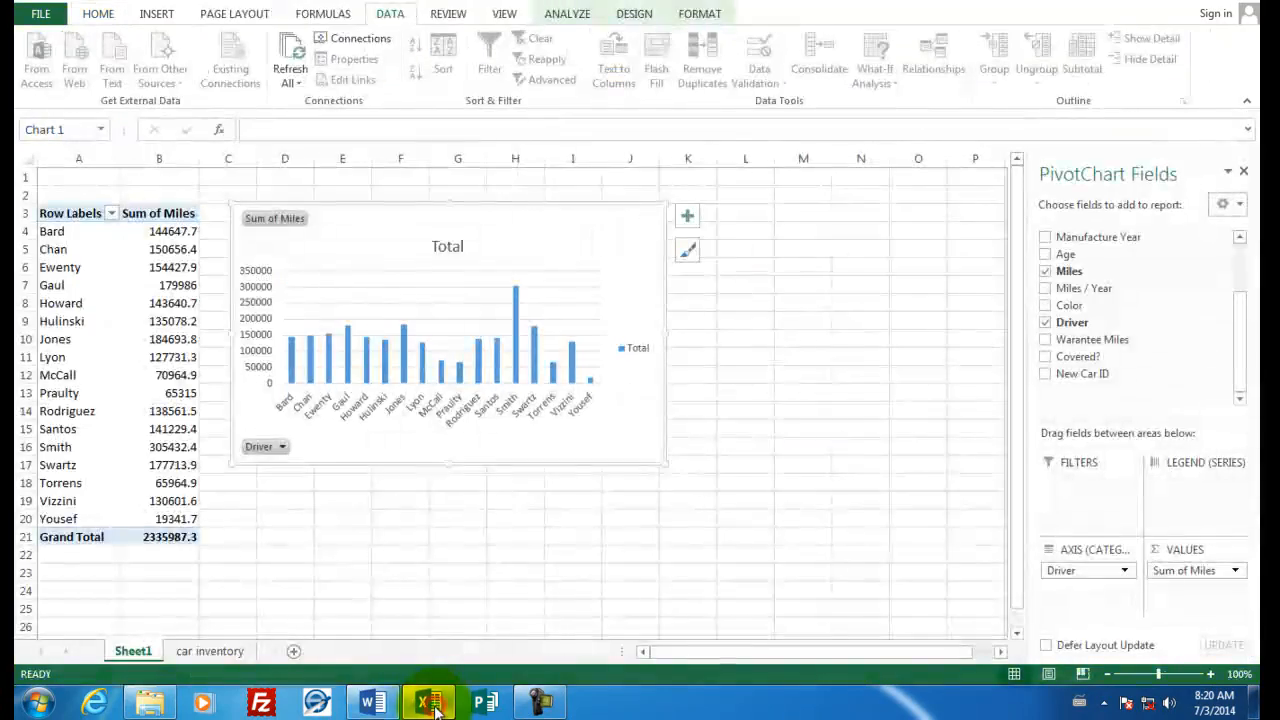
pyautogui.click(210, 651)
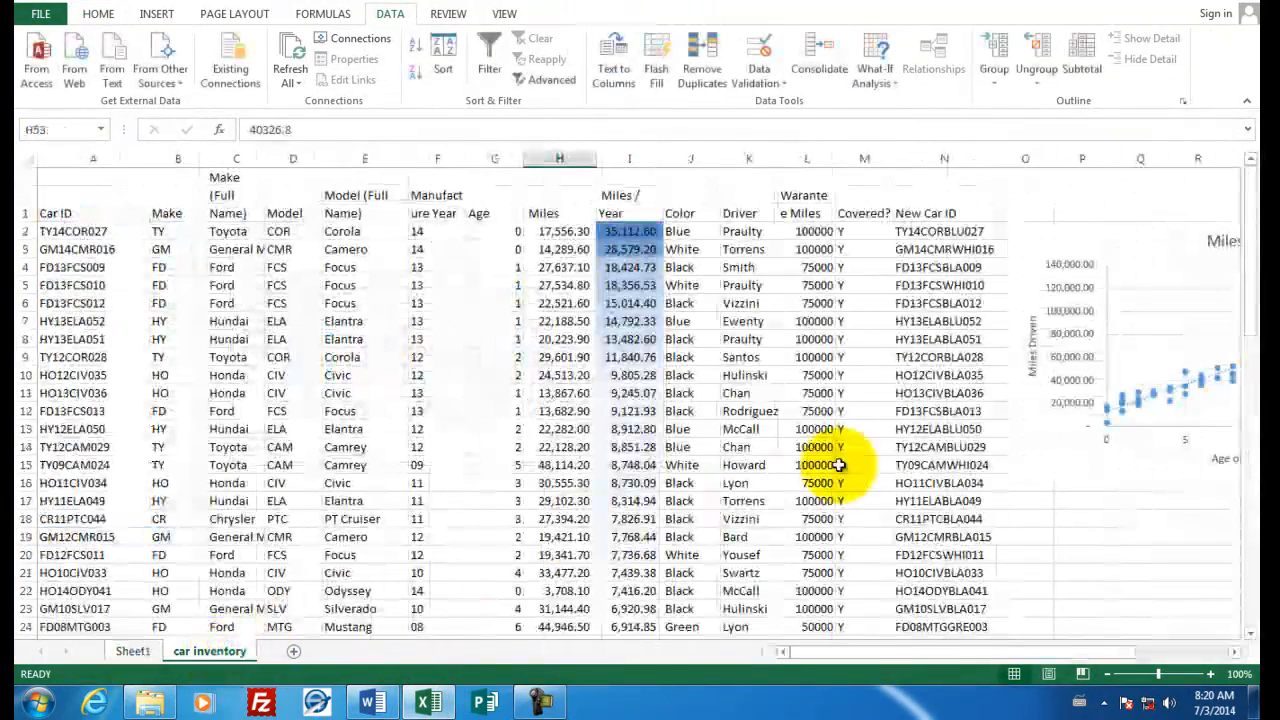
pyautogui.click(1105, 243)
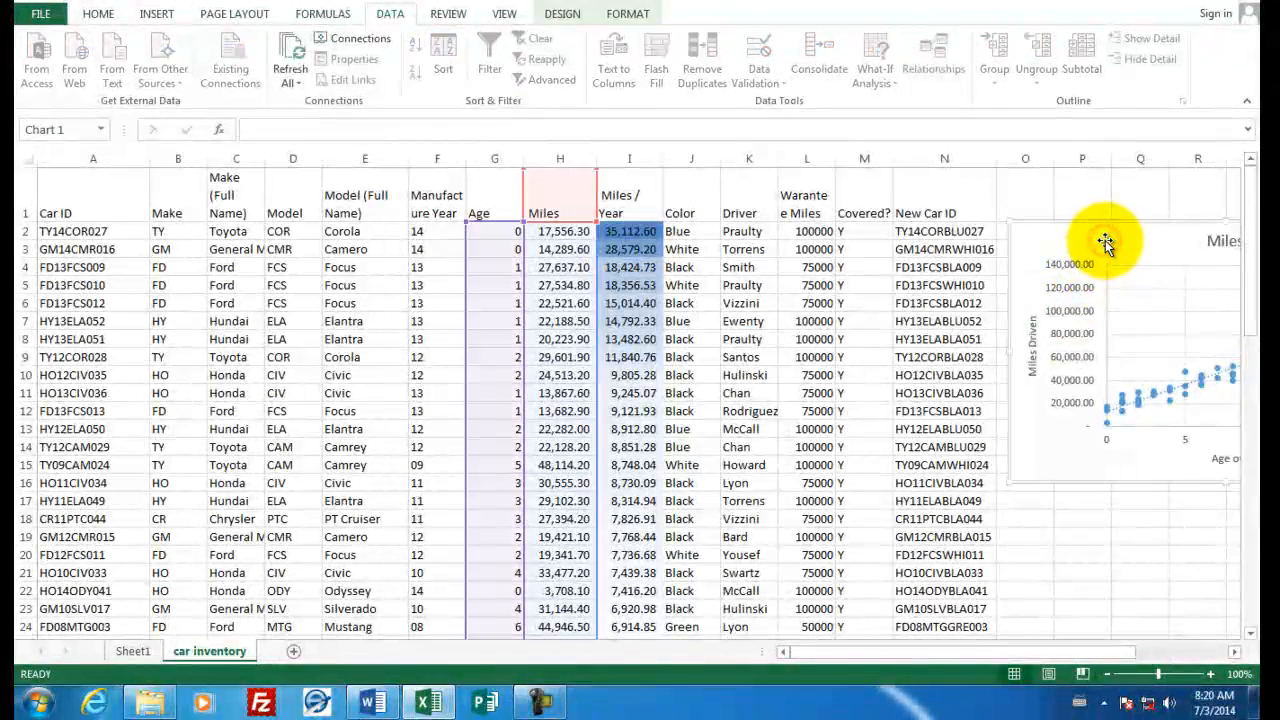
pyautogui.rightClick(1105, 243)
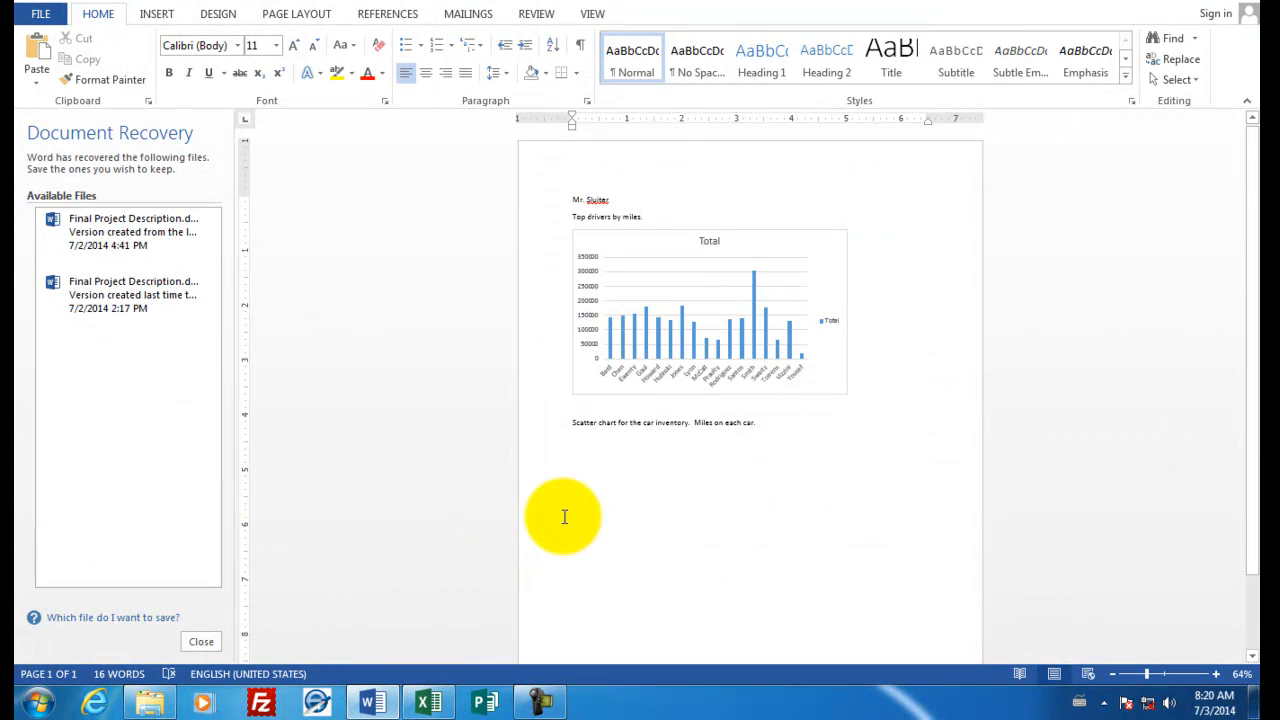
# Paste the Miles versus Age scatter chart below its caption, then return to Excel.
pyautogui.rightClick(564, 516)
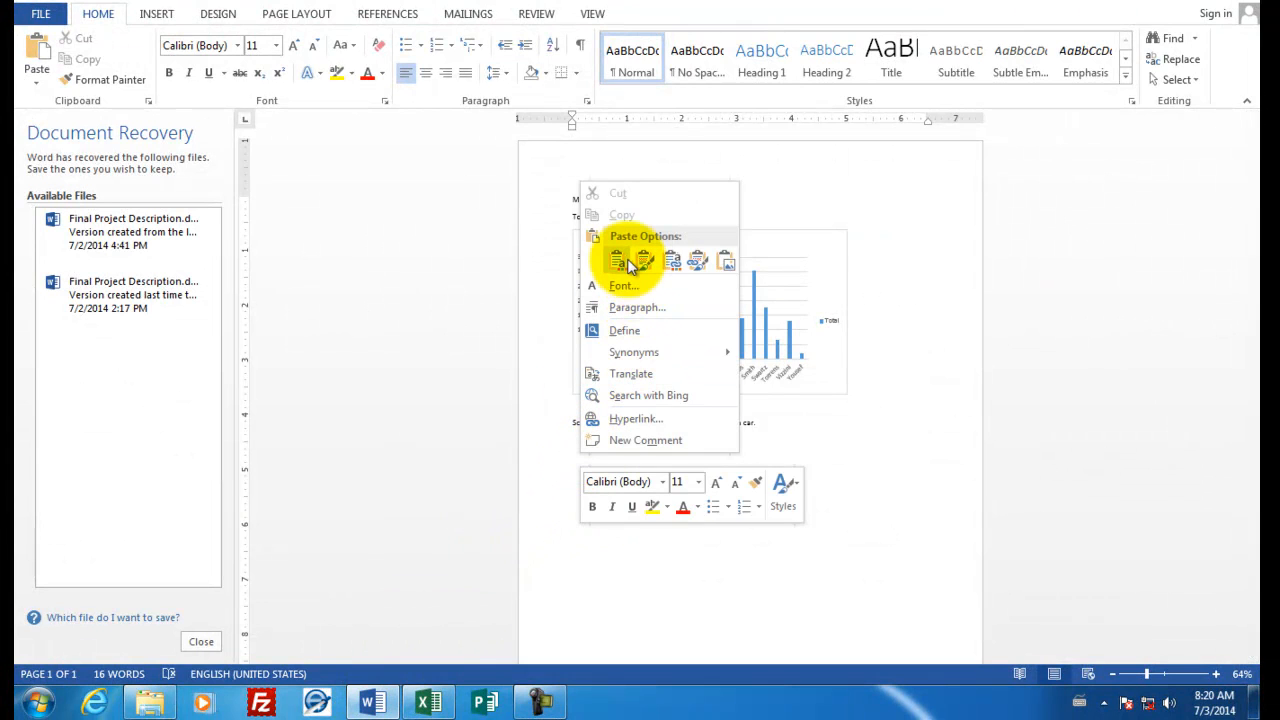
pyautogui.click(617, 261)
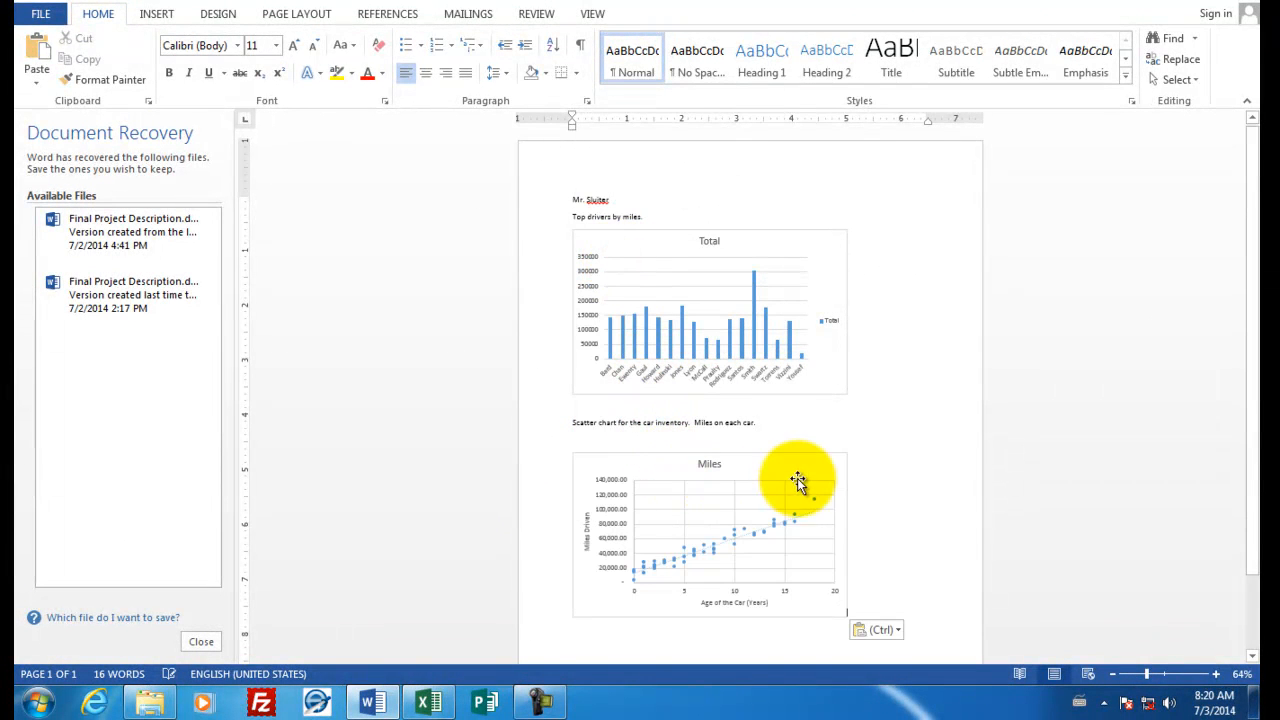
pyautogui.moveTo(876, 420)
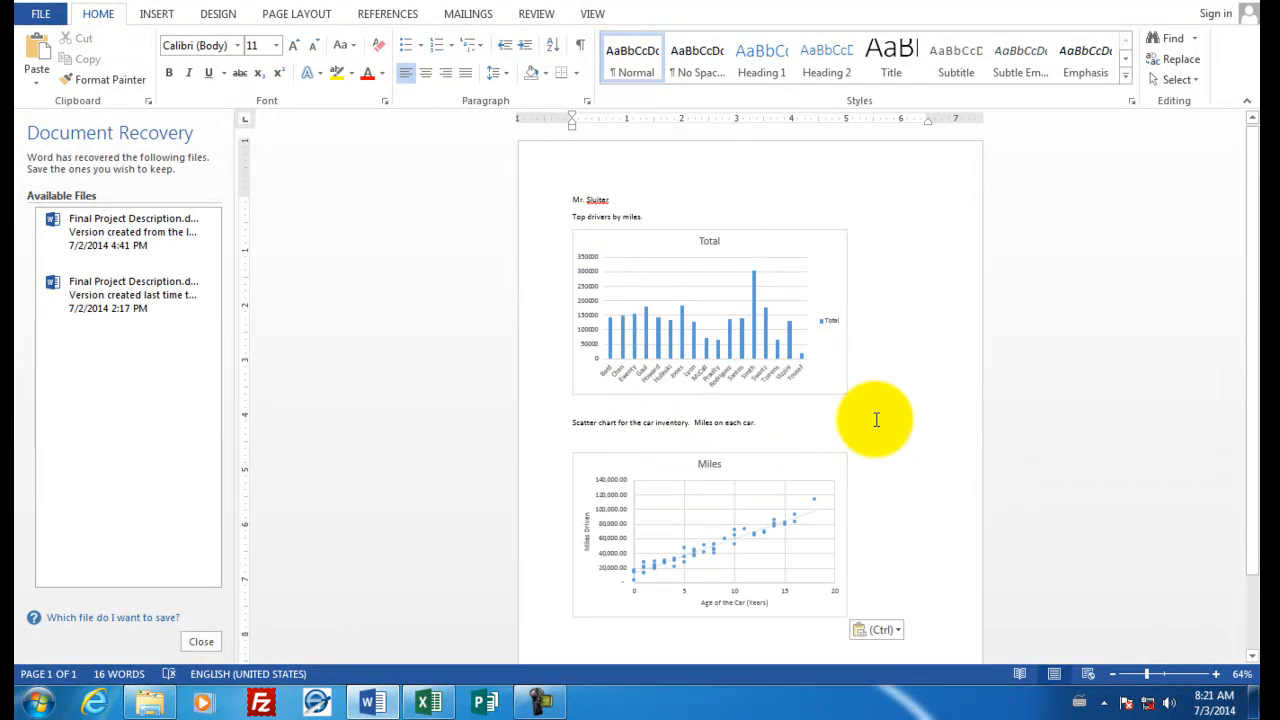
pyautogui.scroll(-3)
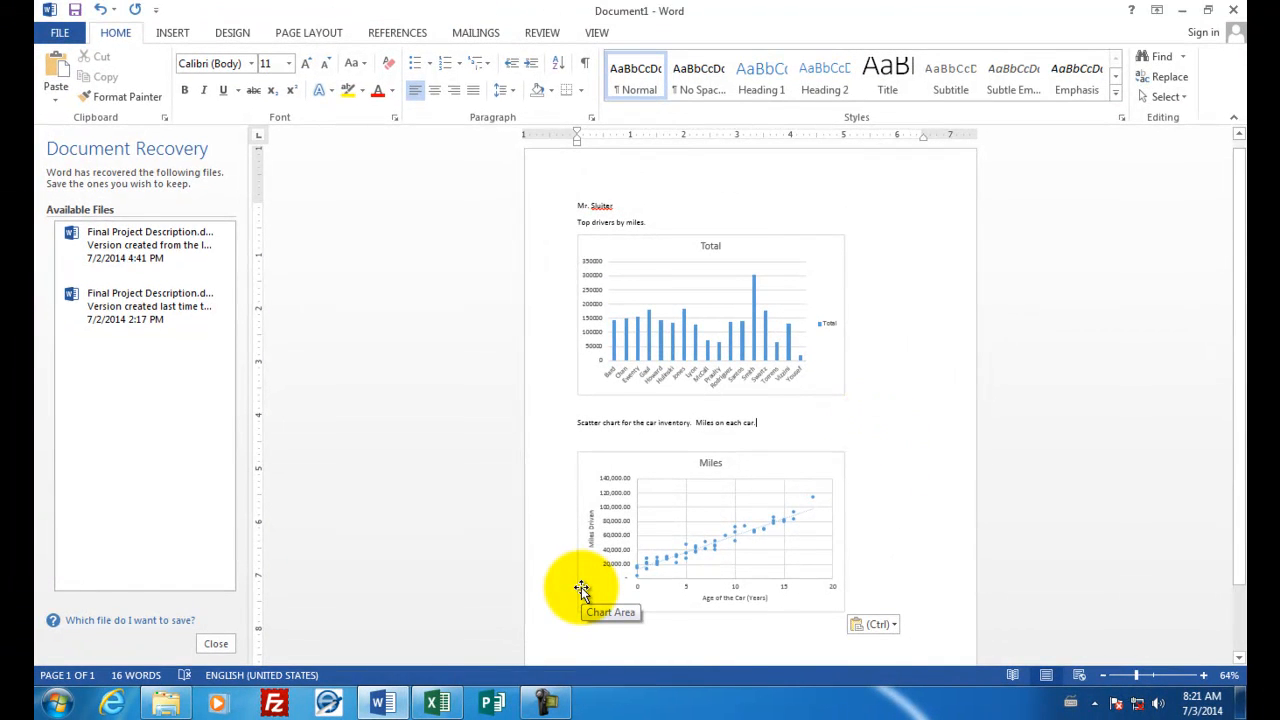
pyautogui.click(437, 700)
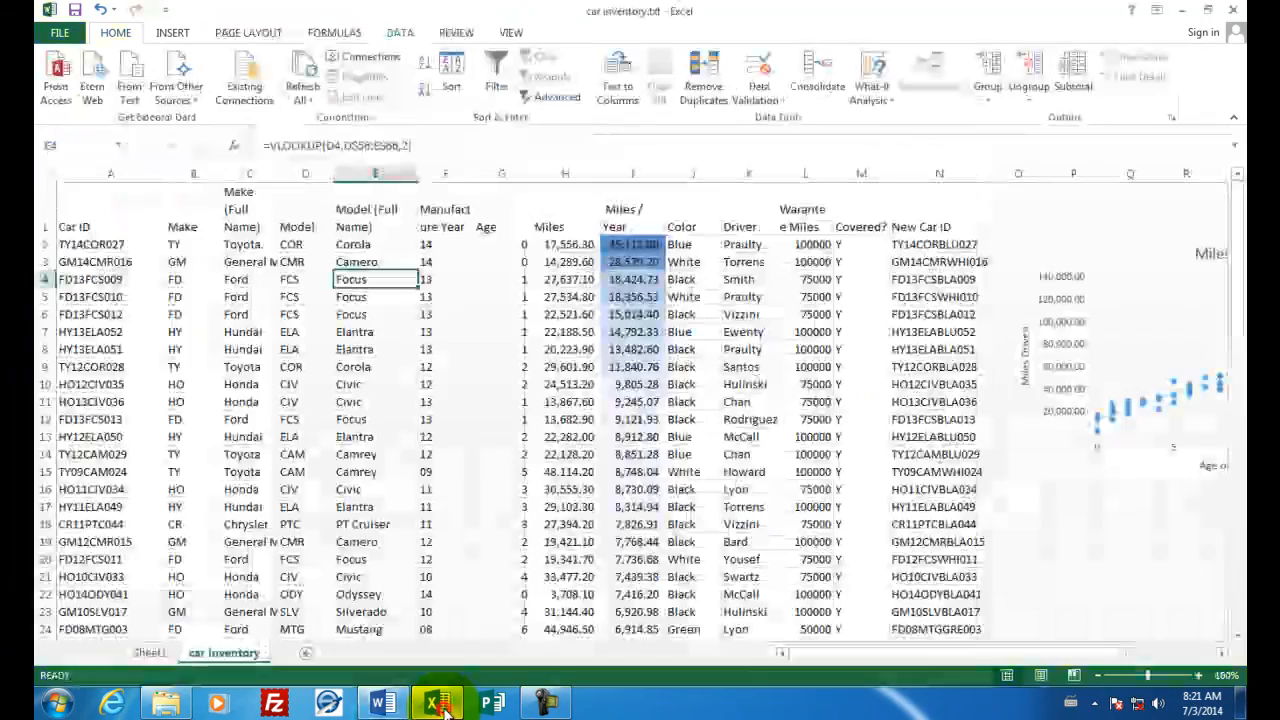
# Save the car inventory workbook, declining to keep the Text (Tab delimited) format.
pyautogui.click(399, 32)
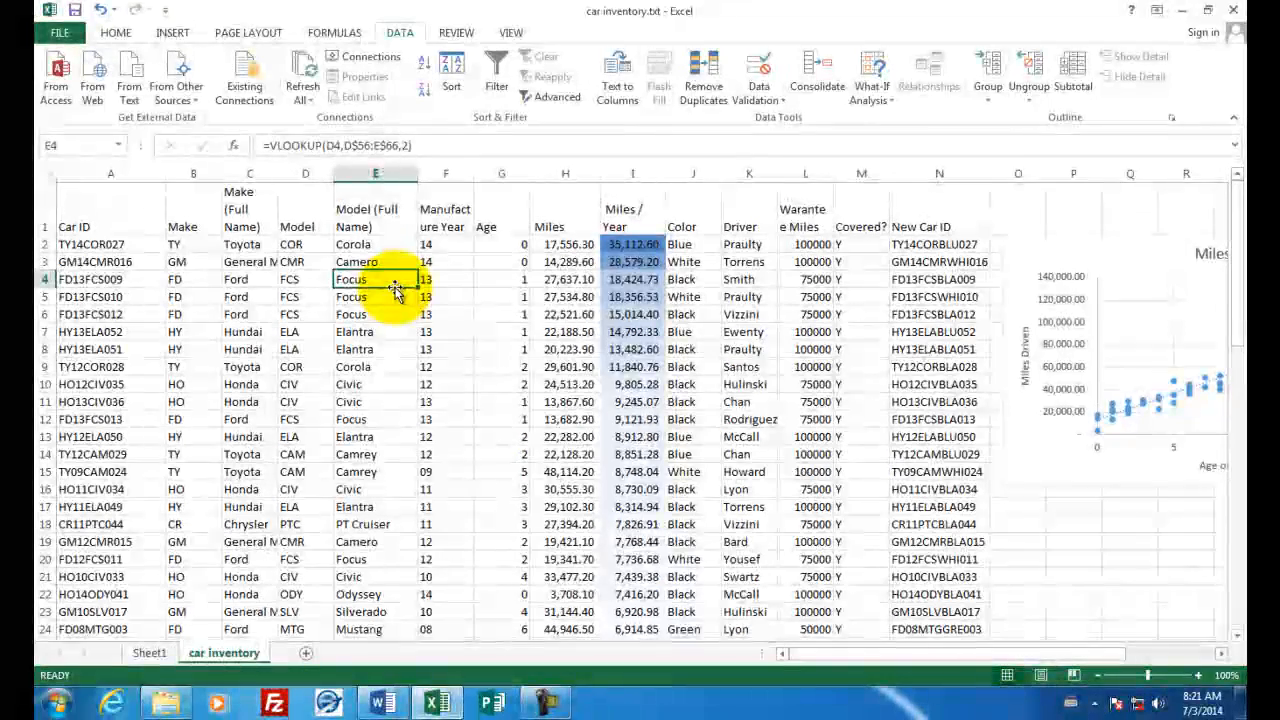
pyautogui.moveTo(595, 27)
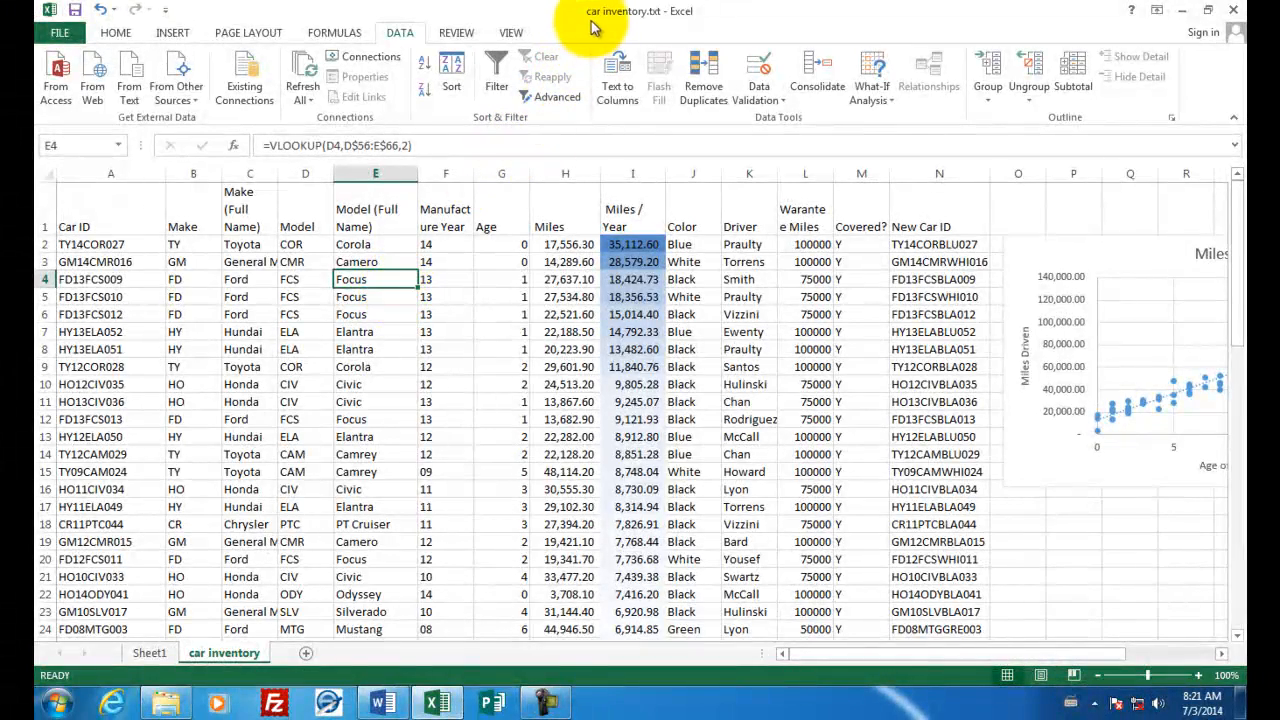
pyautogui.moveTo(650, 25)
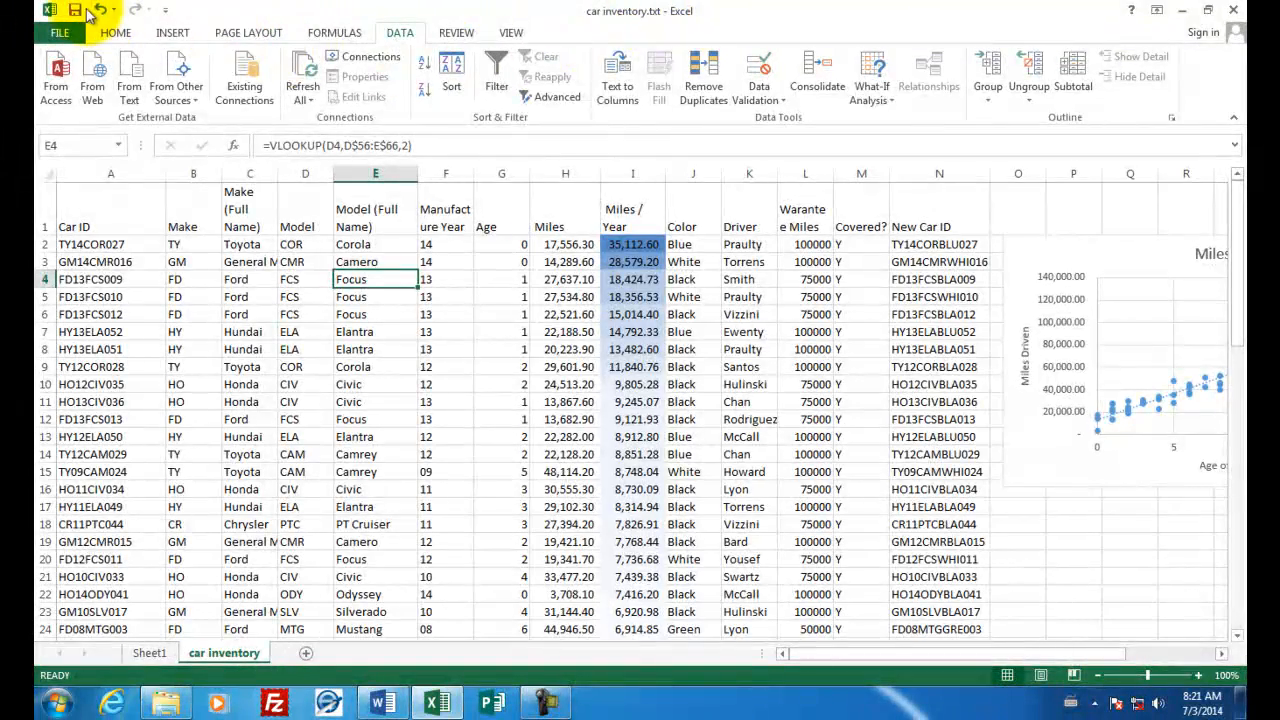
pyautogui.click(75, 10)
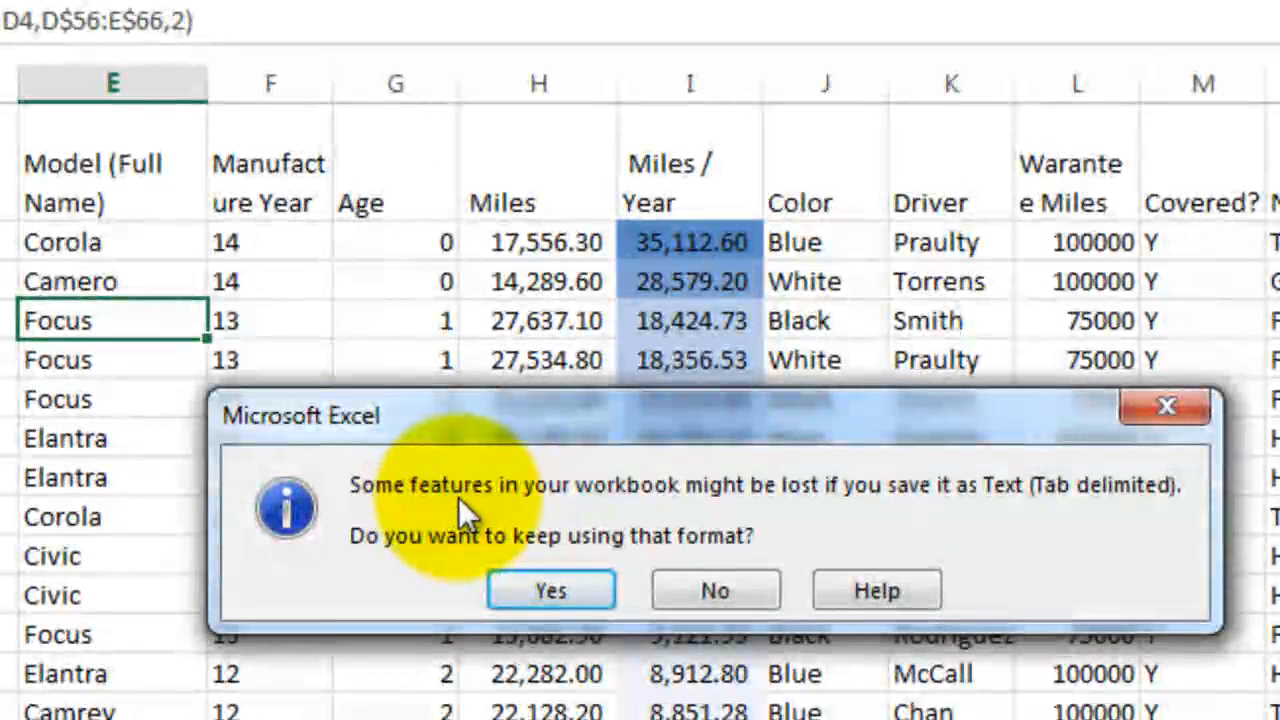
pyautogui.moveTo(1160, 505)
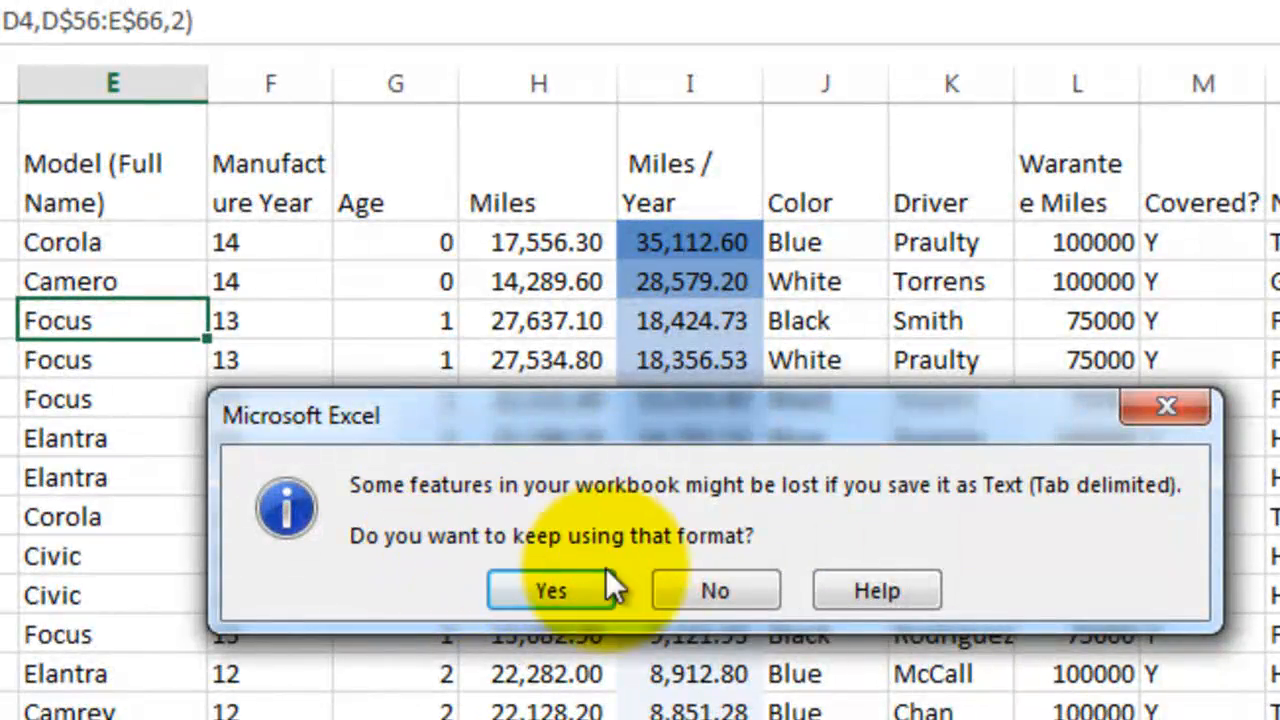
pyautogui.click(550, 589)
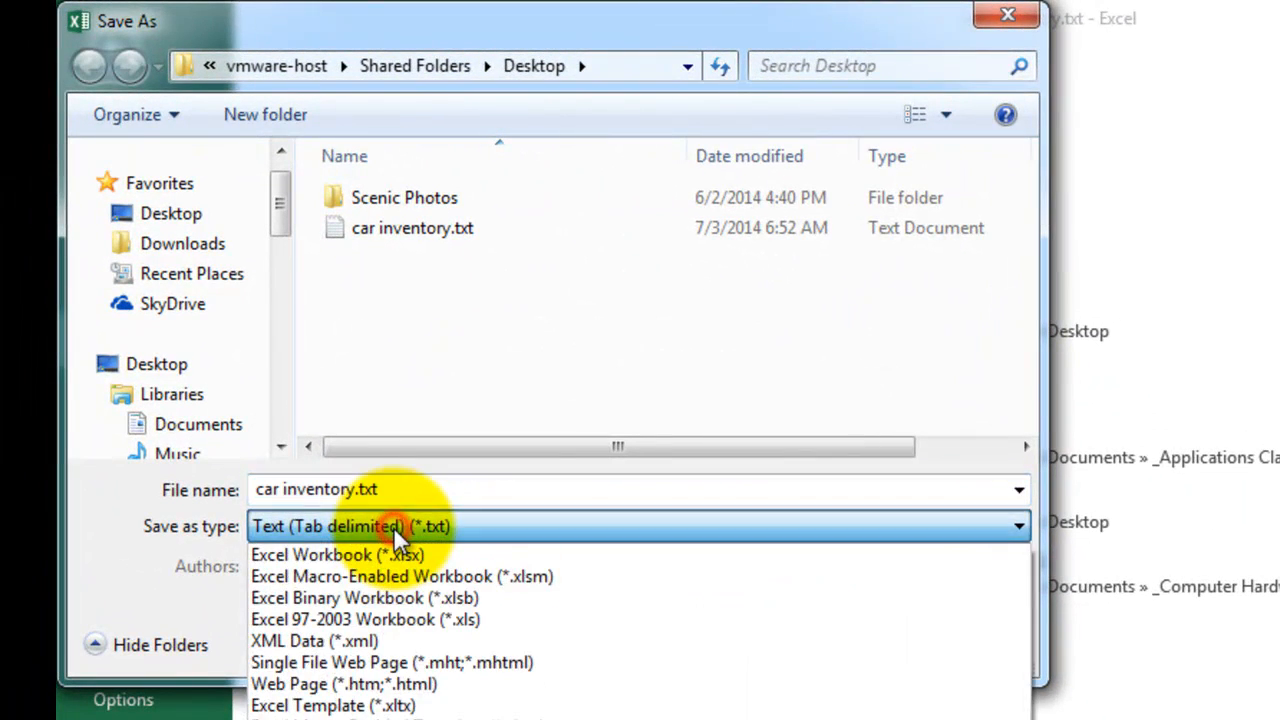
# Save the workbook as car inventory.xlsx in Excel Workbook format, then open Word's File backstage.
pyautogui.click(337, 554)
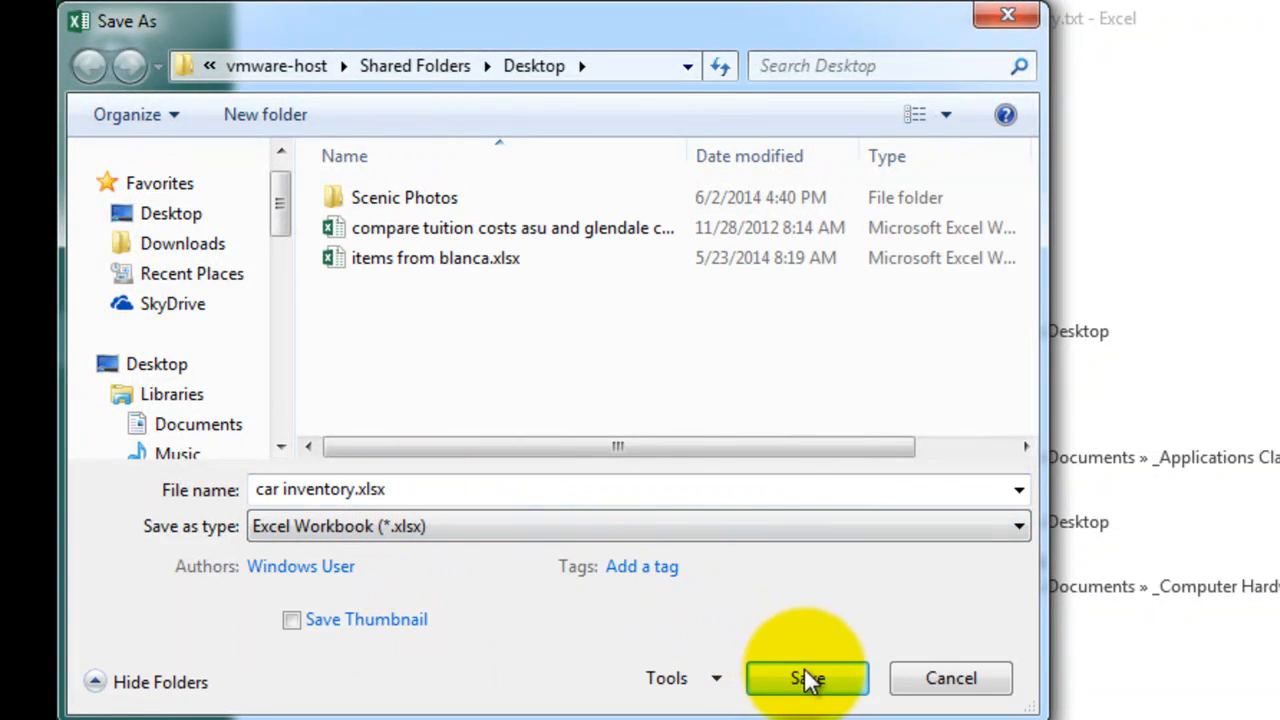
pyautogui.click(807, 678)
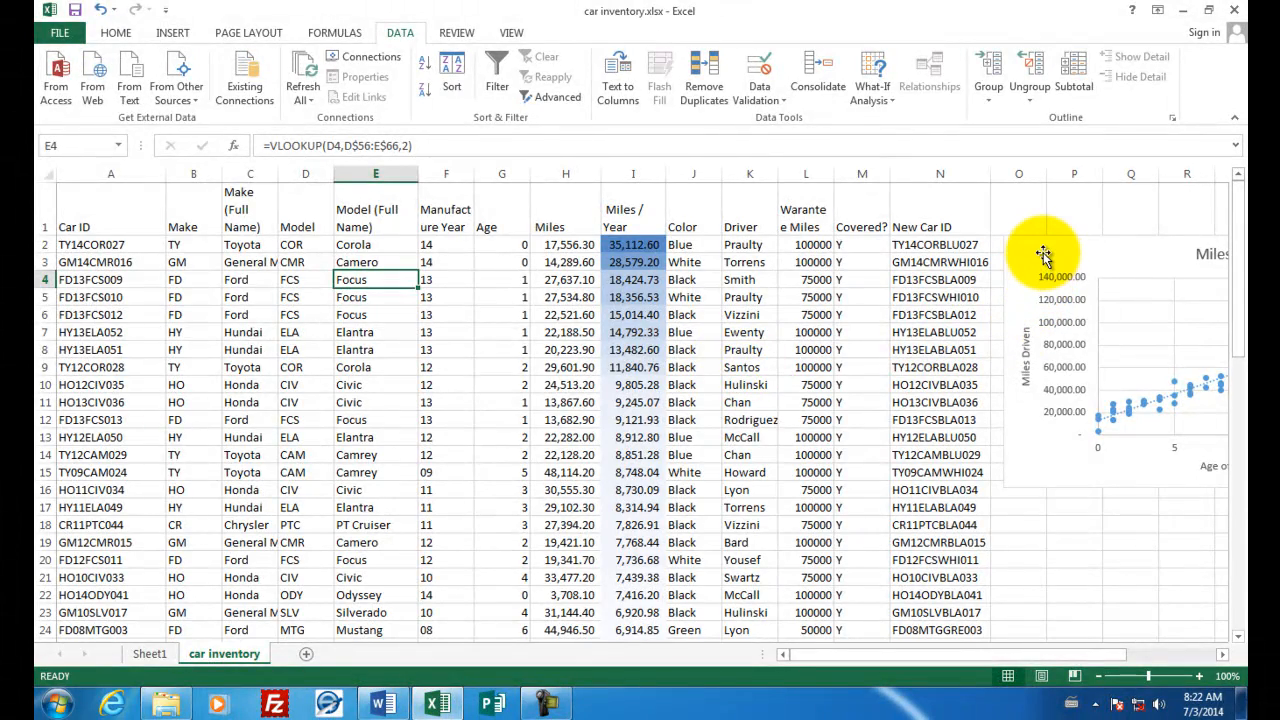
pyautogui.moveTo(1045, 252)
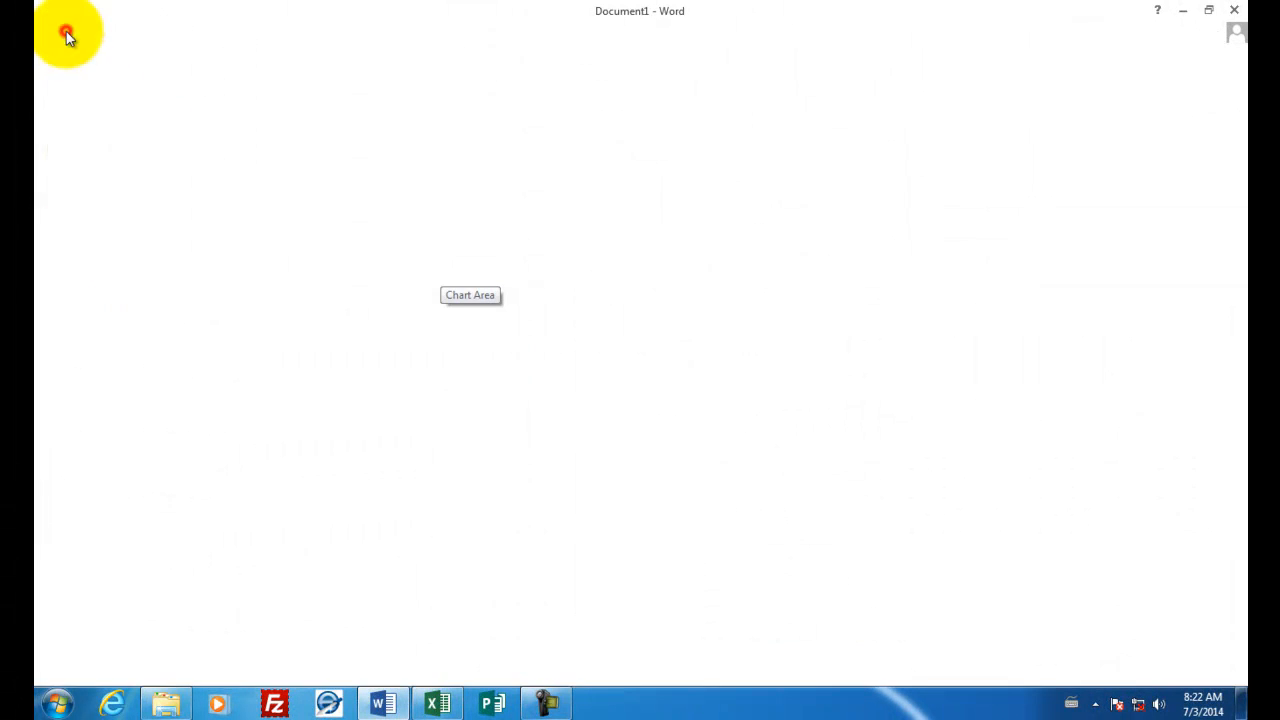
pyautogui.click(67, 32)
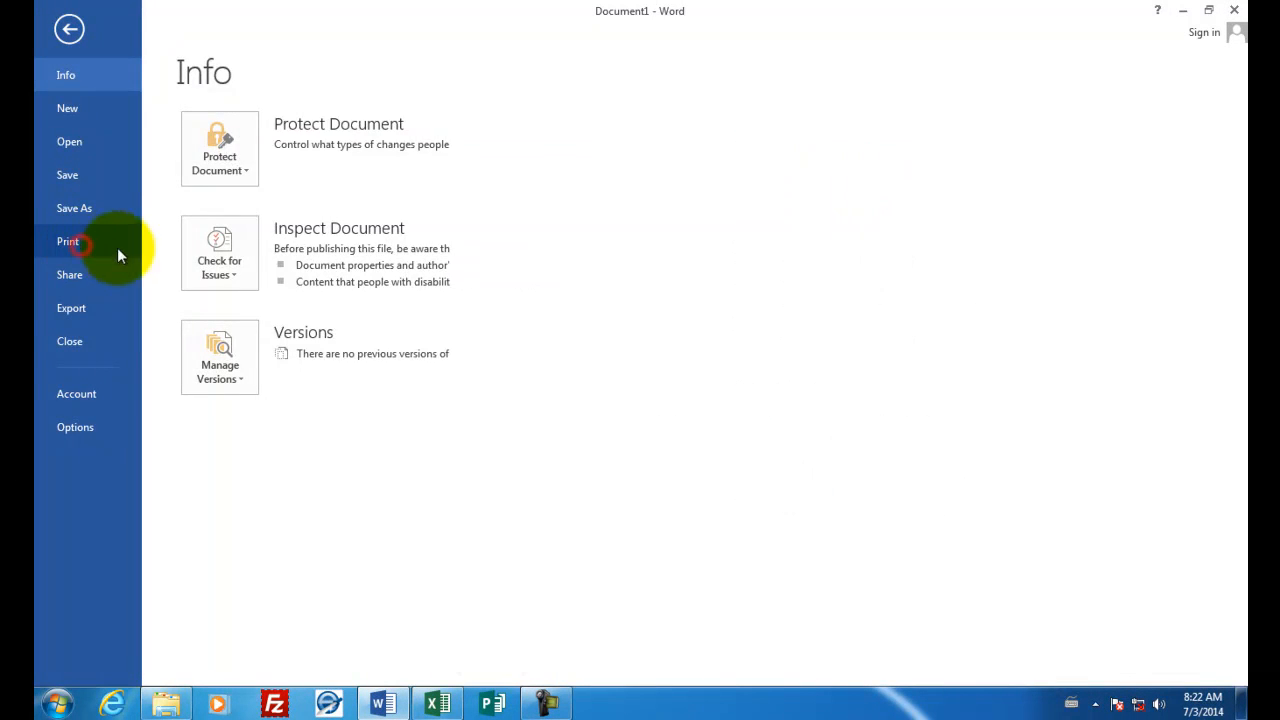